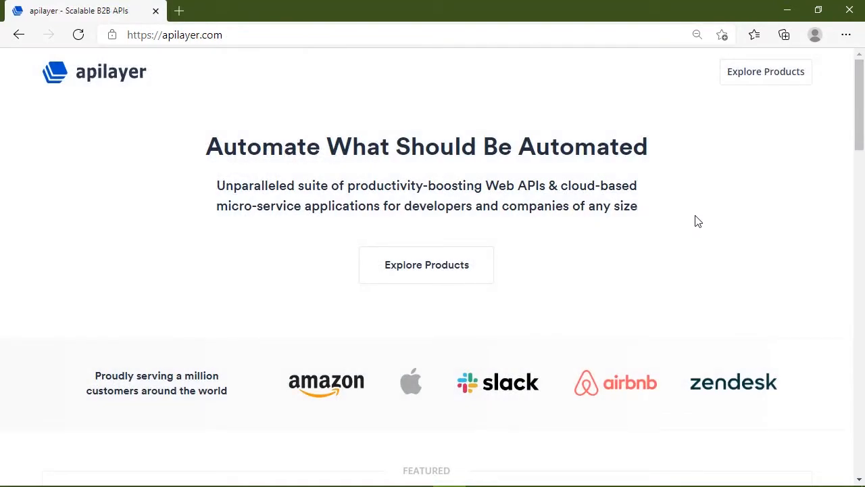
Open the aviationstack site from the apilayer product list and scroll to the UA2402 demo
{"action": "scroll", "scroll_direction": "down", "scroll_amount": 3}
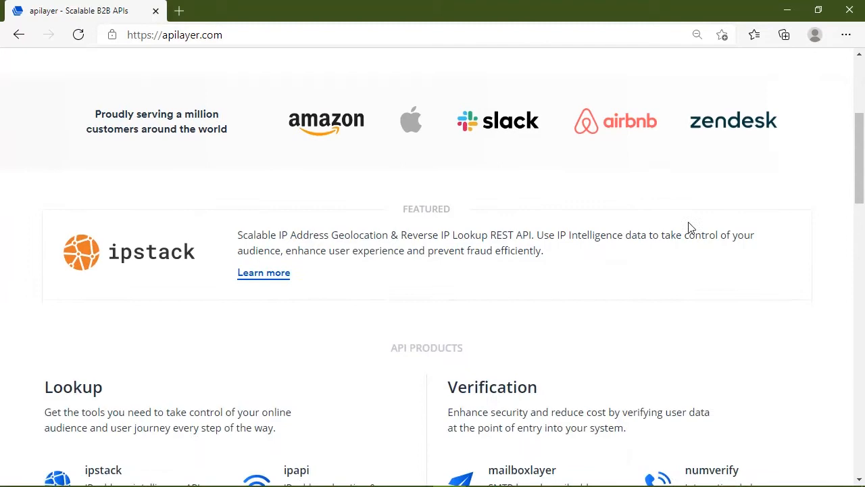
{"action": "scroll", "scroll_direction": "down", "scroll_amount": 3}
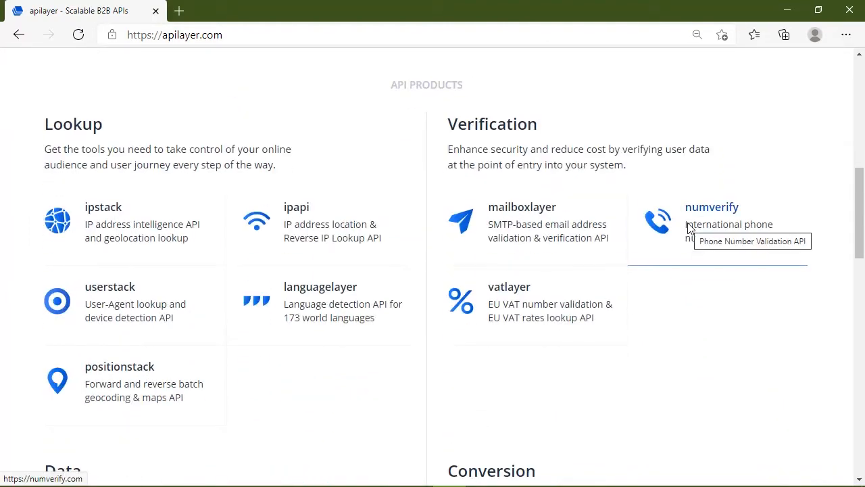
{"action": "scroll", "scroll_direction": "down", "scroll_amount": 3}
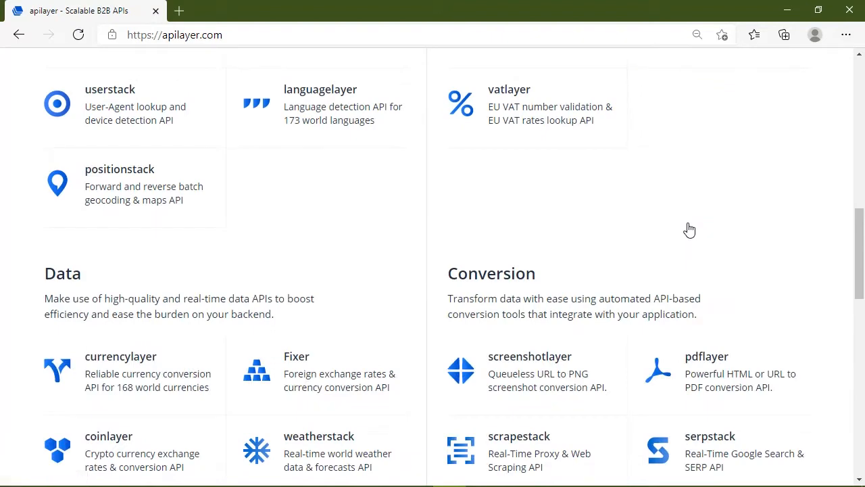
{"action": "scroll", "scroll_direction": "down", "scroll_amount": 3}
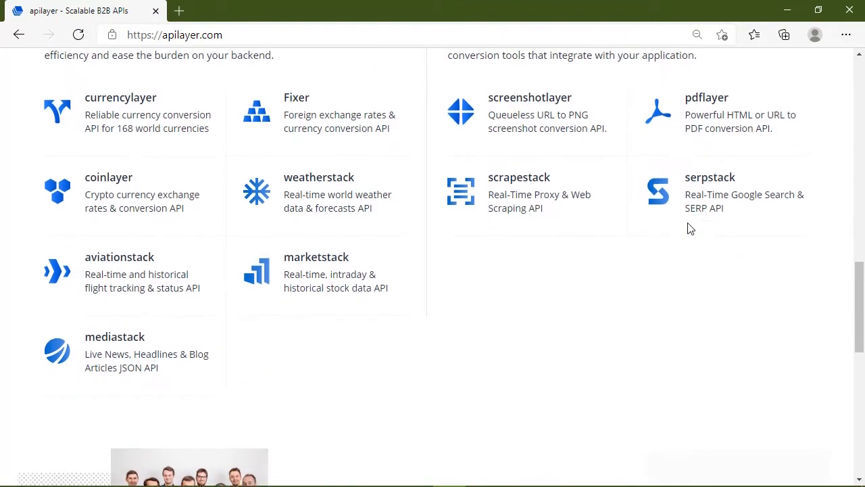
{"action": "scroll", "scroll_direction": "down", "scroll_amount": 3}
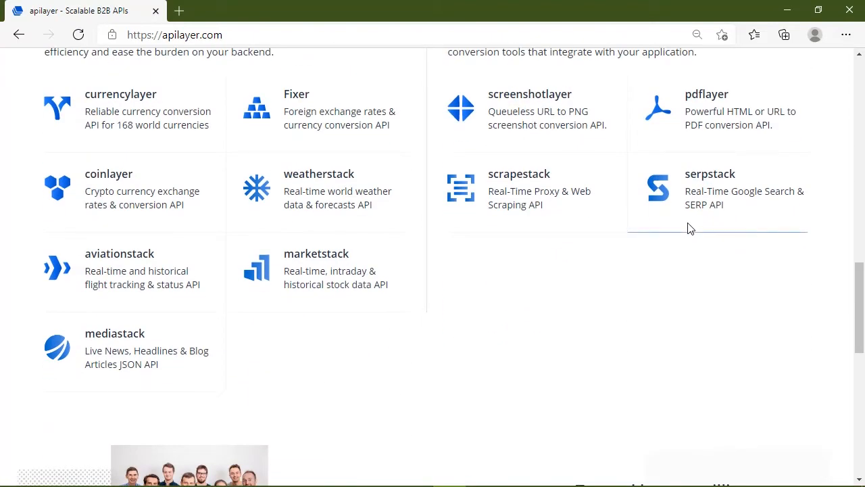
{"action": "left_click", "coordinate": [119, 253]}
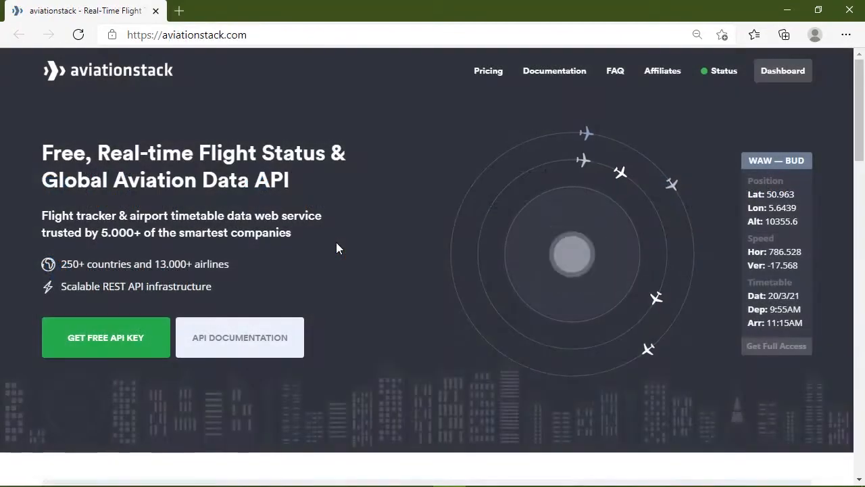
{"action": "scroll", "scroll_direction": "down", "scroll_amount": 3}
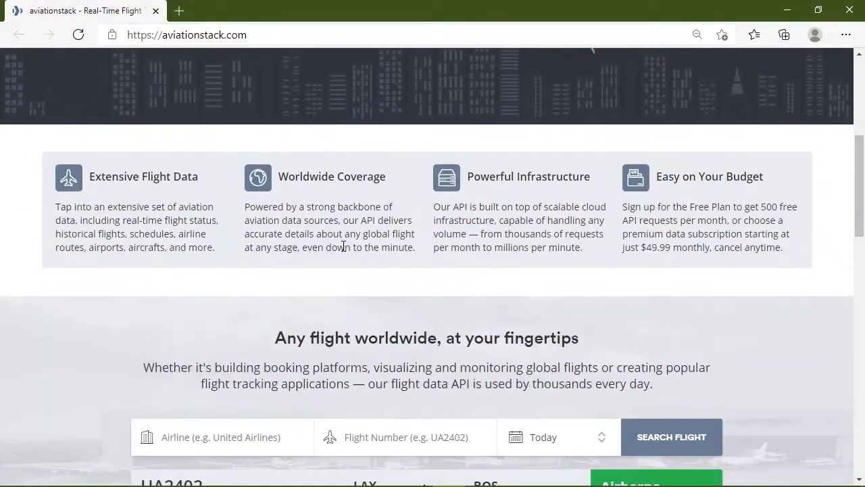
{"action": "scroll", "scroll_direction": "down", "scroll_amount": 3}
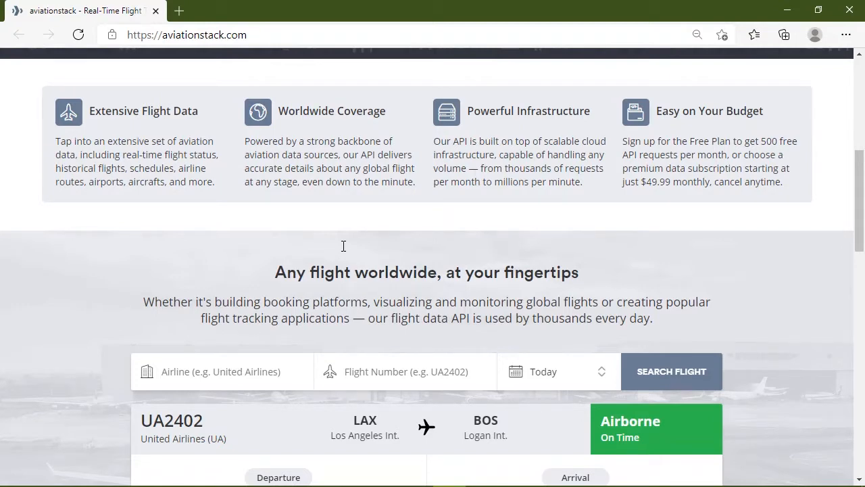
{"action": "scroll", "scroll_direction": "down", "scroll_amount": 3}
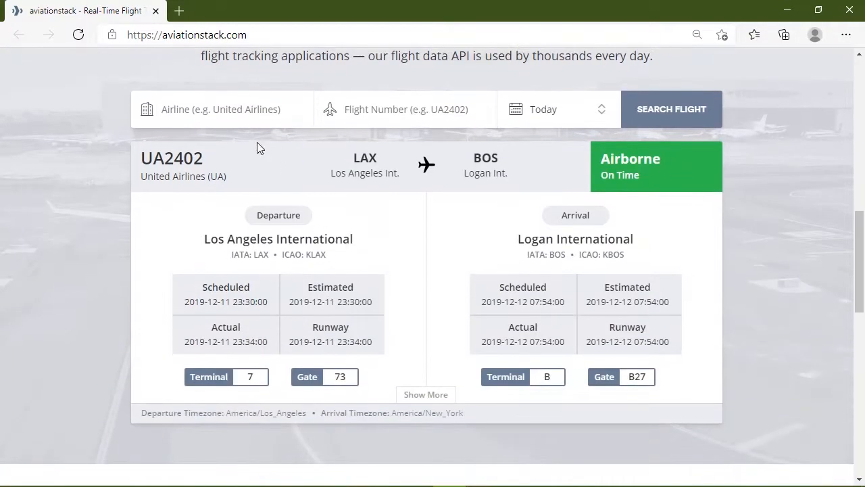
Search the demo tracker for American Airlines flight AA788 and expand its aircraft details
{"action": "left_click", "coordinate": [221, 109]}
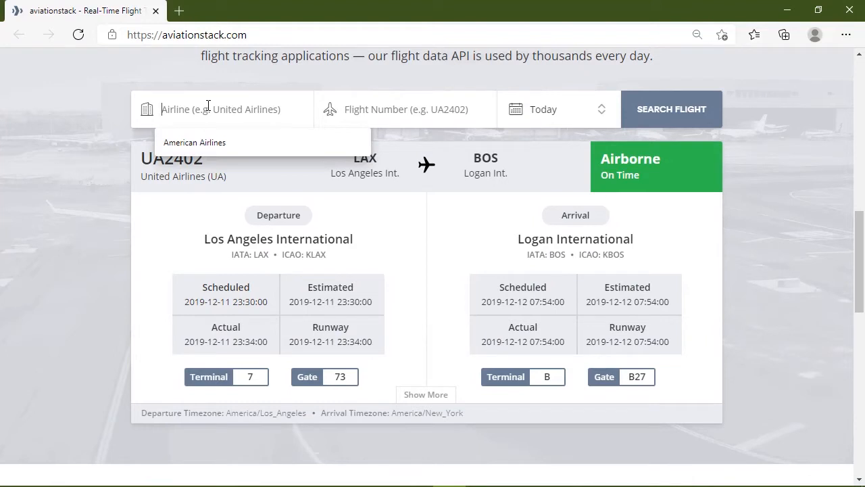
{"action": "type", "text": "AA"}
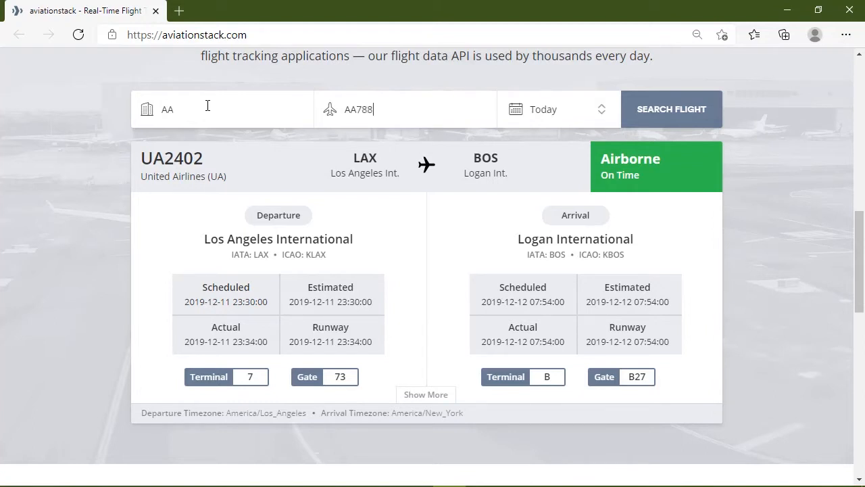
{"action": "left_click", "coordinate": [671, 109]}
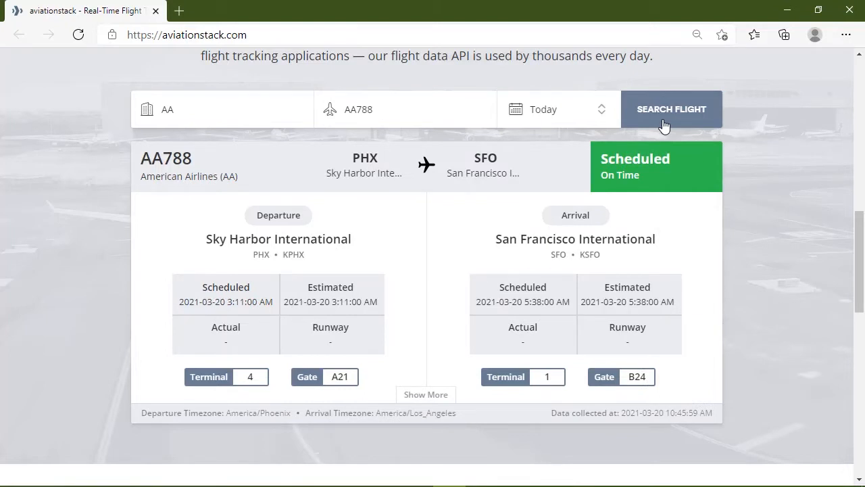
{"action": "mouse_move", "coordinate": [394, 236]}
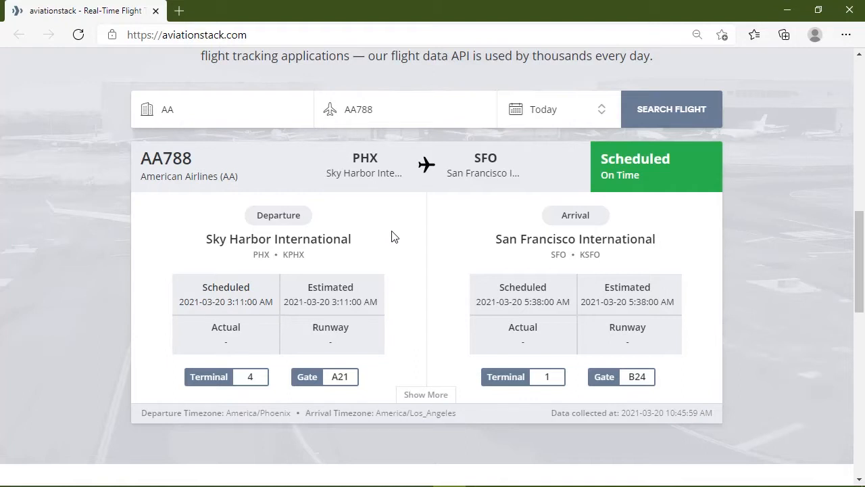
{"action": "mouse_move", "coordinate": [426, 394]}
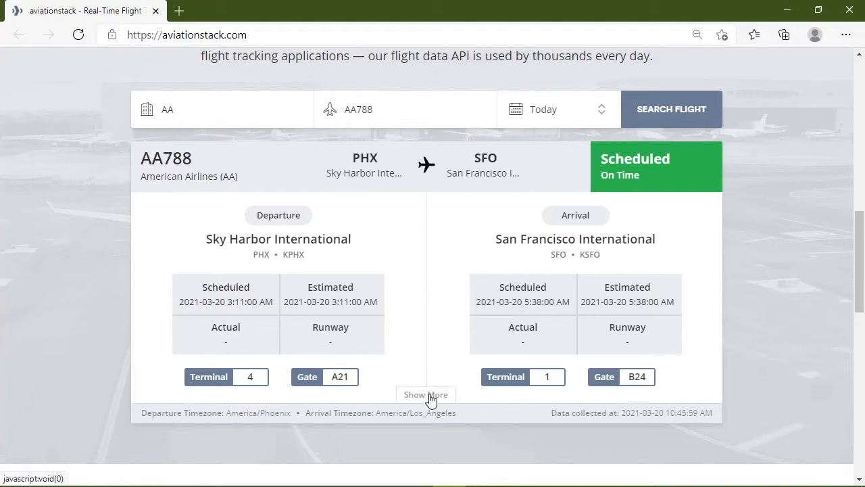
{"action": "left_click", "coordinate": [425, 394]}
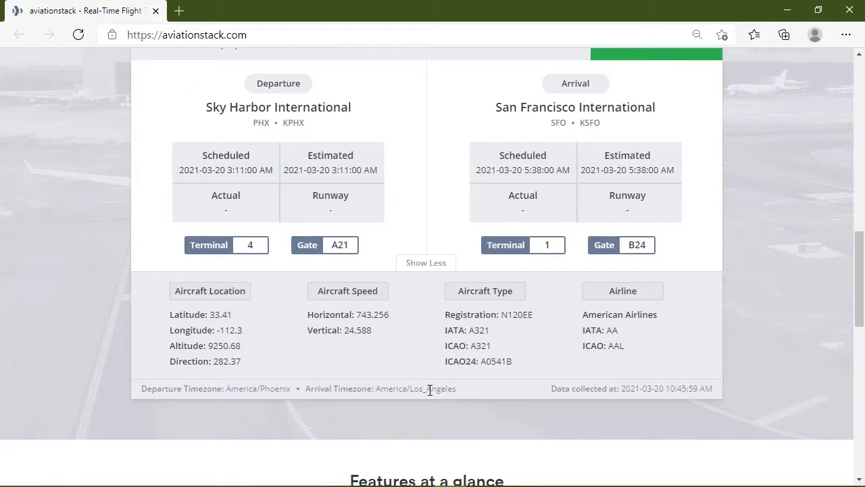
{"action": "scroll", "scroll_direction": "down", "scroll_amount": 3}
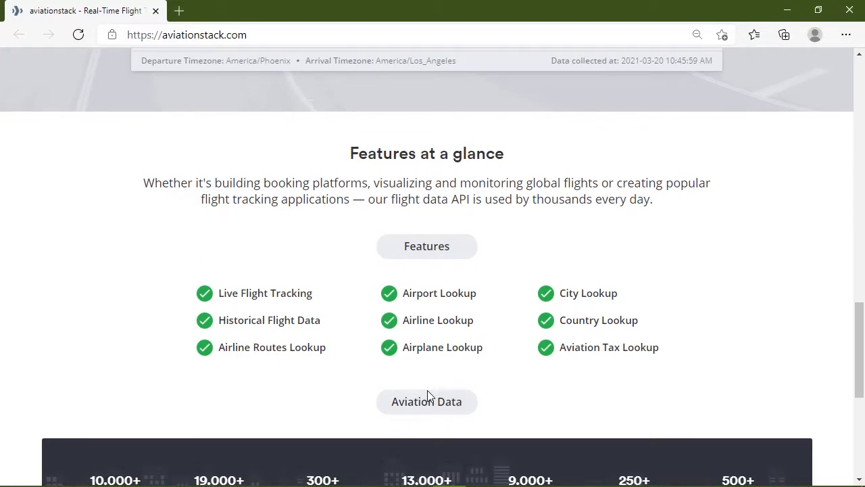
{"action": "scroll", "scroll_direction": "down", "scroll_amount": 3}
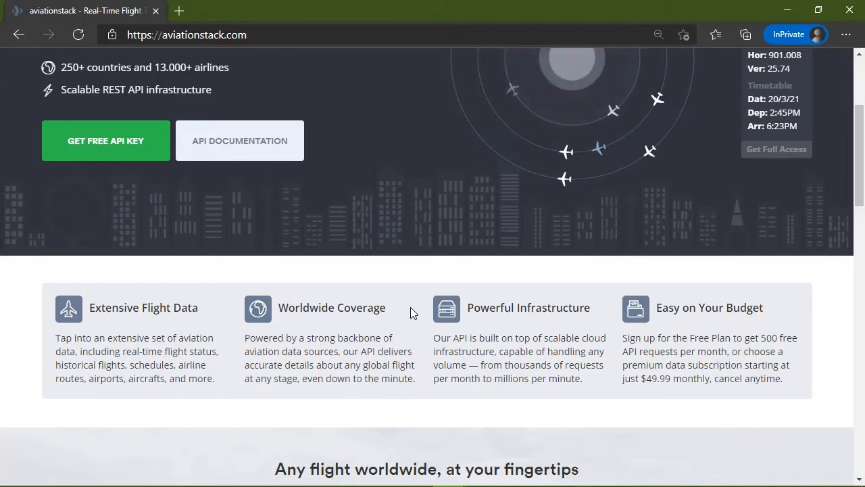
Open the Pricing page and highlight the Free plan's 500 Requests and Real-Time Flights
{"action": "scroll", "scroll_direction": "up", "scroll_amount": 3}
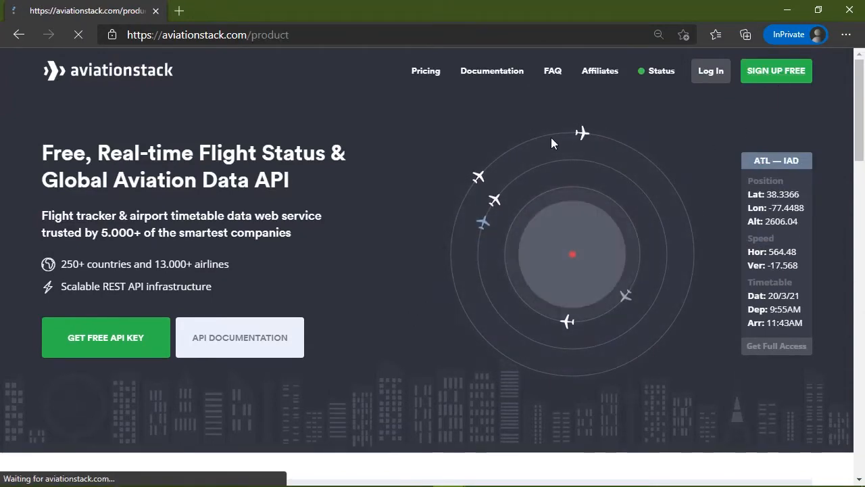
{"action": "left_click", "coordinate": [425, 70]}
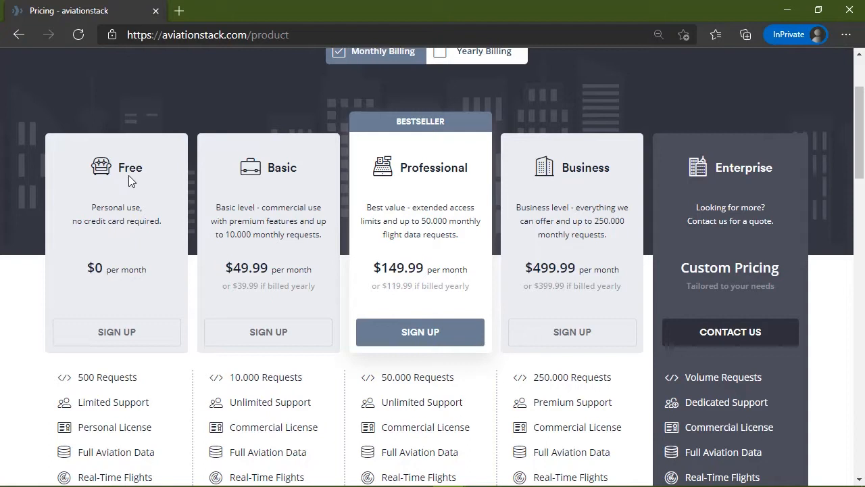
{"action": "mouse_move", "coordinate": [244, 213]}
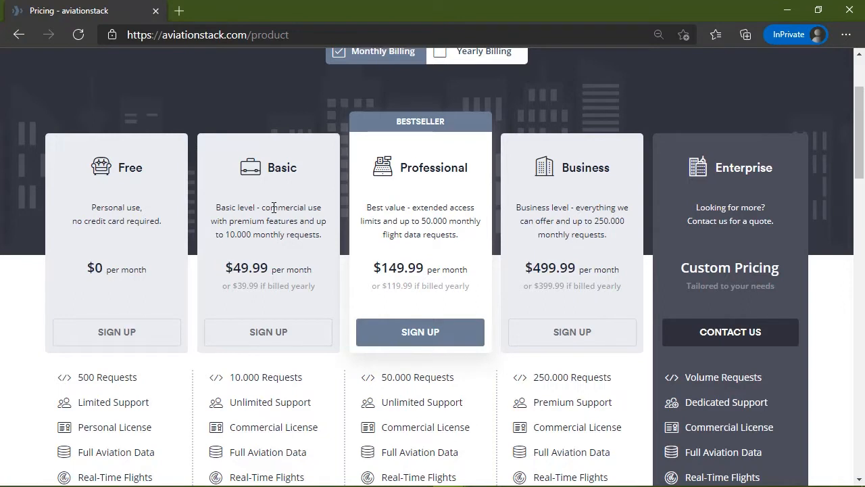
{"action": "scroll", "scroll_direction": "down", "scroll_amount": 3}
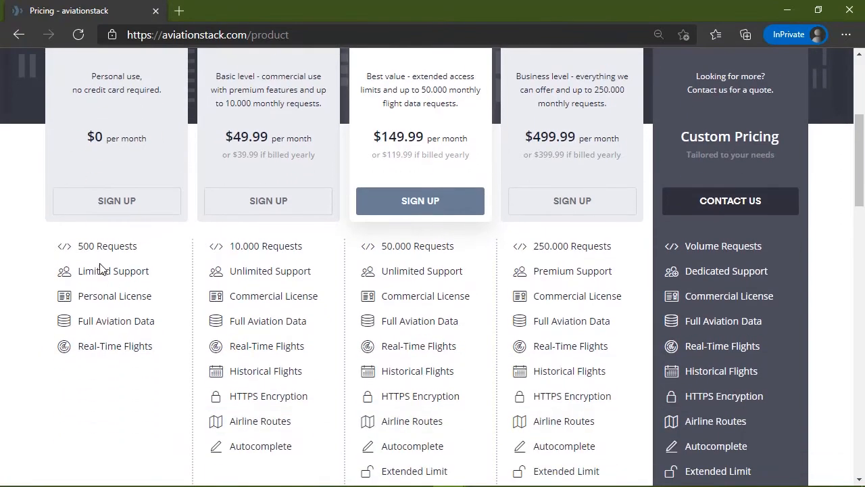
{"action": "double_click", "coordinate": [106, 246]}
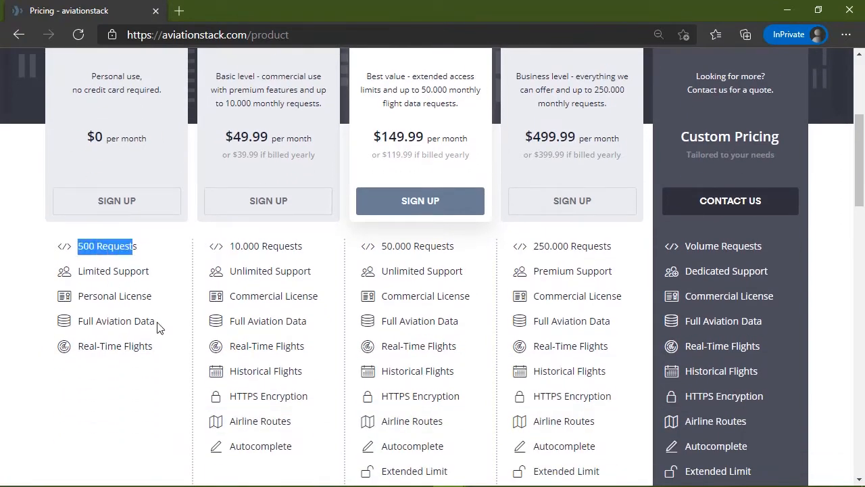
{"action": "double_click", "coordinate": [115, 345]}
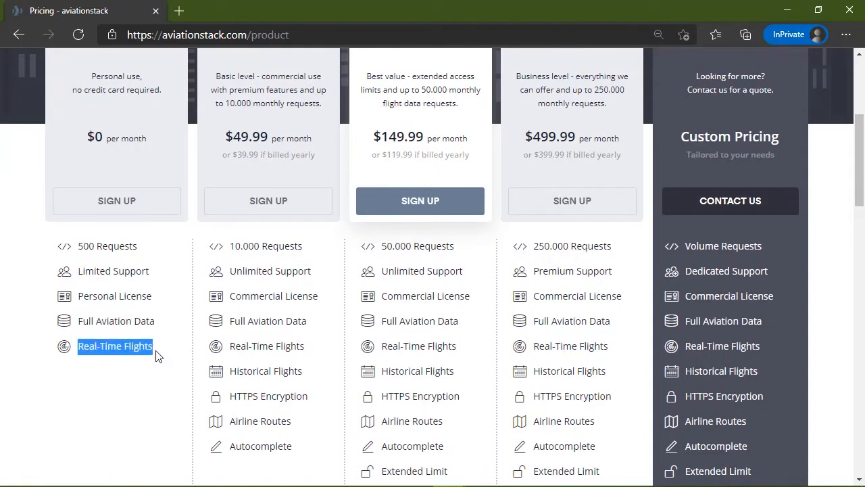
{"action": "mouse_move", "coordinate": [150, 336]}
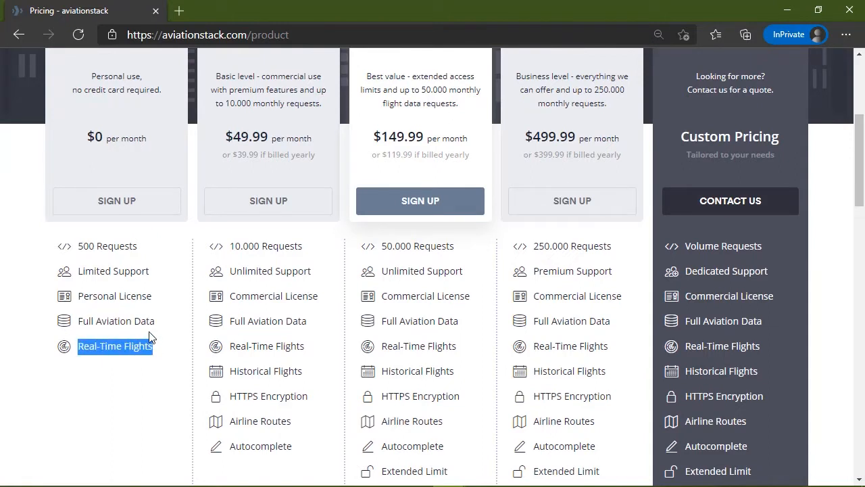
{"action": "mouse_move", "coordinate": [139, 314]}
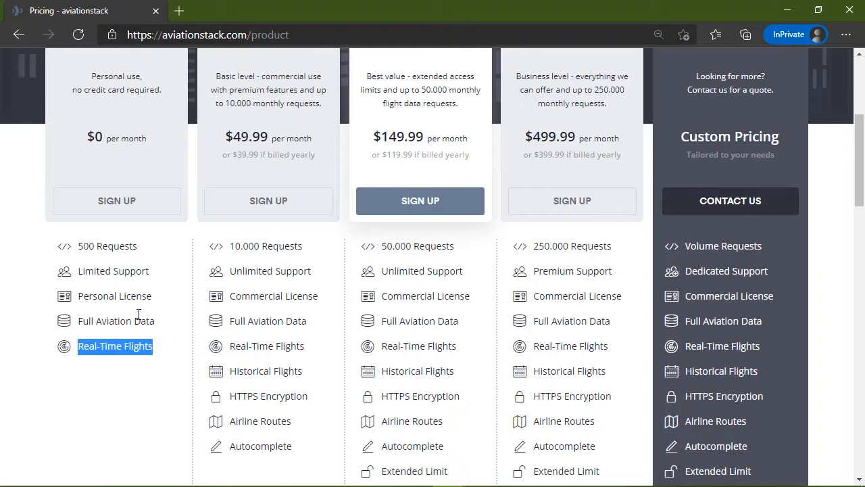
Compare the pricing plans and start signing up for the Free plan
{"action": "scroll", "scroll_direction": "up", "scroll_amount": 3}
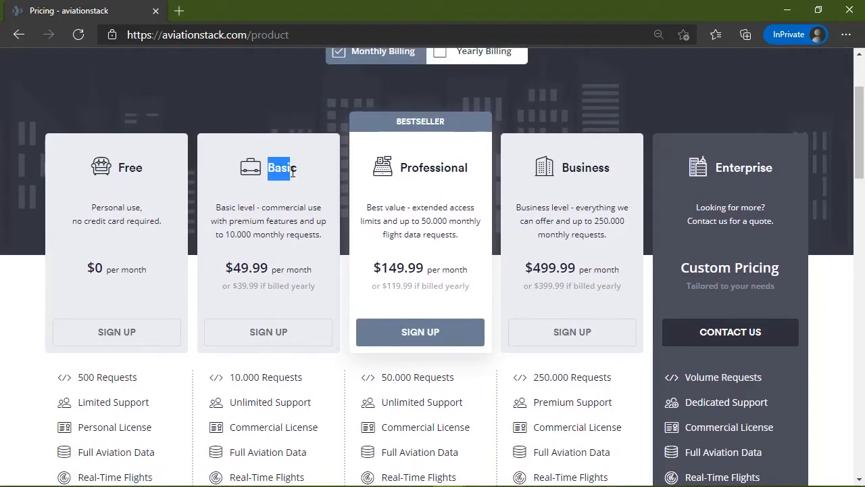
{"action": "scroll", "scroll_direction": "down", "scroll_amount": 3}
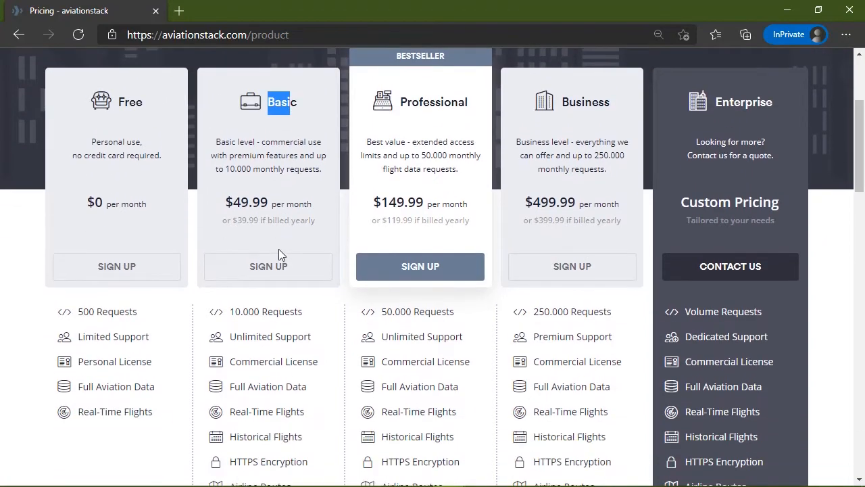
{"action": "scroll", "scroll_direction": "down", "scroll_amount": 3}
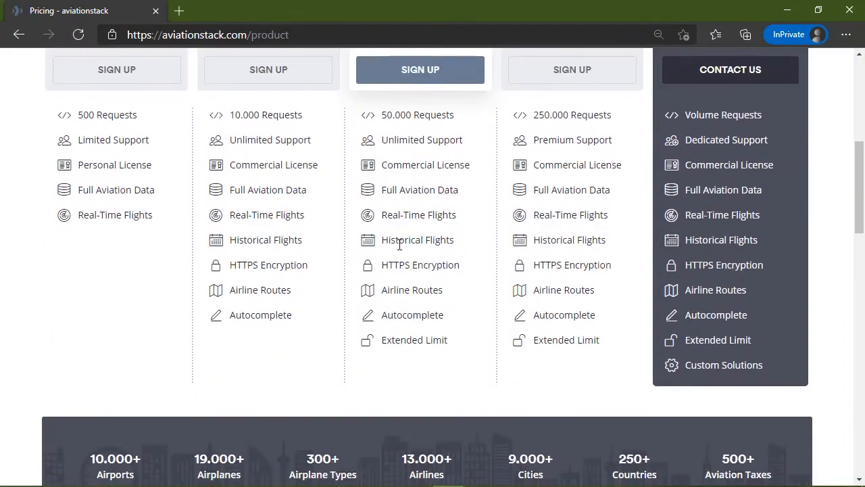
{"action": "scroll", "scroll_direction": "up", "scroll_amount": 3}
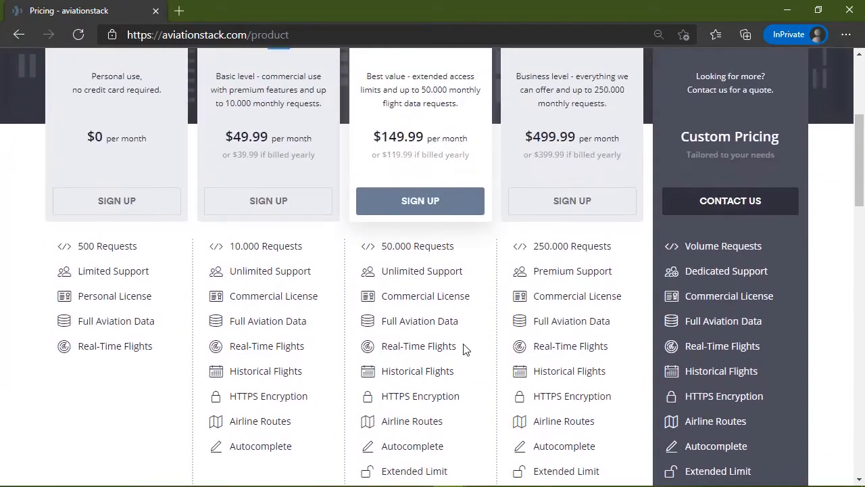
{"action": "scroll", "scroll_direction": "up", "scroll_amount": 3}
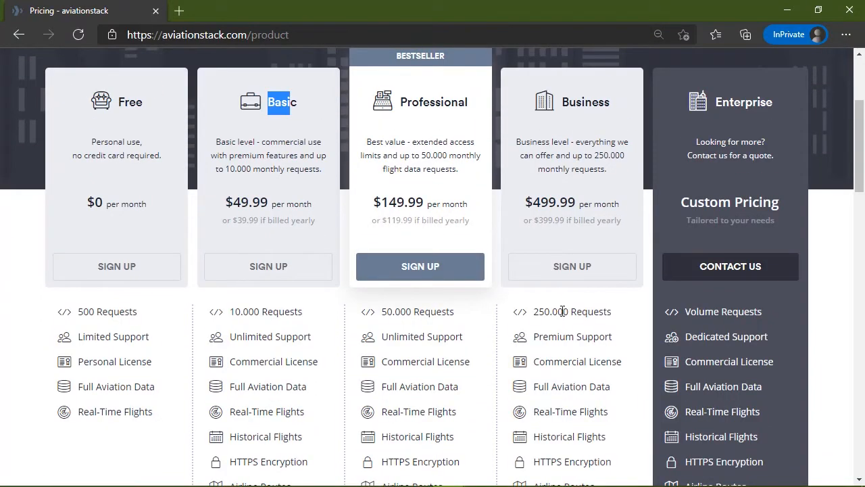
{"action": "mouse_move", "coordinate": [592, 359]}
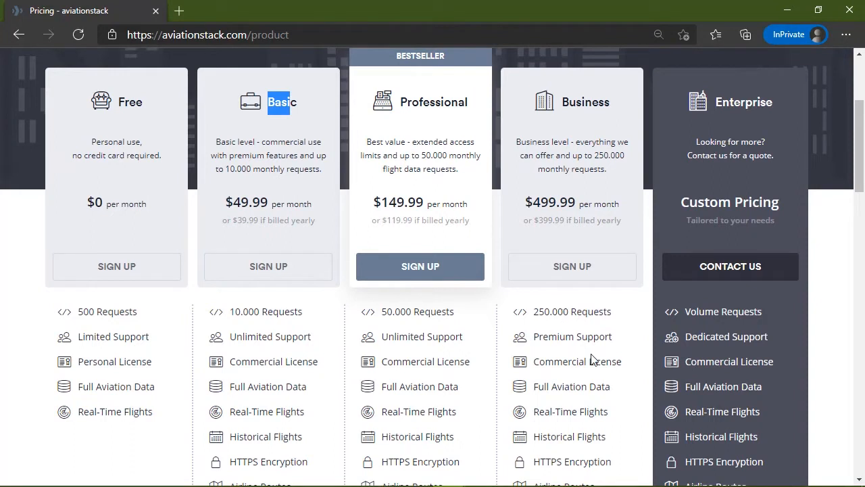
{"action": "mouse_move", "coordinate": [594, 354]}
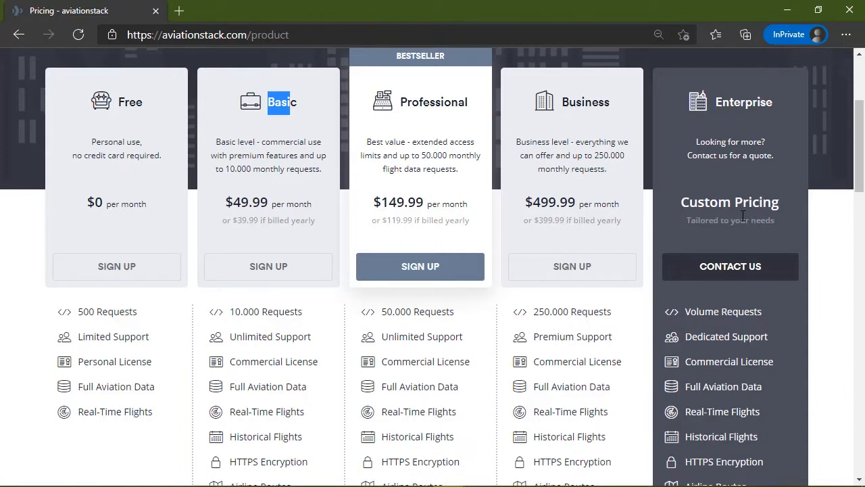
{"action": "mouse_move", "coordinate": [719, 251]}
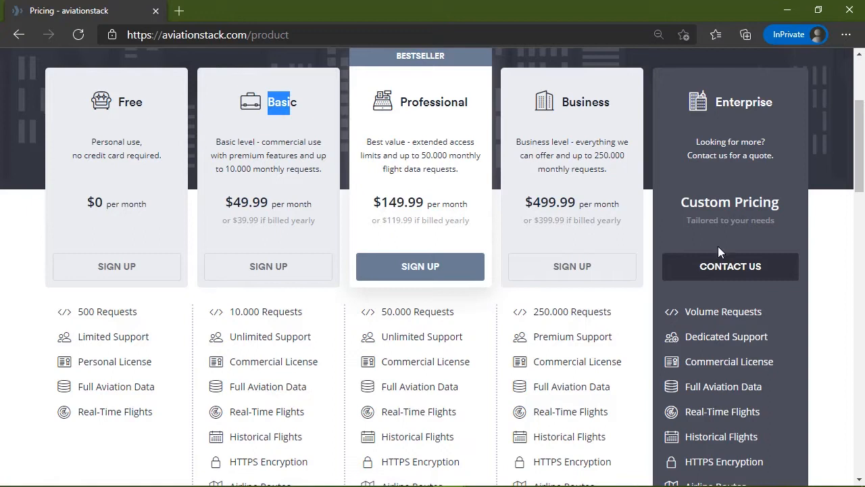
{"action": "mouse_move", "coordinate": [730, 266]}
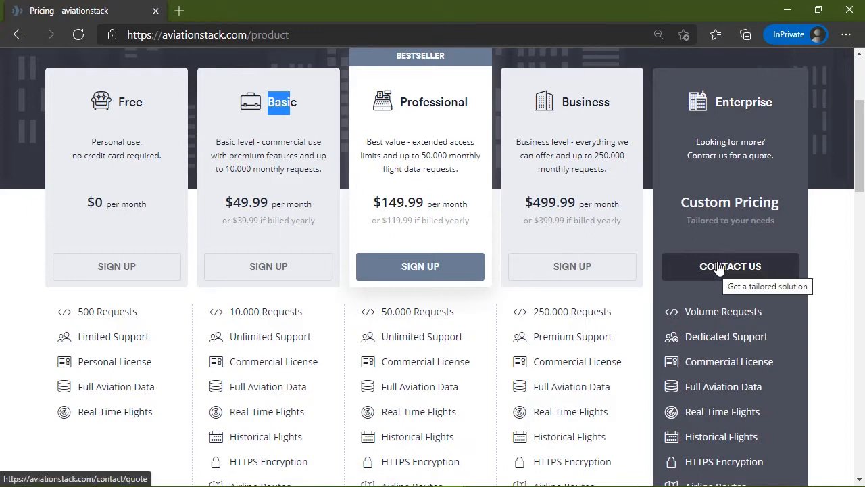
{"action": "mouse_move", "coordinate": [117, 266]}
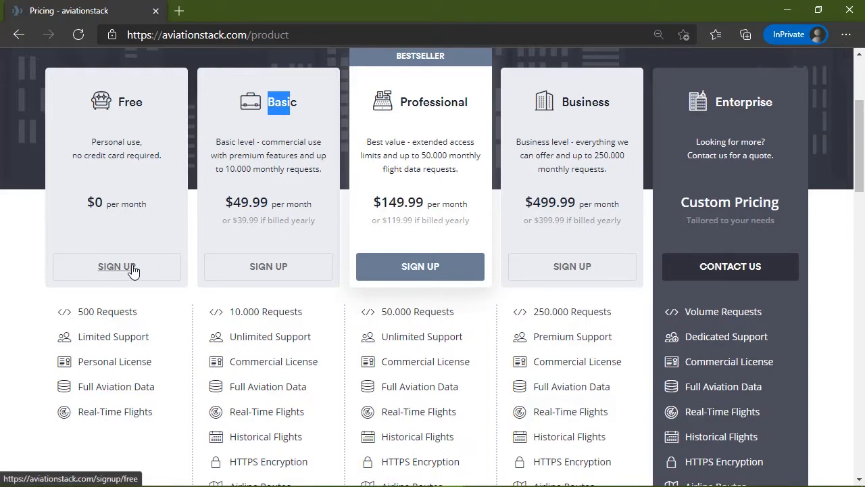
{"action": "mouse_move", "coordinate": [117, 266]}
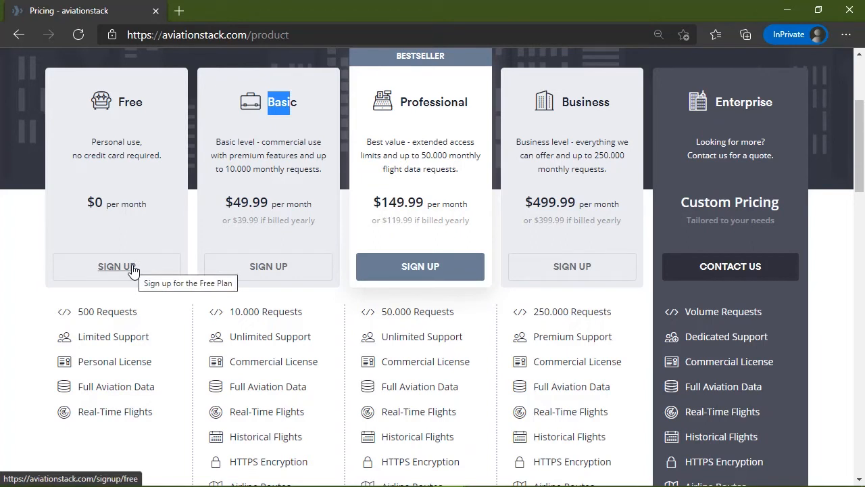
{"action": "left_click", "coordinate": [116, 266]}
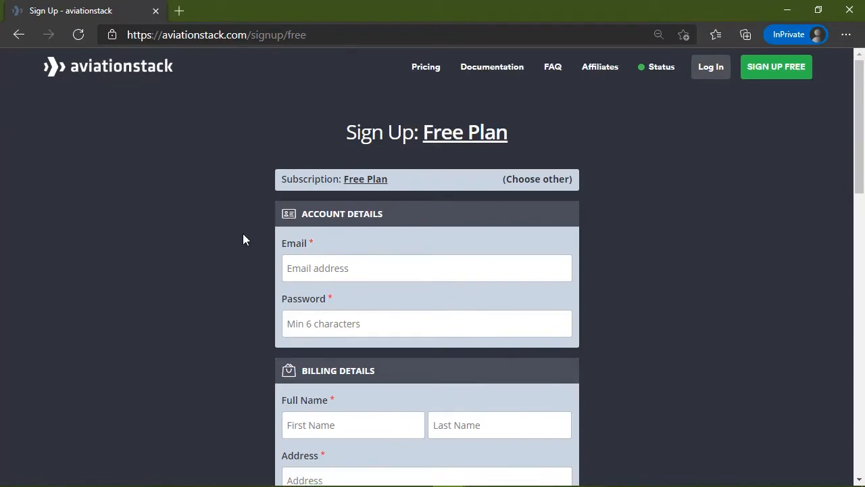
{"action": "scroll", "scroll_direction": "down", "scroll_amount": 3}
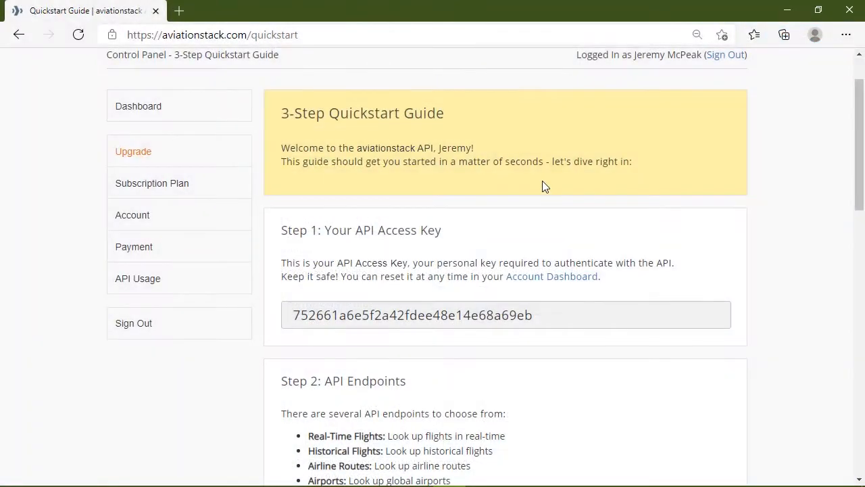
{"action": "mouse_move", "coordinate": [553, 190]}
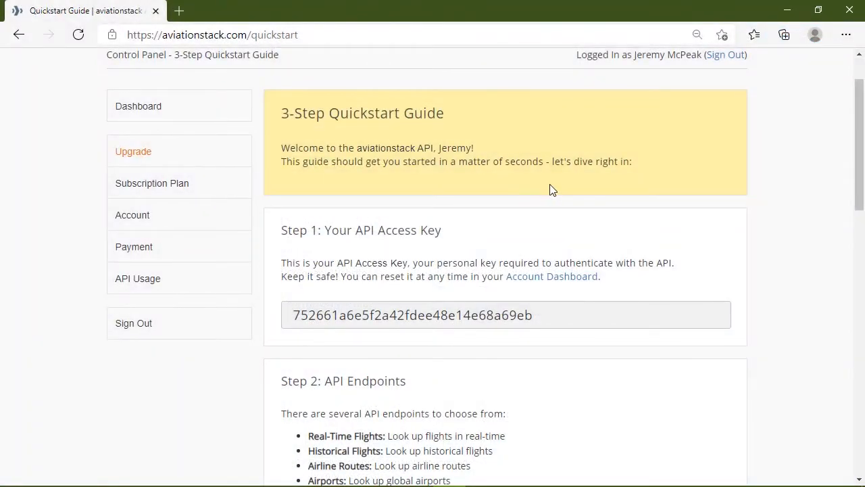
{"action": "mouse_move", "coordinate": [553, 219]}
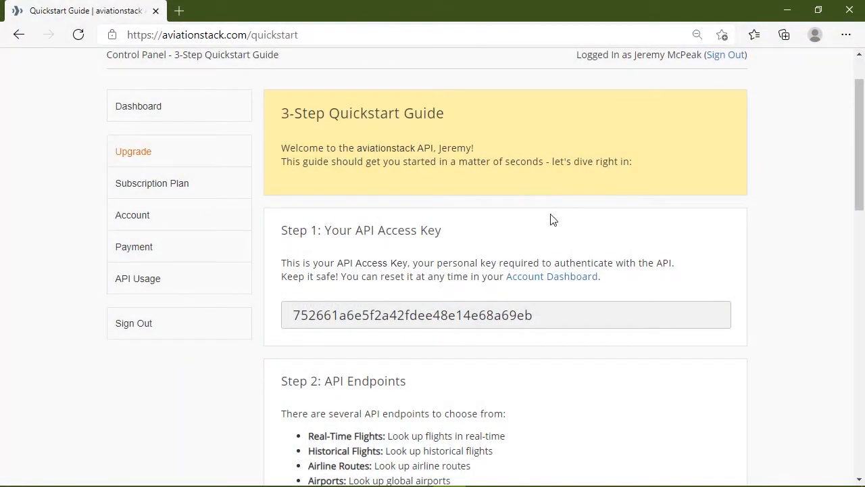
Review the Quickstart Guide's access key, endpoint list (Airline Routes highlighted) and request example
{"action": "scroll", "scroll_direction": "down", "scroll_amount": 3}
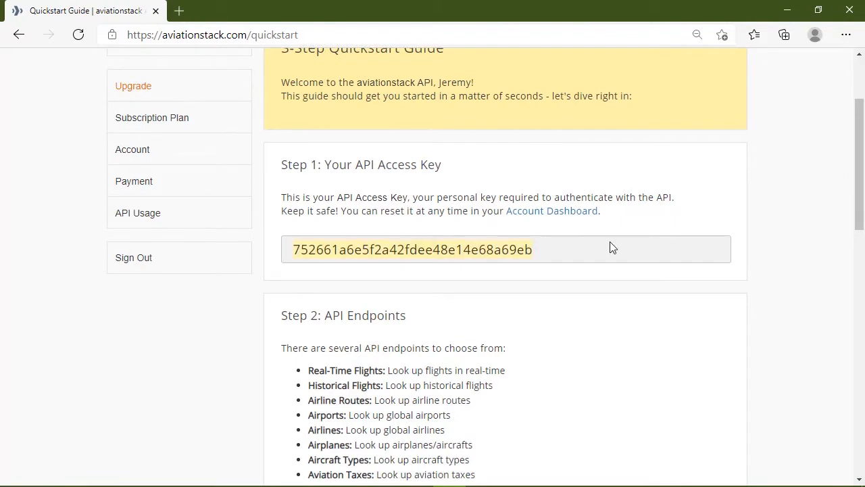
{"action": "scroll", "scroll_direction": "down", "scroll_amount": 3}
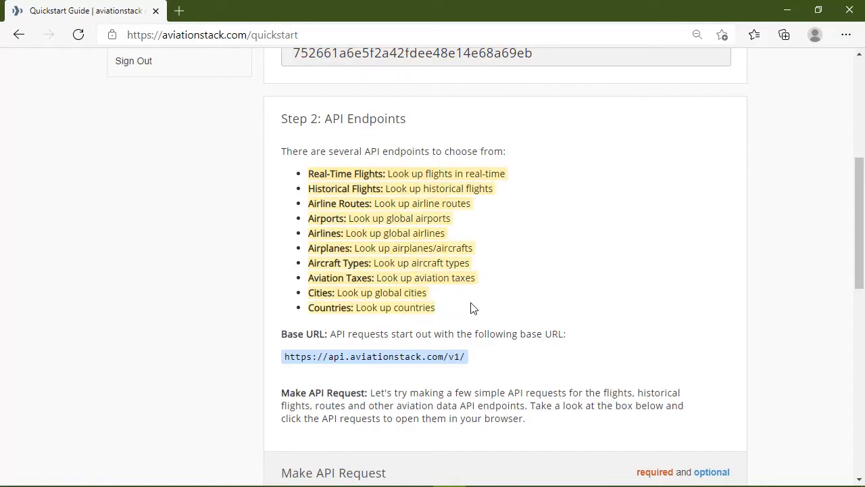
{"action": "mouse_move", "coordinate": [420, 228]}
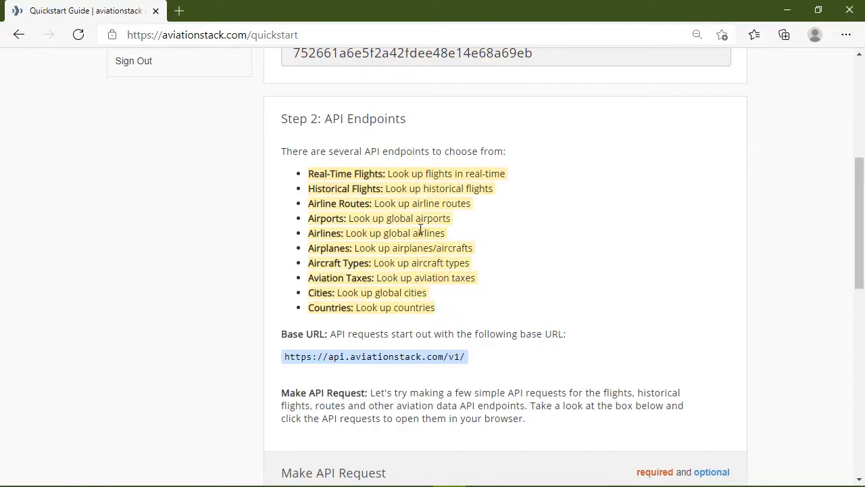
{"action": "left_click", "coordinate": [363, 186]}
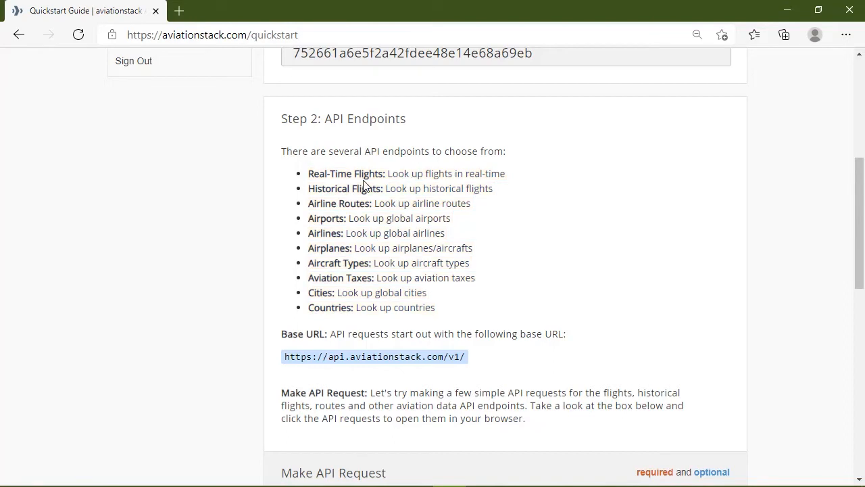
{"action": "double_click", "coordinate": [346, 173]}
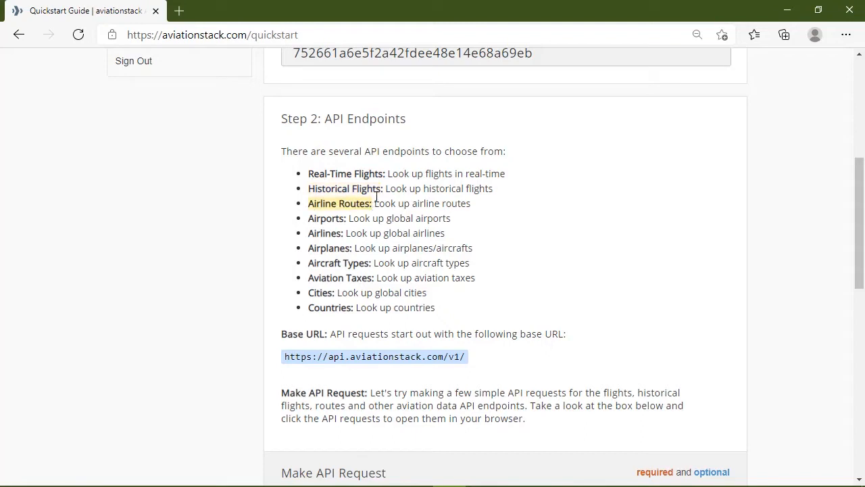
{"action": "scroll", "scroll_direction": "down", "scroll_amount": 3}
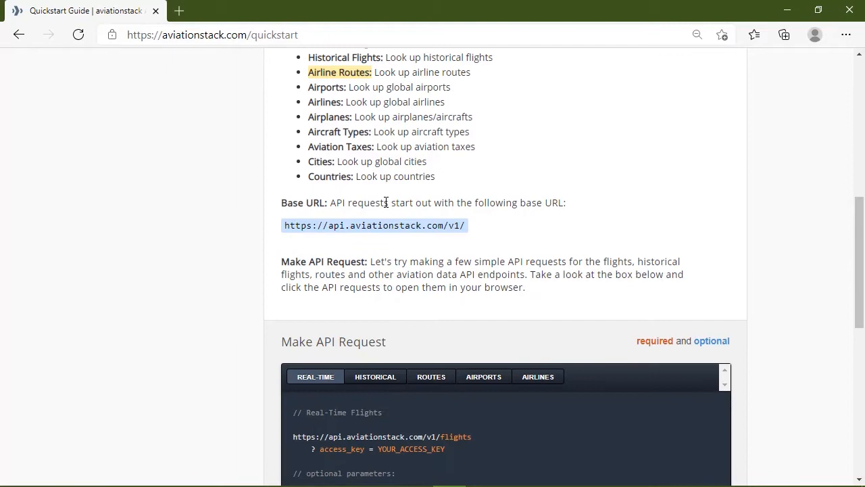
{"action": "scroll", "scroll_direction": "down", "scroll_amount": 3}
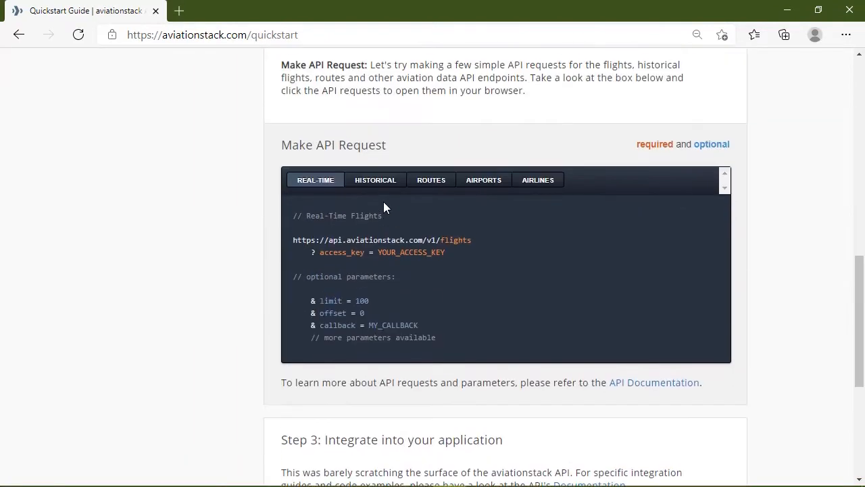
{"action": "mouse_move", "coordinate": [373, 254]}
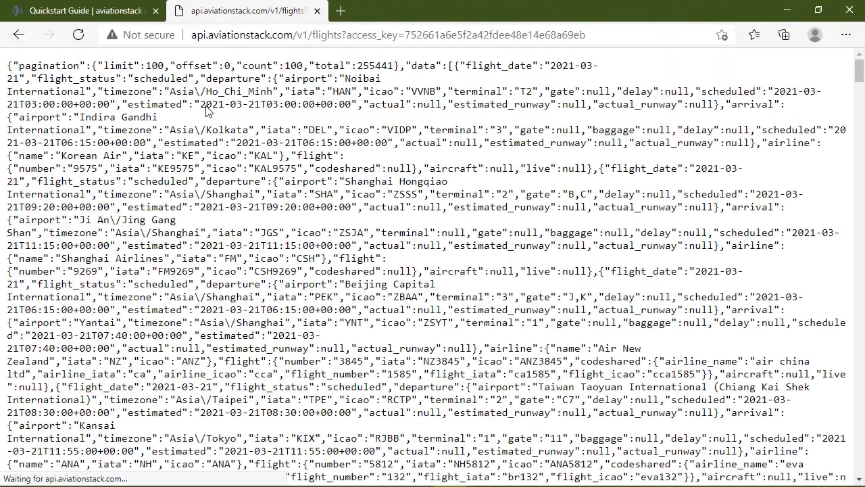
Scroll through the JSON flights response with pagination limit 100 and scheduled flight records
{"action": "scroll", "scroll_direction": "down", "scroll_amount": 3}
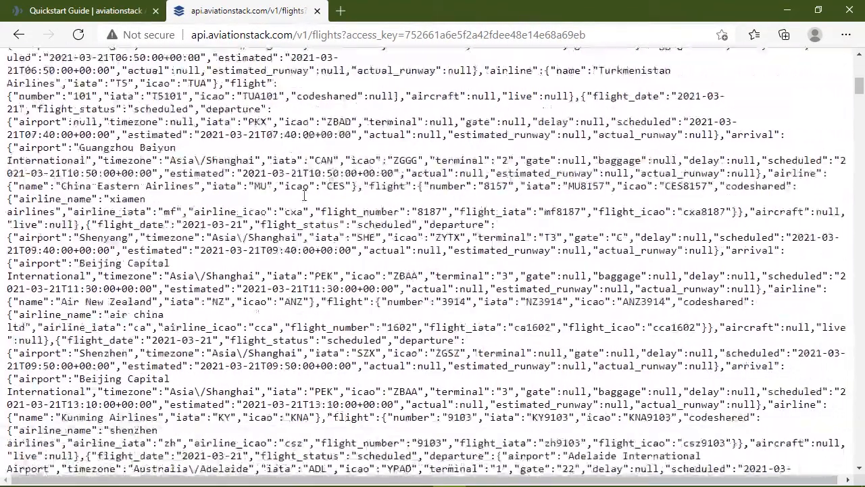
{"action": "scroll", "scroll_direction": "down", "scroll_amount": 3}
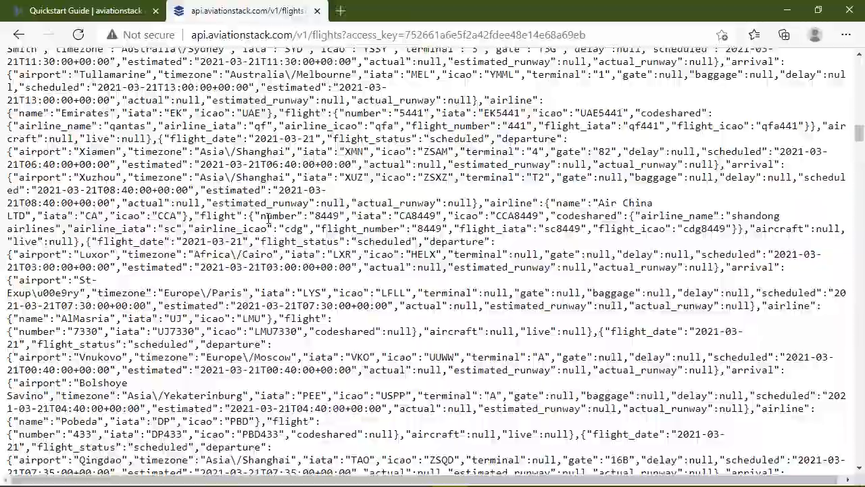
{"action": "scroll", "scroll_direction": "down", "scroll_amount": 3}
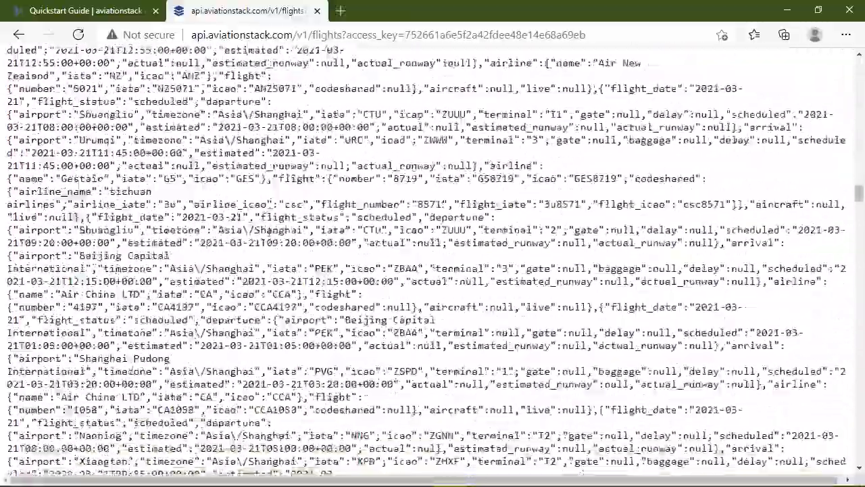
{"action": "scroll", "scroll_direction": "down", "scroll_amount": 3}
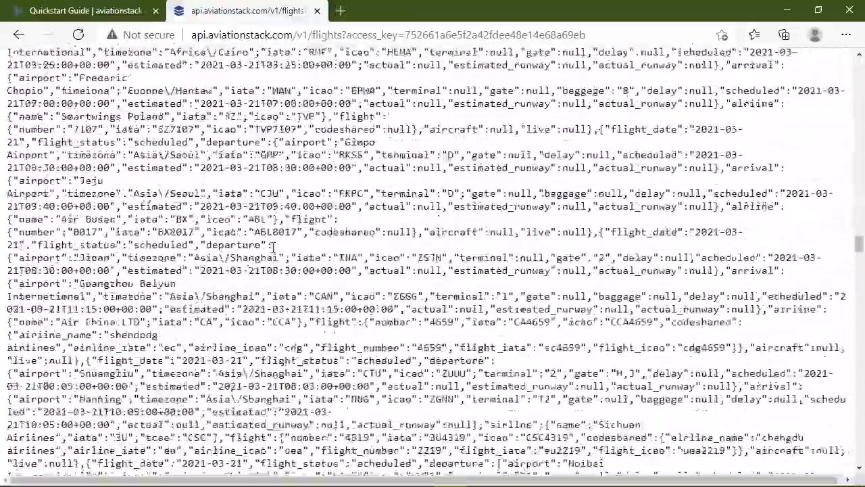
{"action": "scroll", "scroll_direction": "down", "scroll_amount": 3}
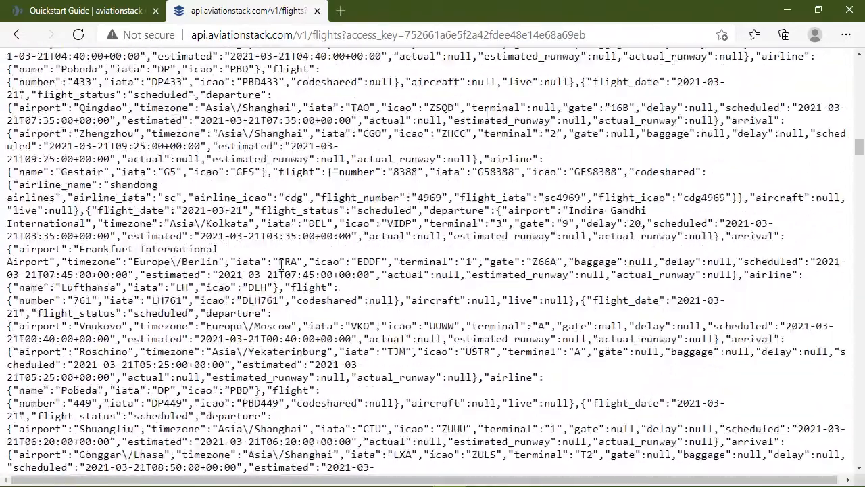
{"action": "scroll", "scroll_direction": "down", "scroll_amount": 3}
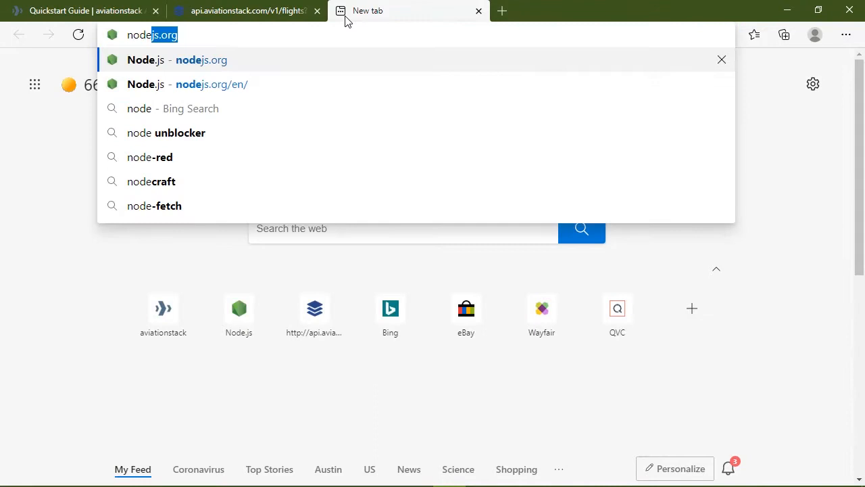
Visit the Node.js site, scroll to the Windows downloads, and close its tab
{"action": "left_click", "coordinate": [187, 84]}
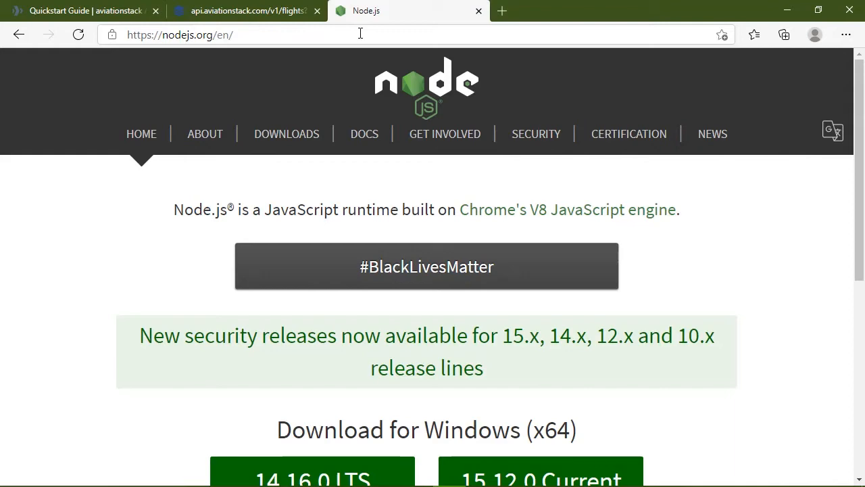
{"action": "mouse_move", "coordinate": [152, 164]}
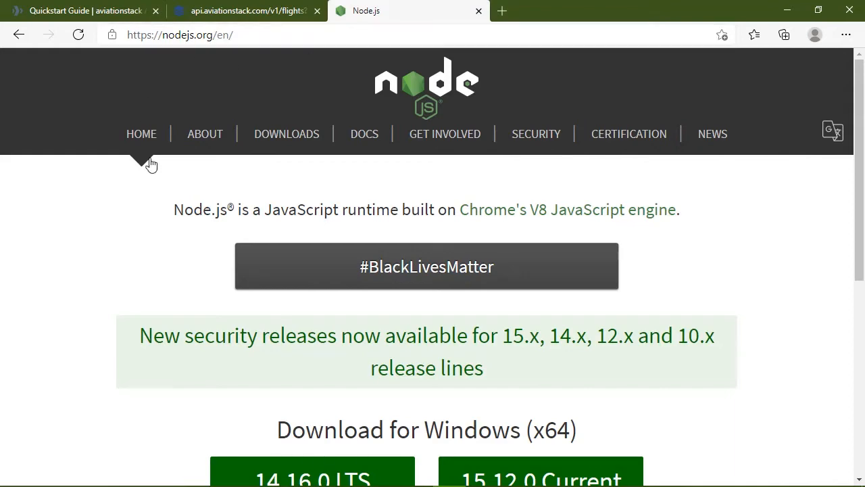
{"action": "scroll", "scroll_direction": "down", "scroll_amount": 3}
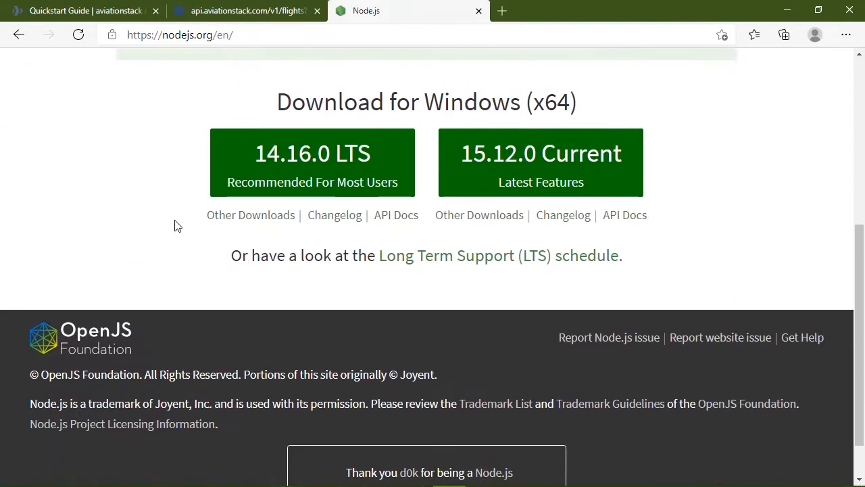
{"action": "mouse_move", "coordinate": [338, 153]}
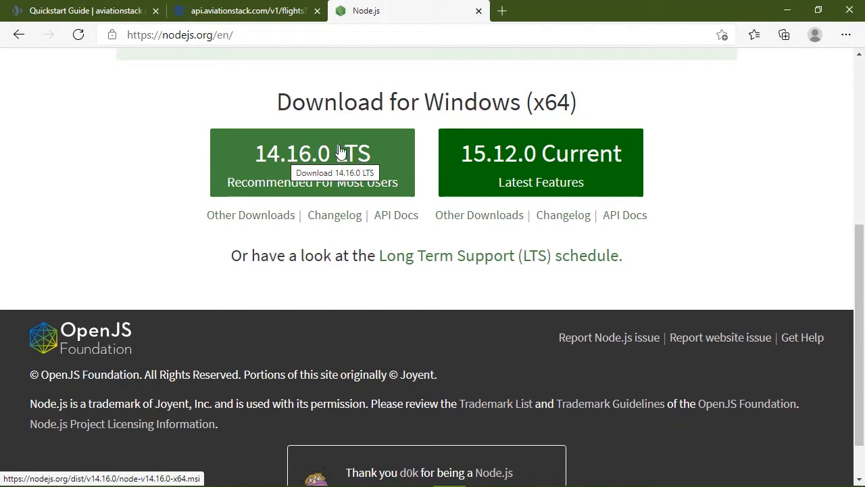
{"action": "mouse_move", "coordinate": [473, 62]}
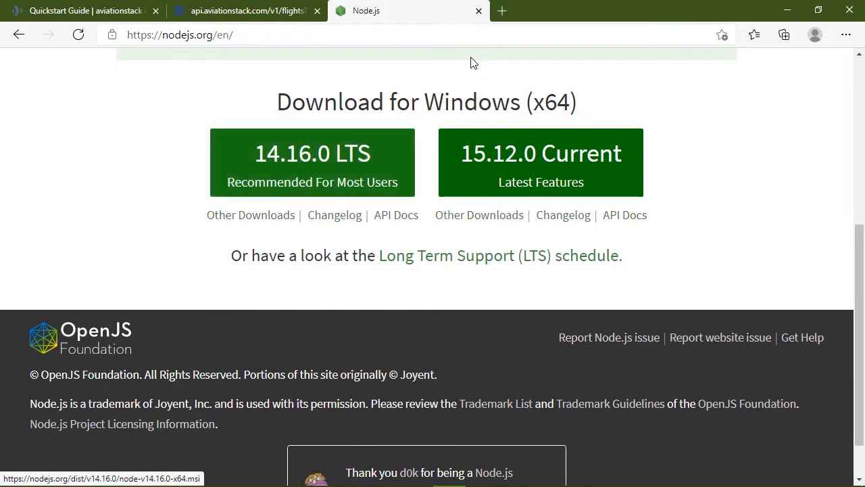
{"action": "mouse_move", "coordinate": [480, 11]}
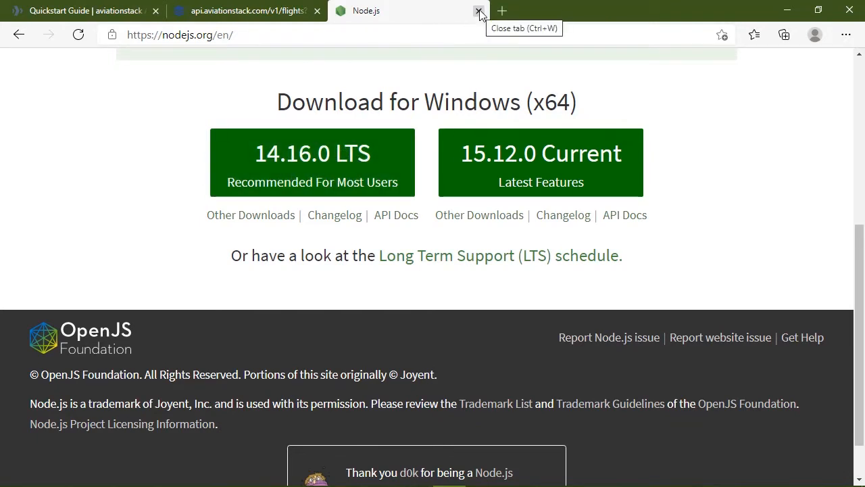
{"action": "left_click", "coordinate": [478, 11]}
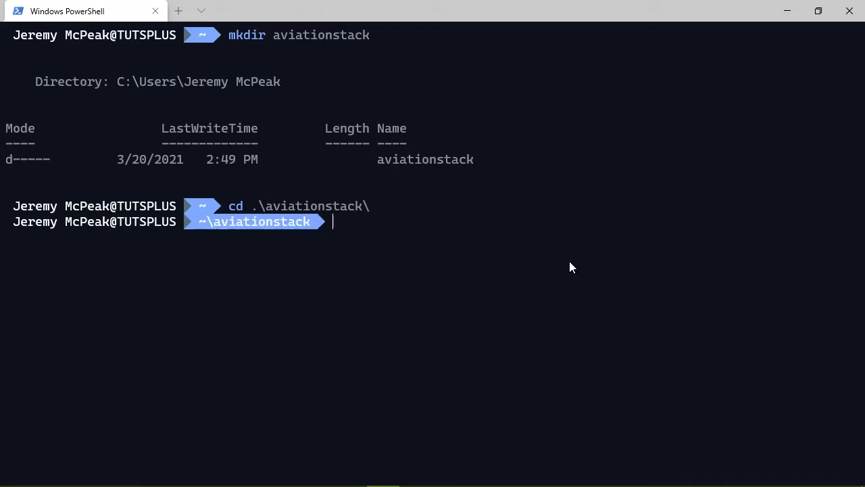
Create a default package.json with npm init -y
{"action": "type", "text": "pm"}
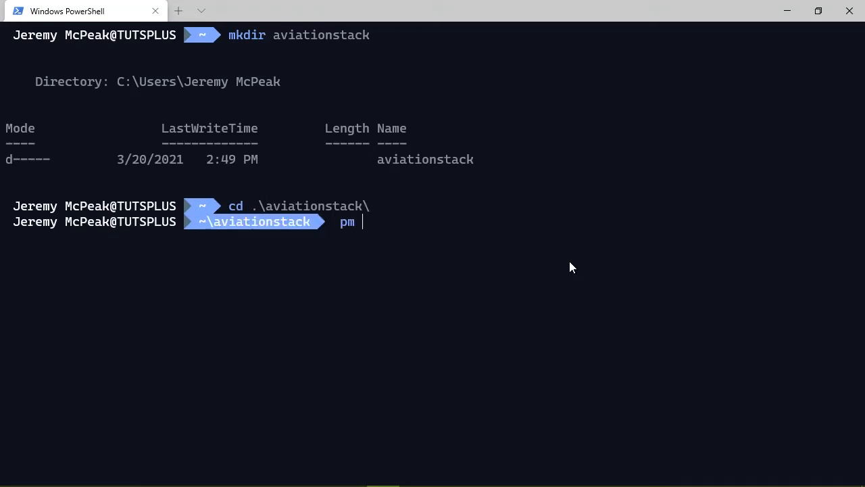
{"action": "type", "text": "npm init"}
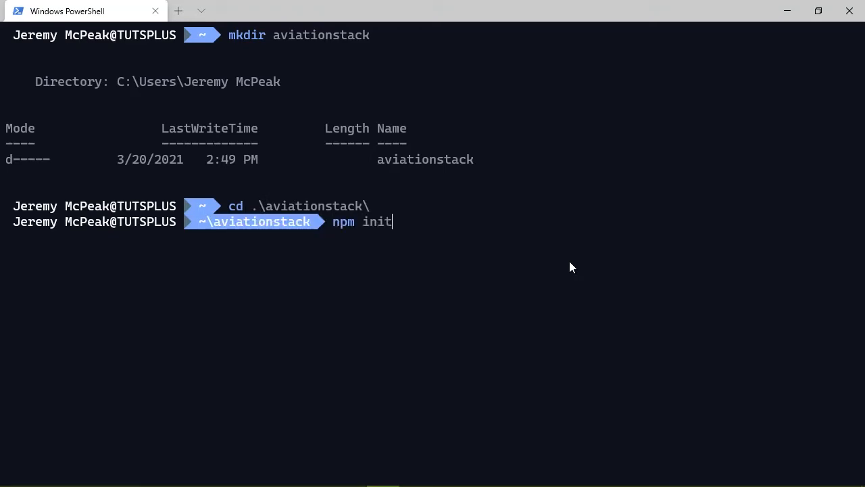
{"action": "type", "text": "-y"}
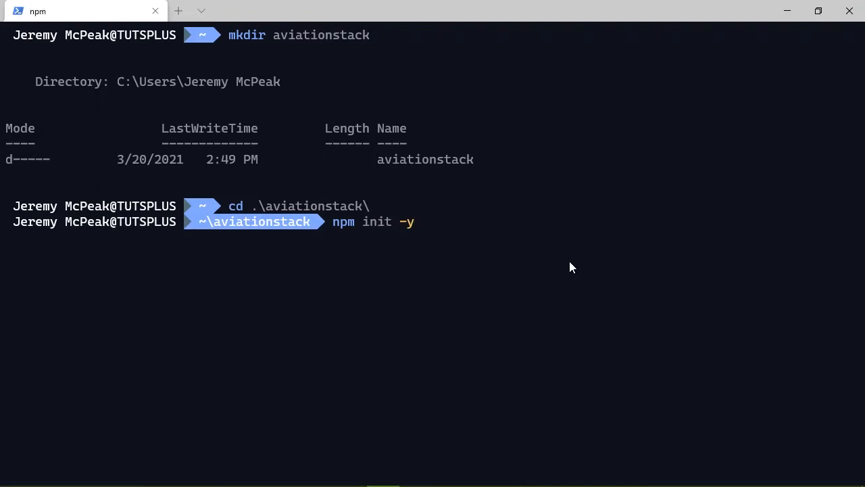
{"action": "key", "text": "Return"}
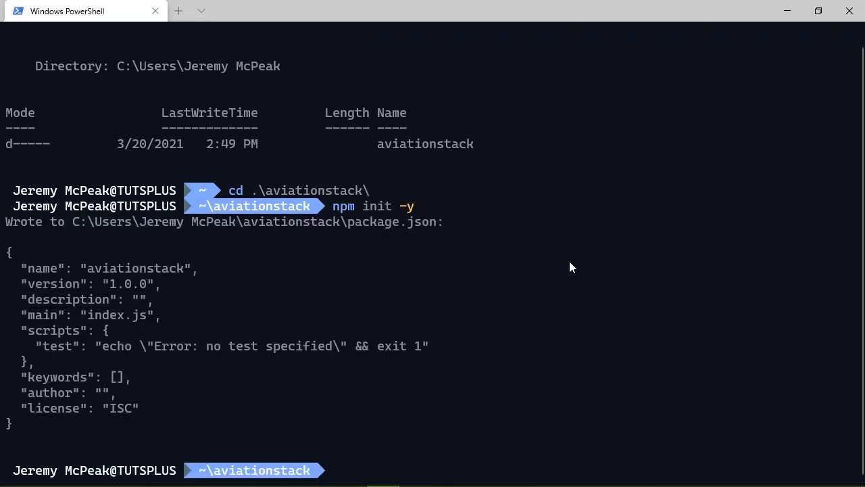
Install lite-server as a dev dependency and open the folder in VS Code
{"action": "type", "text": "npm install li"}
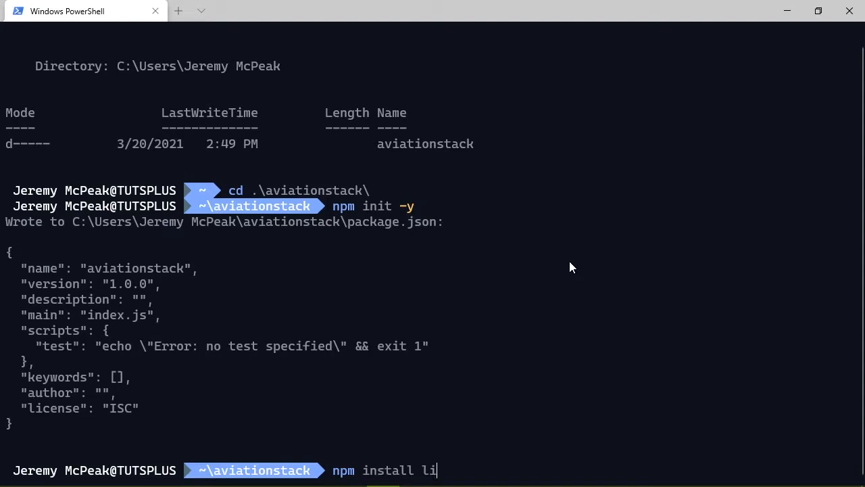
{"action": "type", "text": "te-server"}
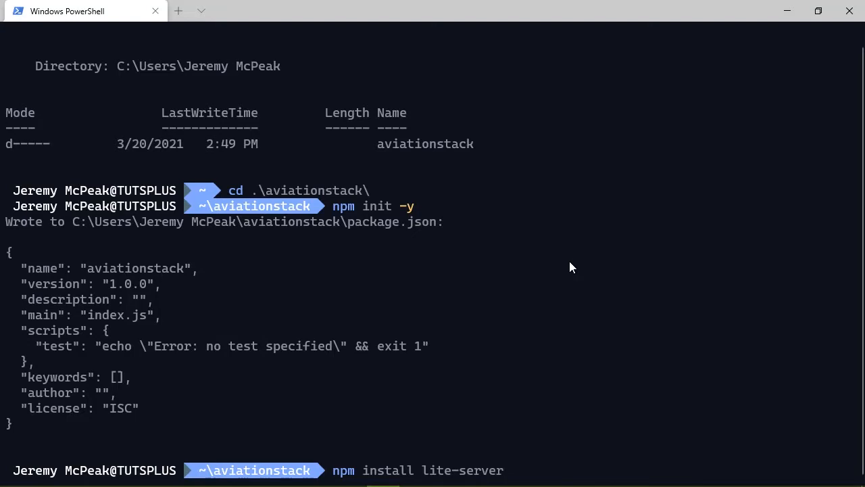
{"action": "type", "text": "--save-dev"}
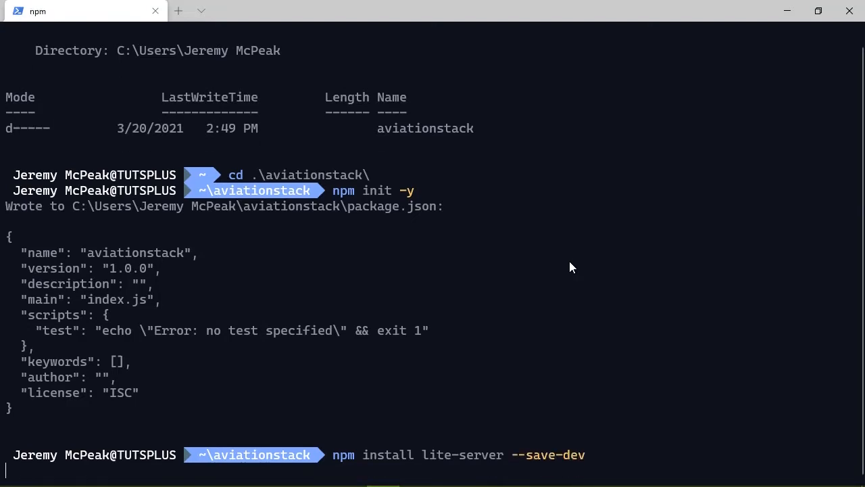
{"action": "key", "text": "Return"}
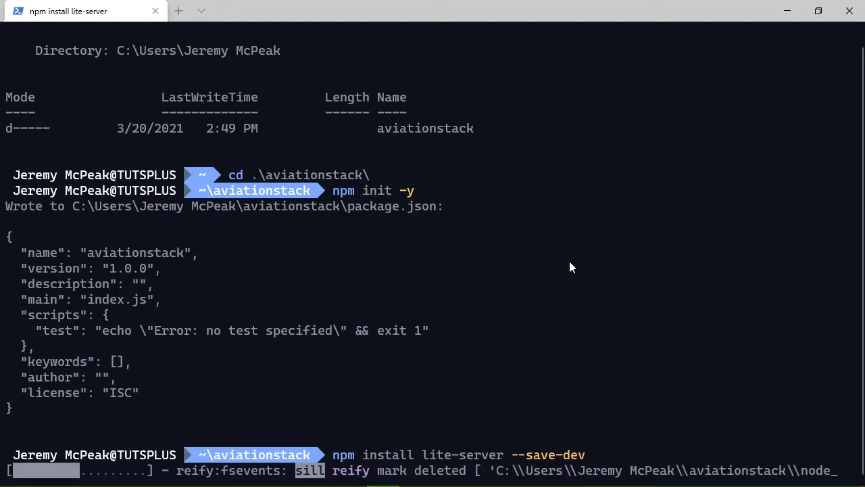
{"action": "scroll", "scroll_direction": "down", "scroll_amount": 3}
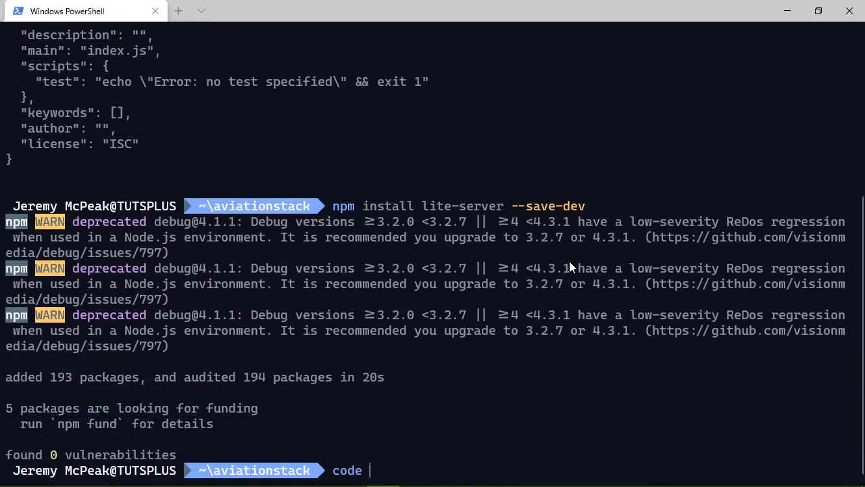
{"action": "key", "text": "Return"}
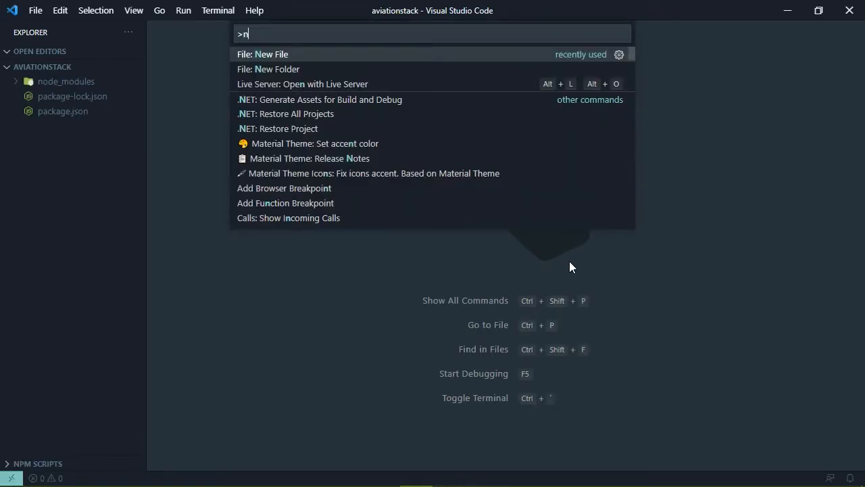
Create index.html via the Command Palette's New File and add a script tag
{"action": "type", "text": "ew file"}
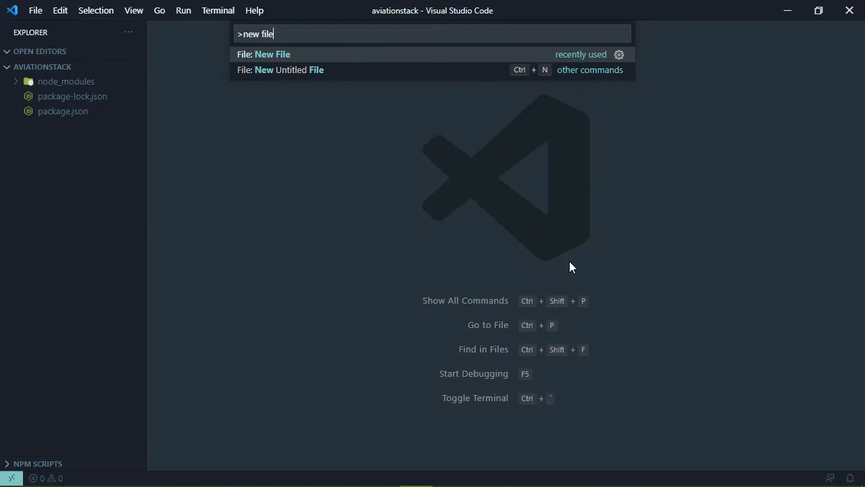
{"action": "left_click", "coordinate": [273, 54]}
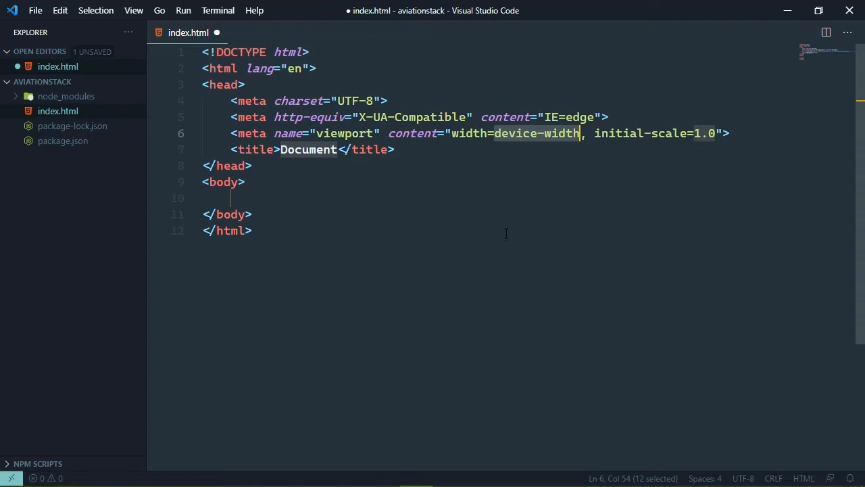
{"action": "type", "text": "script>"}
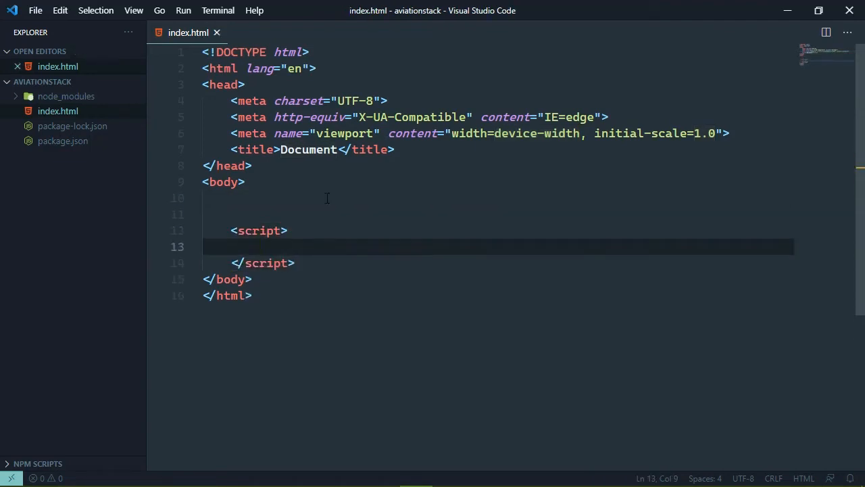
{"action": "key", "text": "alt+tab"}
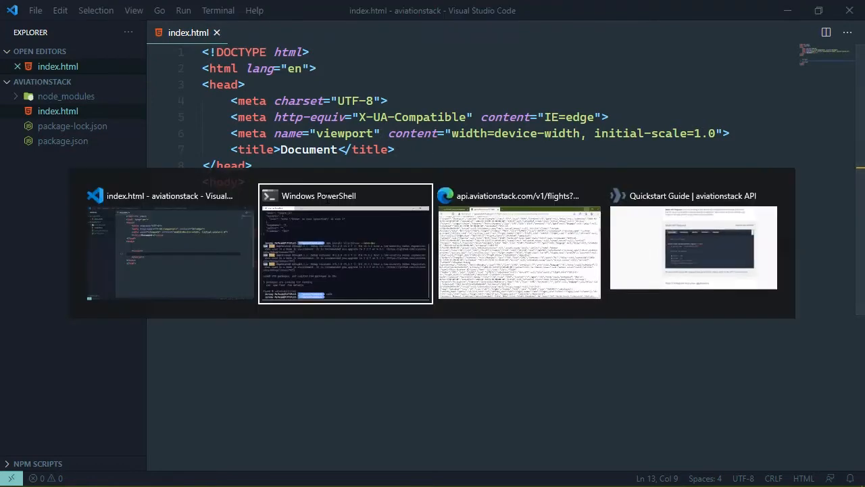
{"action": "left_click", "coordinate": [693, 247]}
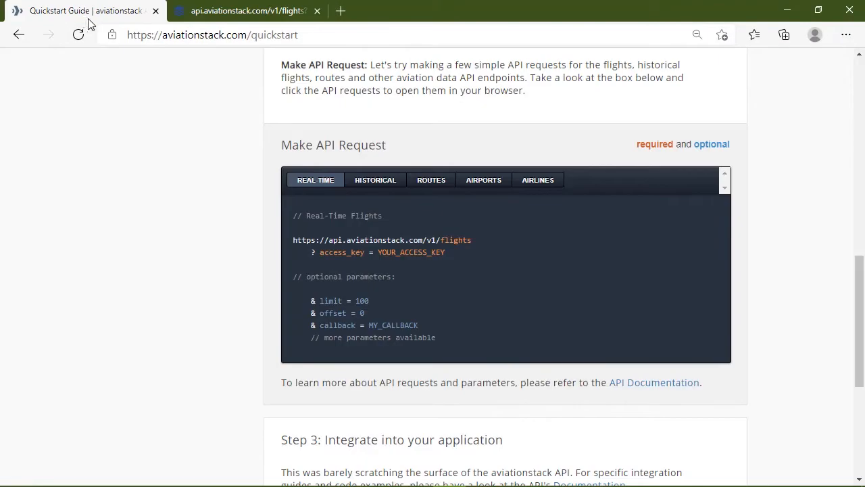
{"action": "scroll", "scroll_direction": "up", "scroll_amount": 3}
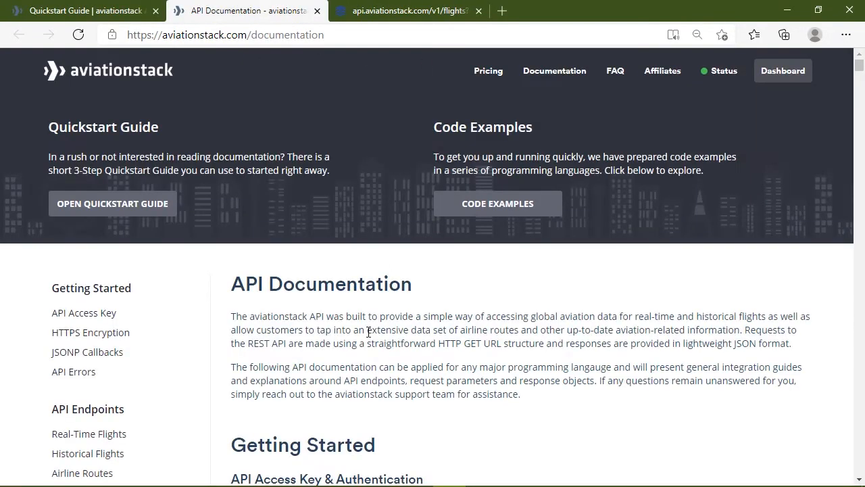
{"action": "scroll", "scroll_direction": "down", "scroll_amount": 3}
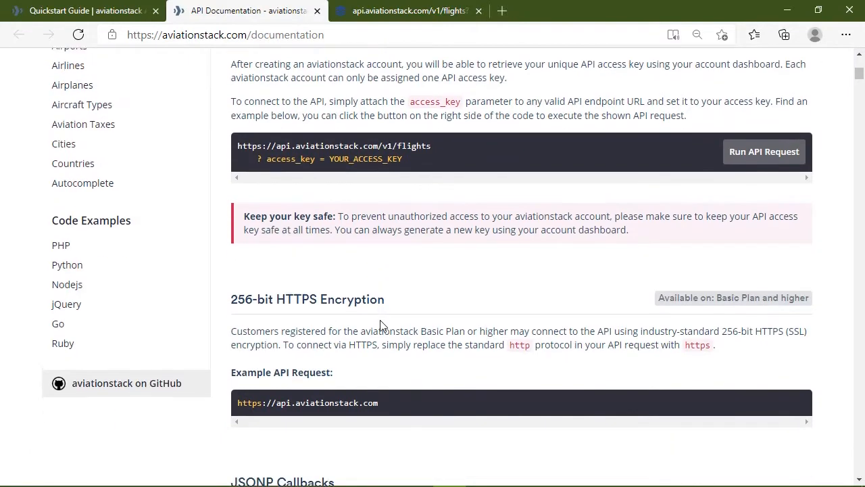
{"action": "scroll", "scroll_direction": "down", "scroll_amount": 3}
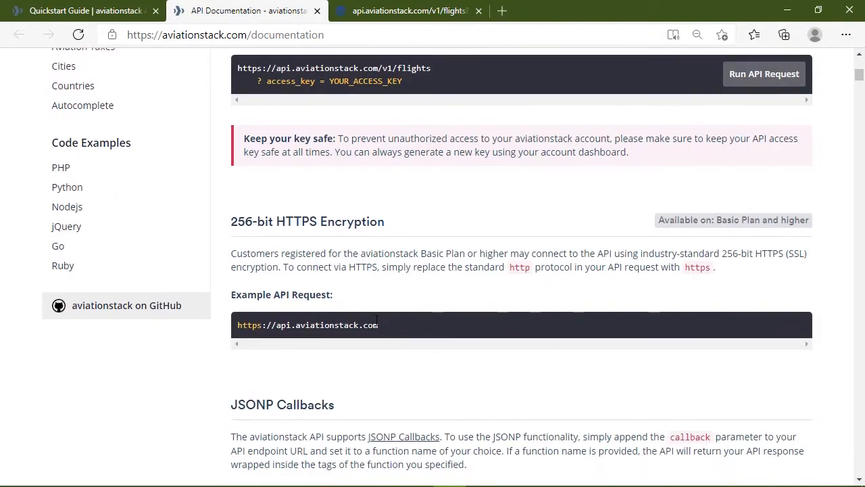
{"action": "scroll", "scroll_direction": "up", "scroll_amount": 3}
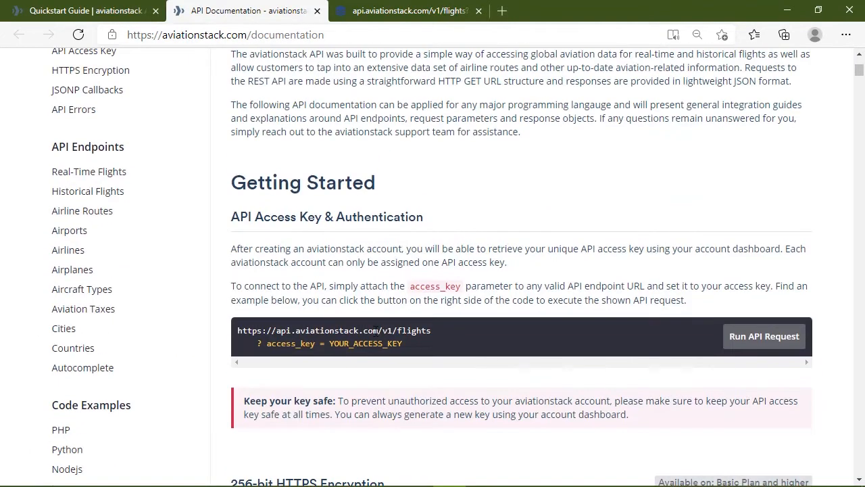
{"action": "mouse_move", "coordinate": [376, 342]}
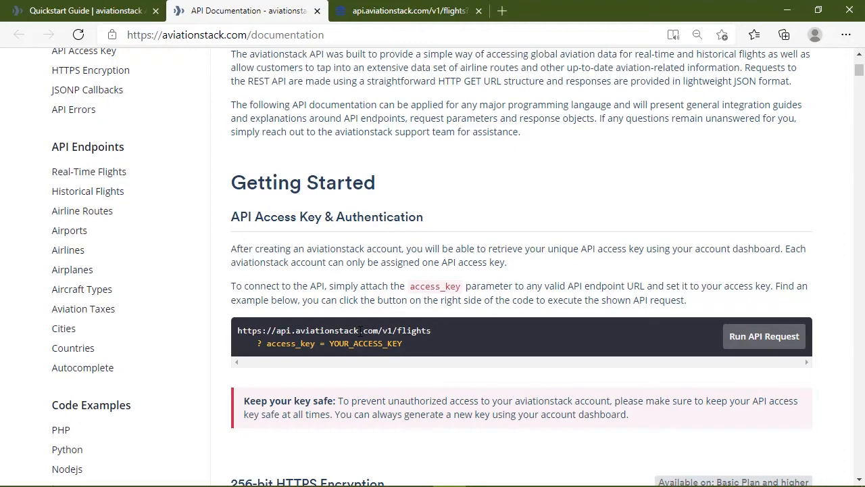
{"action": "scroll", "scroll_direction": "down", "scroll_amount": 3}
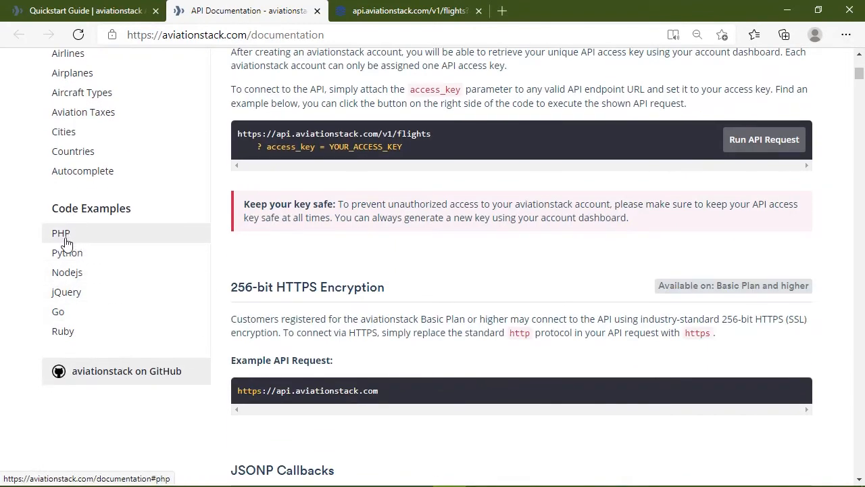
{"action": "mouse_move", "coordinate": [101, 257]}
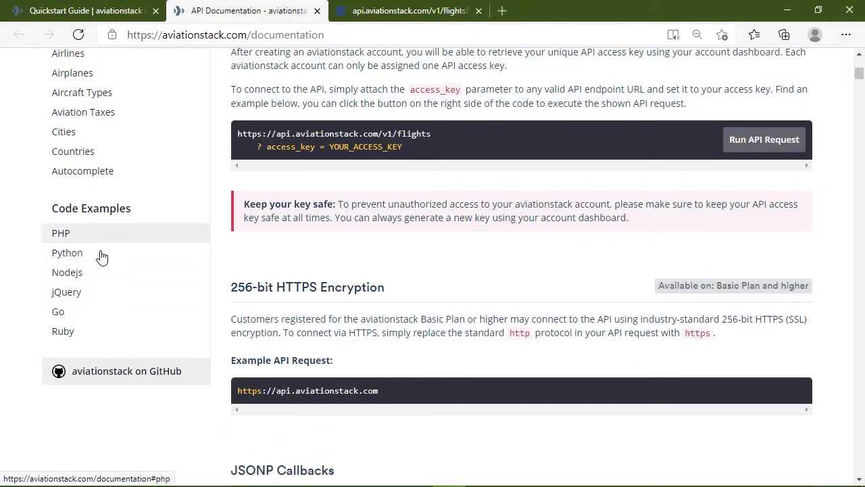
{"action": "scroll", "scroll_direction": "down", "scroll_amount": 3}
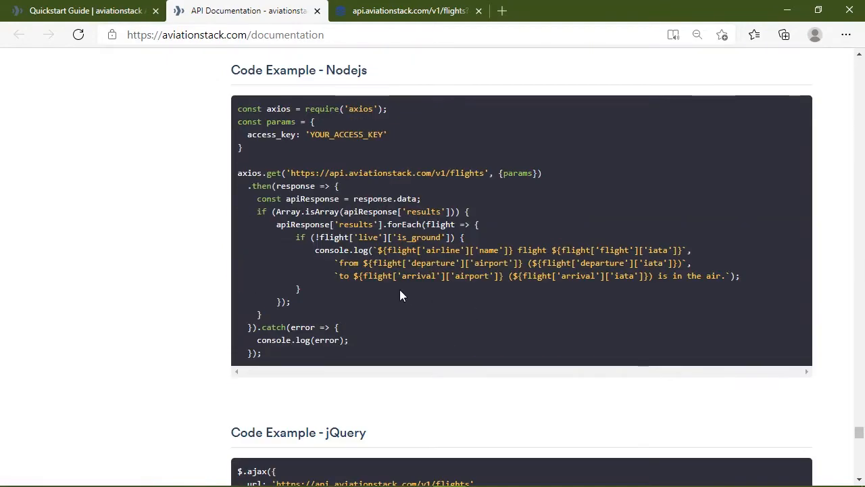
{"action": "scroll", "scroll_direction": "down", "scroll_amount": 3}
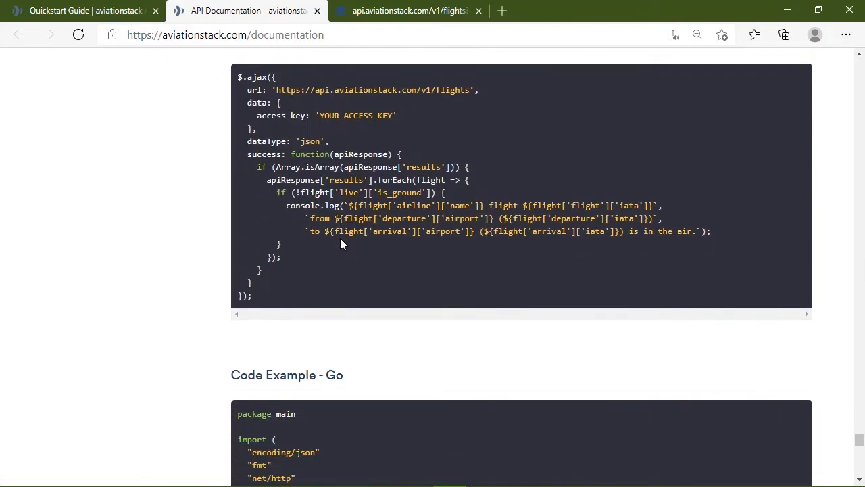
{"action": "scroll", "scroll_direction": "up", "scroll_amount": 3}
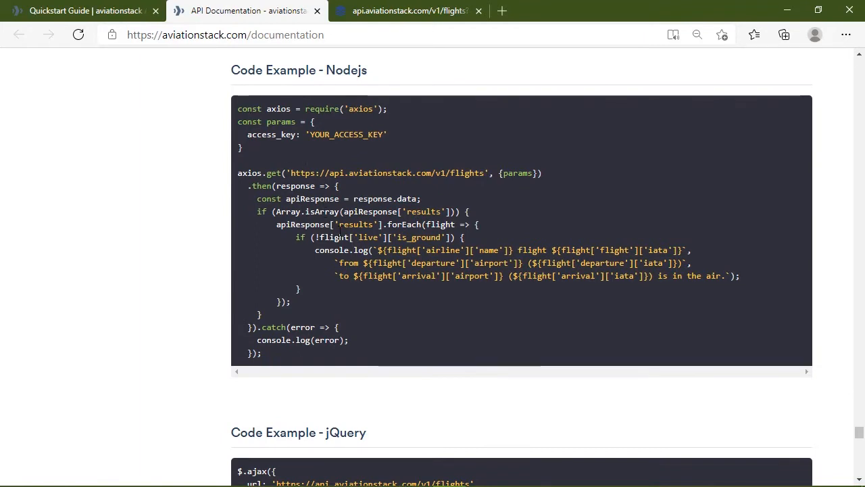
{"action": "mouse_move", "coordinate": [333, 223]}
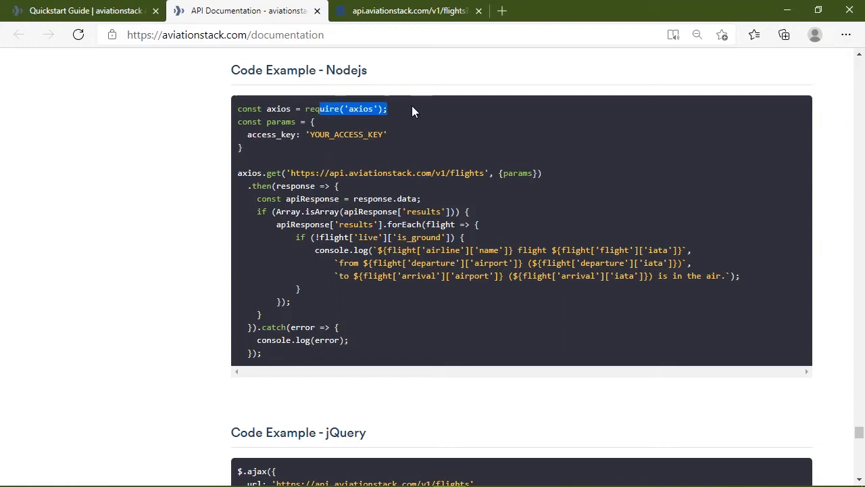
{"action": "mouse_move", "coordinate": [408, 140]}
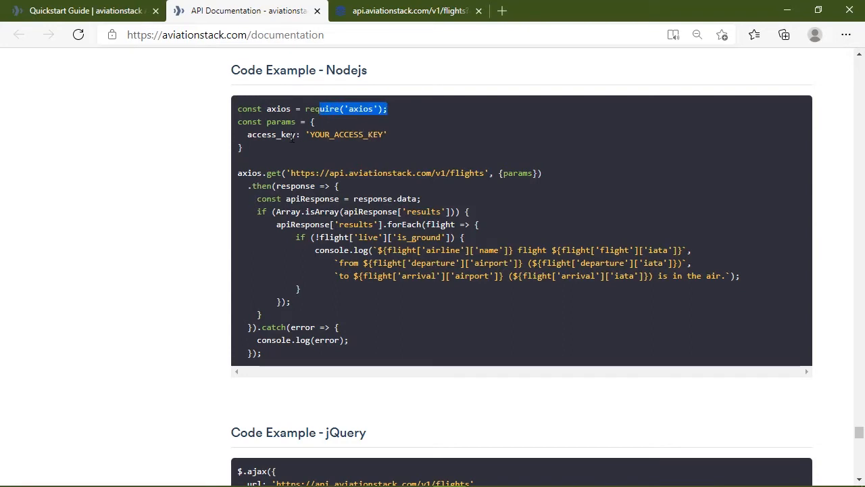
{"action": "scroll", "scroll_direction": "down", "scroll_amount": 3}
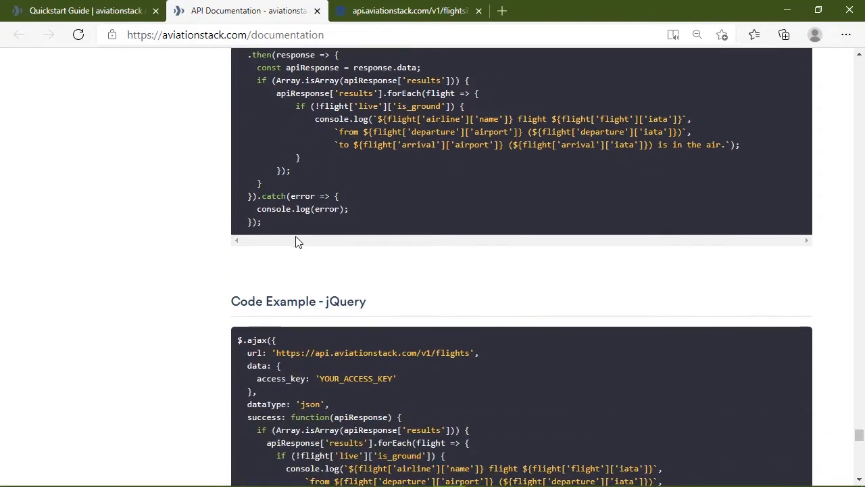
{"action": "scroll", "scroll_direction": "down", "scroll_amount": 3}
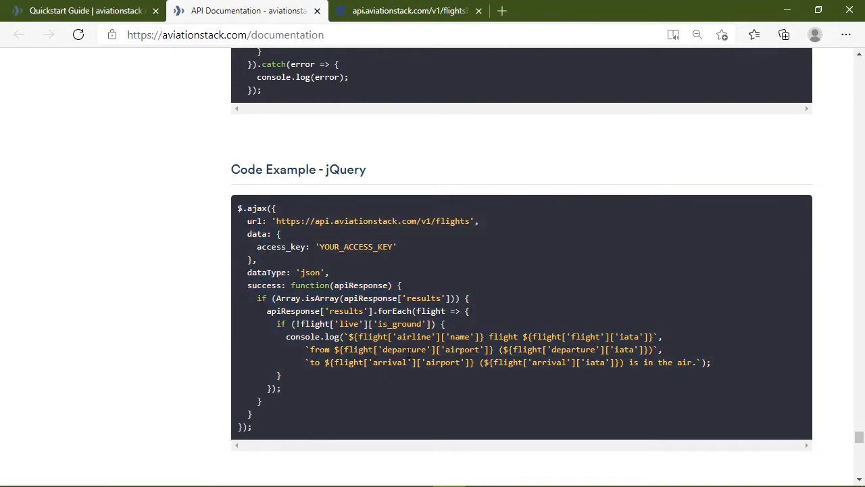
{"action": "scroll", "scroll_direction": "down", "scroll_amount": 3}
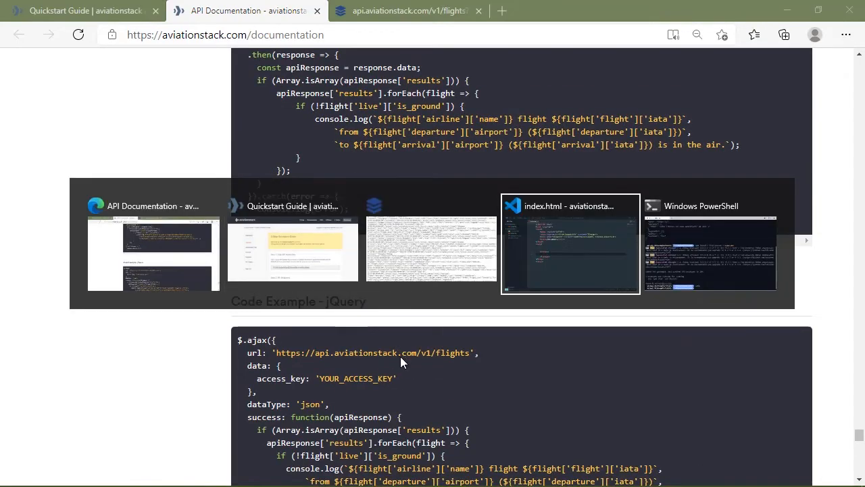
Begin a fetch(' call in the script block and return to Edge's flights response
{"action": "left_click", "coordinate": [569, 244]}
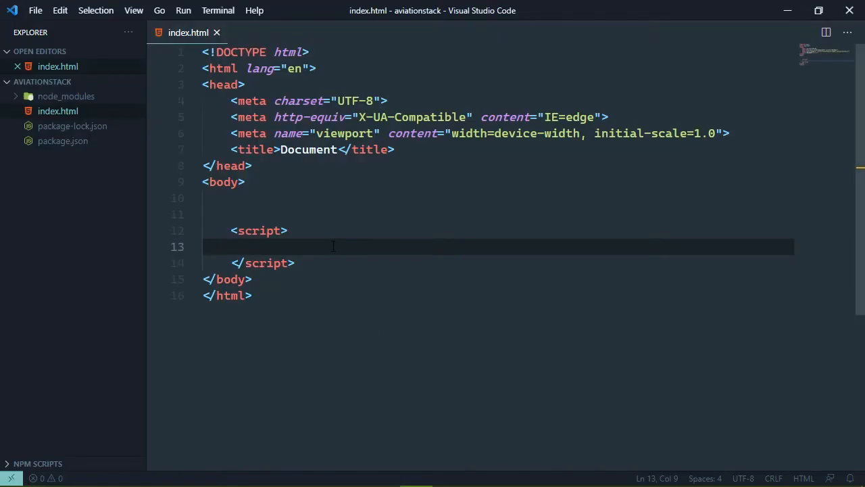
{"action": "type", "text": "fetch('"}
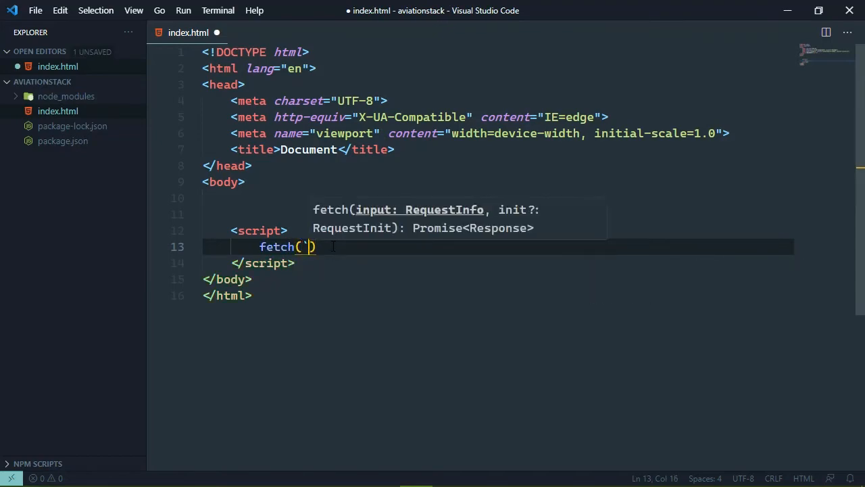
{"action": "key", "text": "alt+tab"}
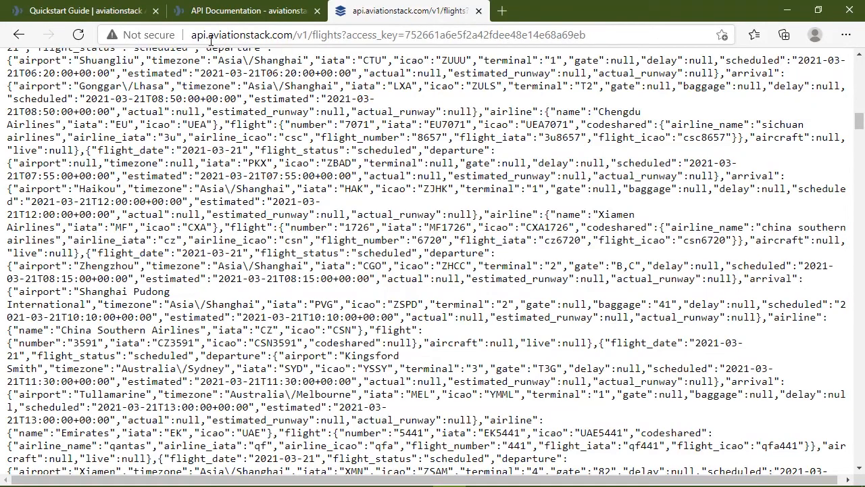
{"action": "left_click", "coordinate": [388, 35]}
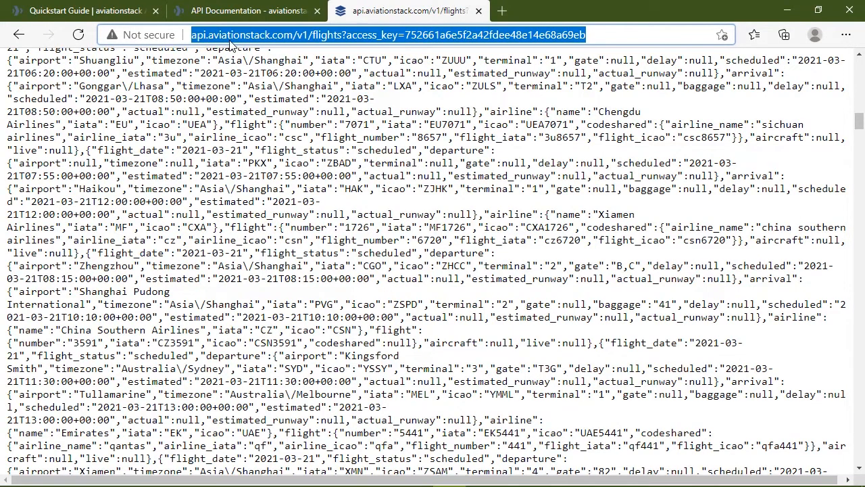
{"action": "scroll", "scroll_direction": "down", "scroll_amount": 3}
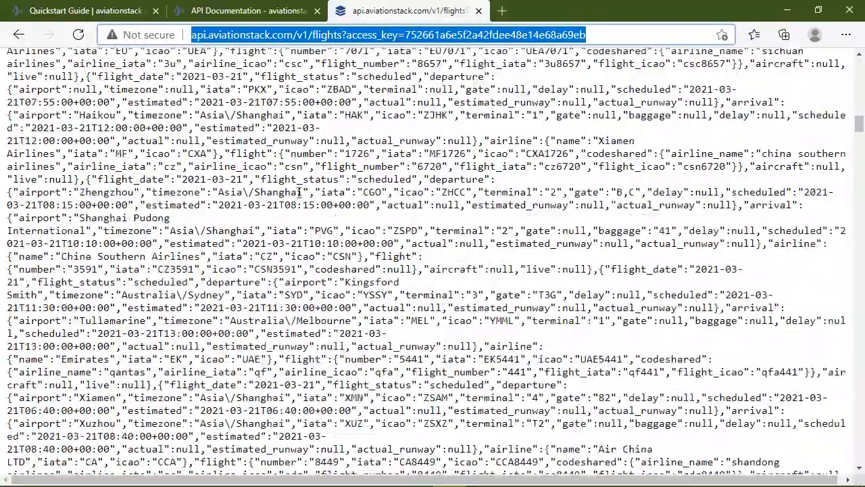
{"action": "scroll", "scroll_direction": "down", "scroll_amount": 3}
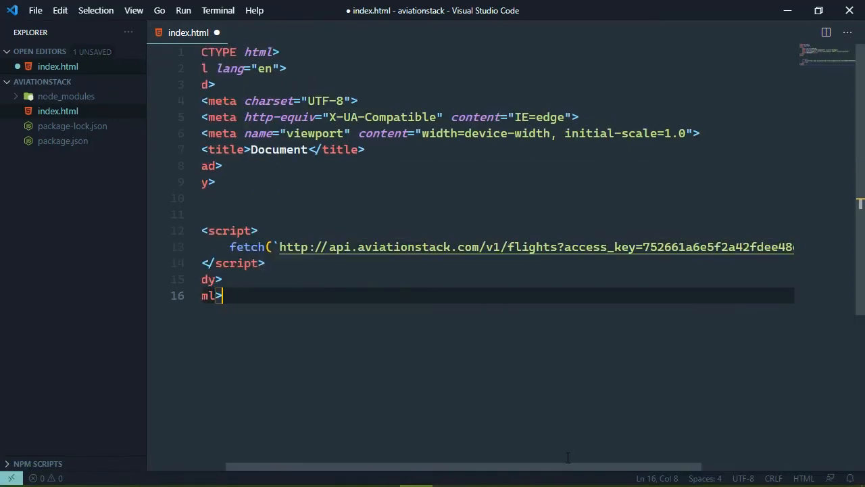
Chain .then(res => res.json()).then(console.log); onto the fetch call
{"action": "scroll", "scroll_direction": "right", "scroll_amount": 3}
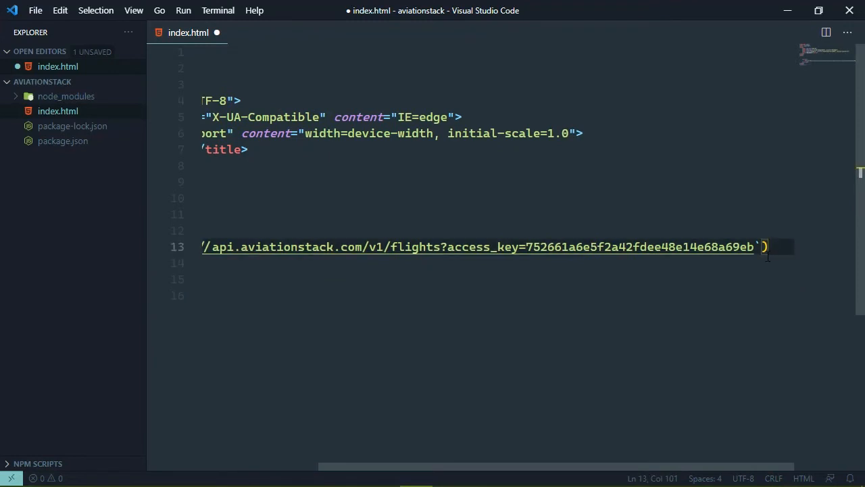
{"action": "type", "text": ".then"}
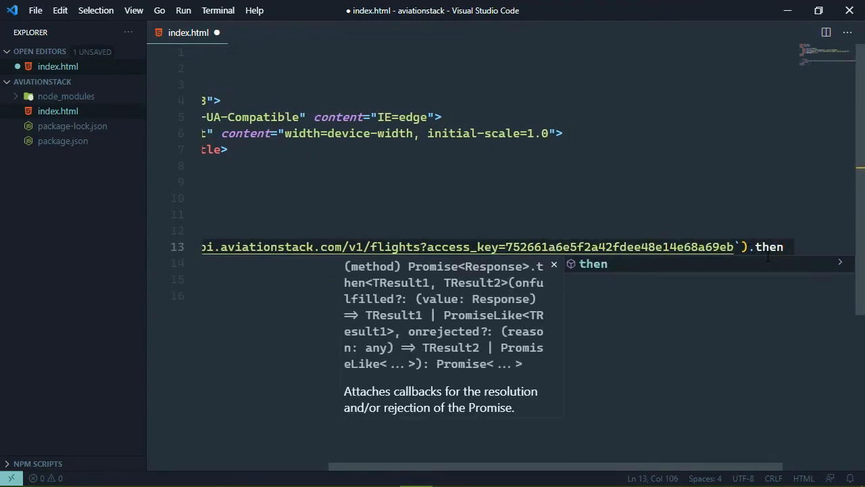
{"action": "type", "text": "(re => re"}
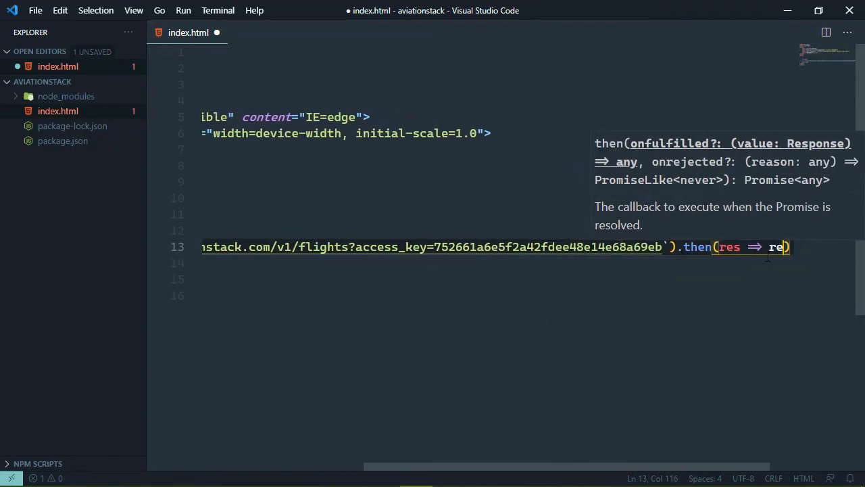
{"action": "type", "text": "s.json("}
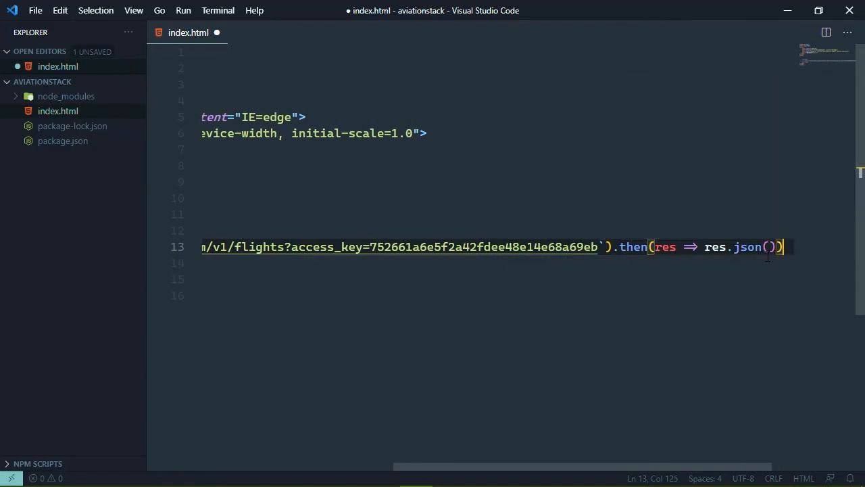
{"action": "type", "text": ".then("}
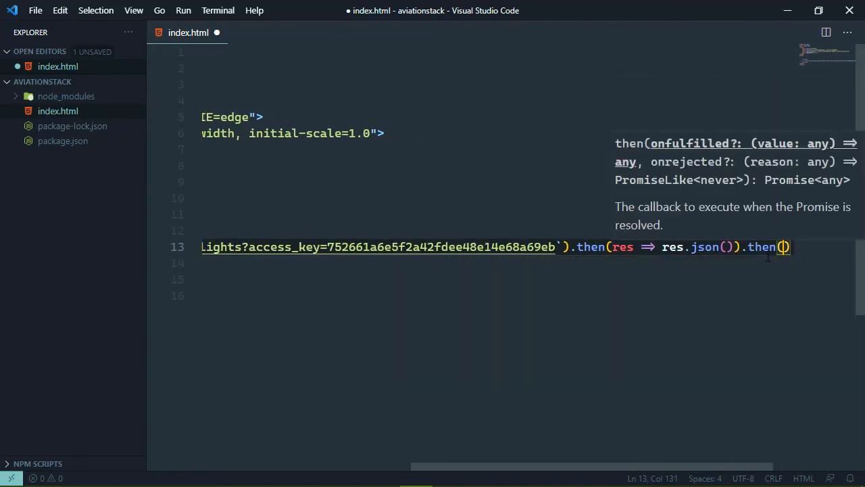
{"action": "type", "text": "console.log"}
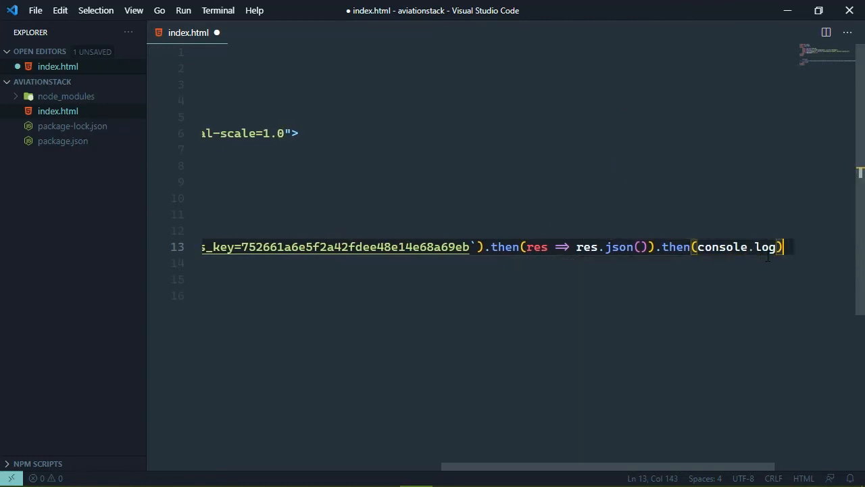
{"action": "type", "text": ";"}
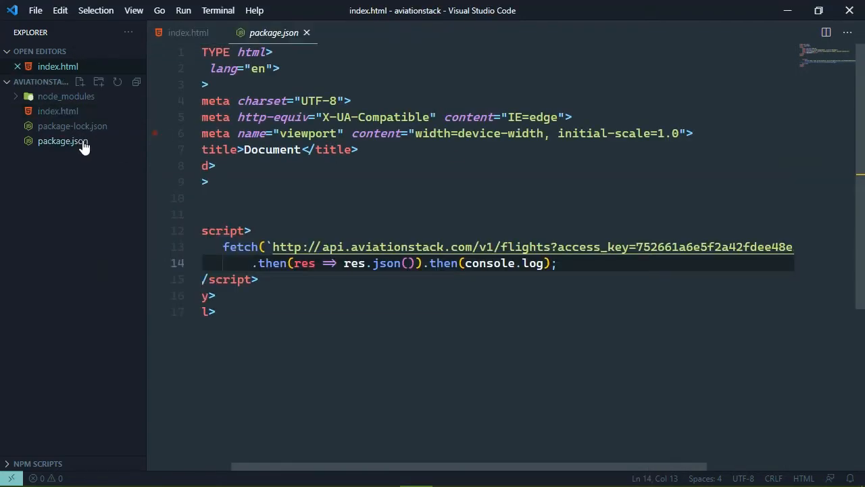
Add a "serve": "lite-server" script to package.json and save it
{"action": "left_click", "coordinate": [62, 141]}
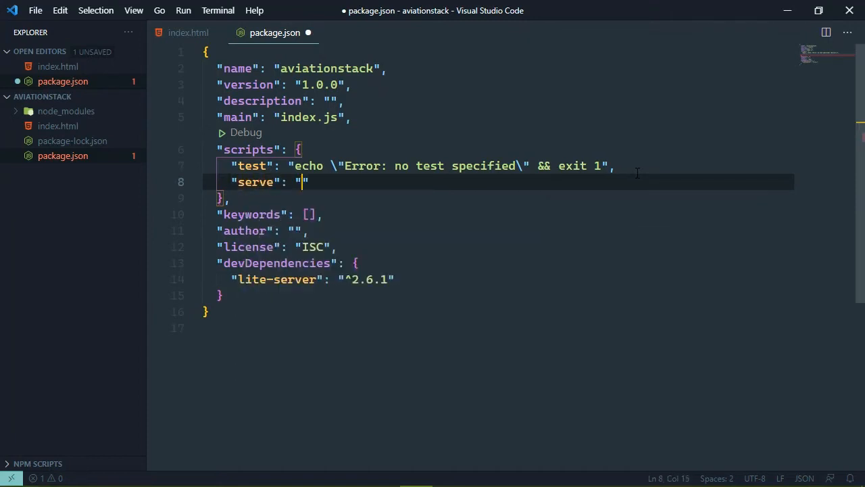
{"action": "type", "text": "lite-"}
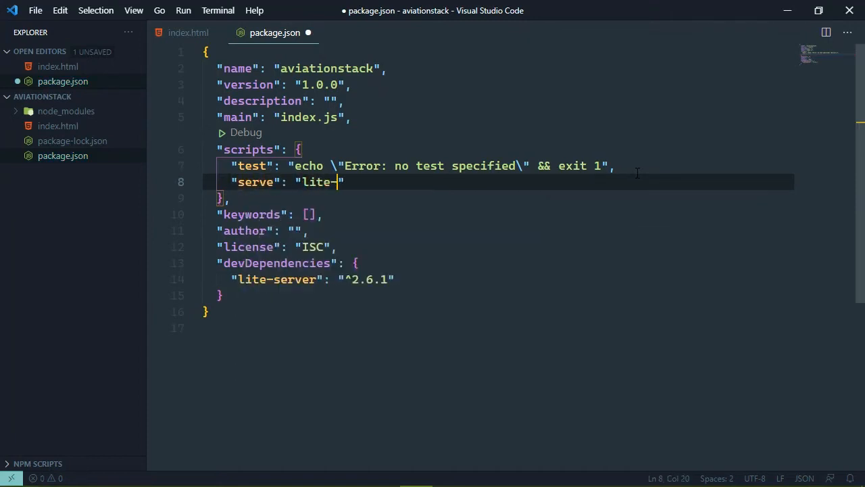
{"action": "type", "text": "server"}
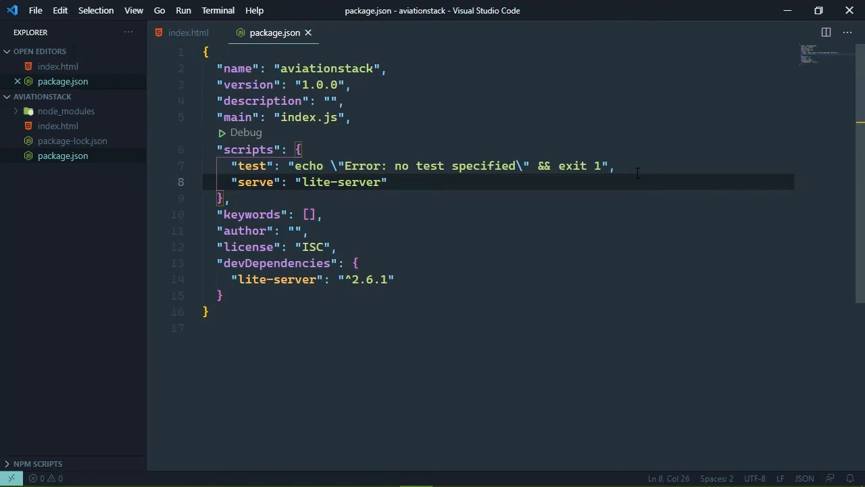
{"action": "mouse_move", "coordinate": [661, 35]}
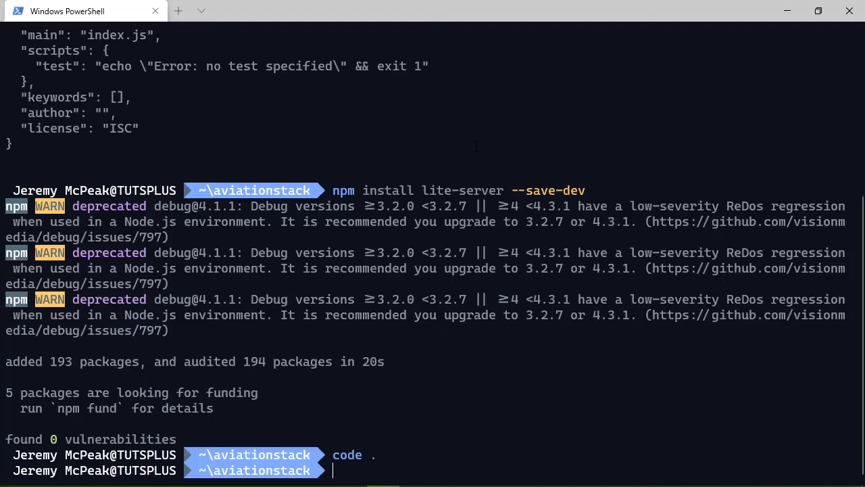
Run 'npm run serve' in PowerShell to start lite-server on localhost:3000
{"action": "type", "text": "npm"}
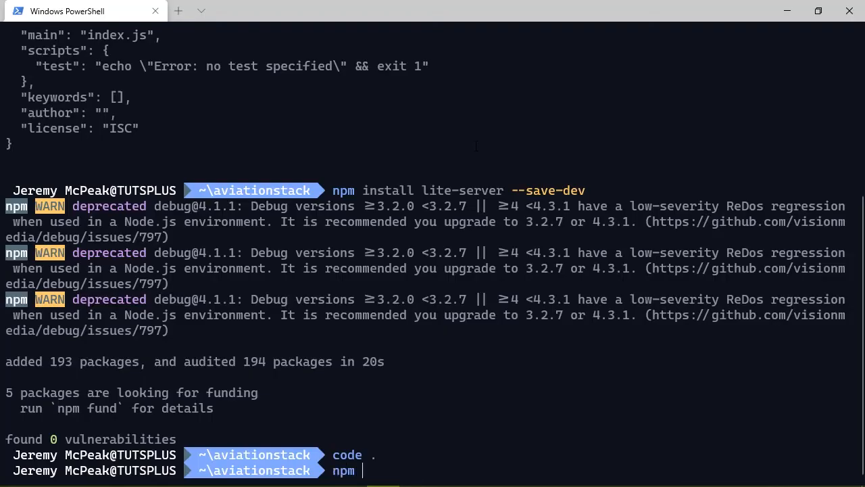
{"action": "type", "text": "run"}
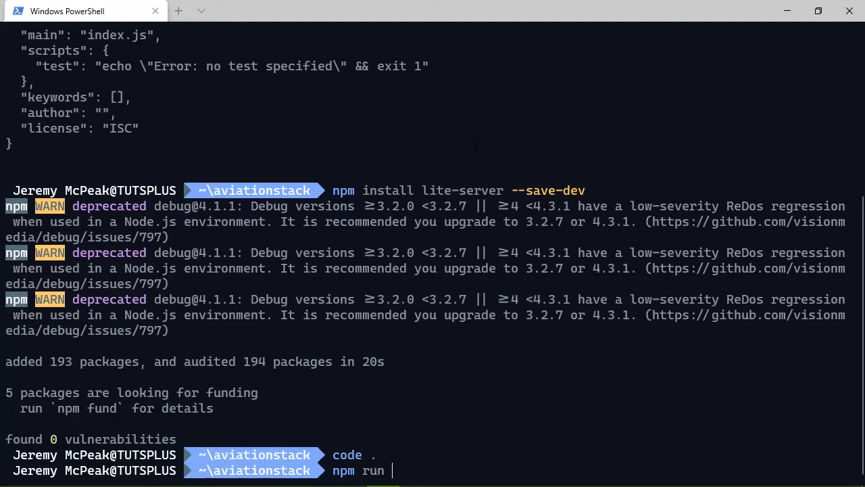
{"action": "type", "text": "serve"}
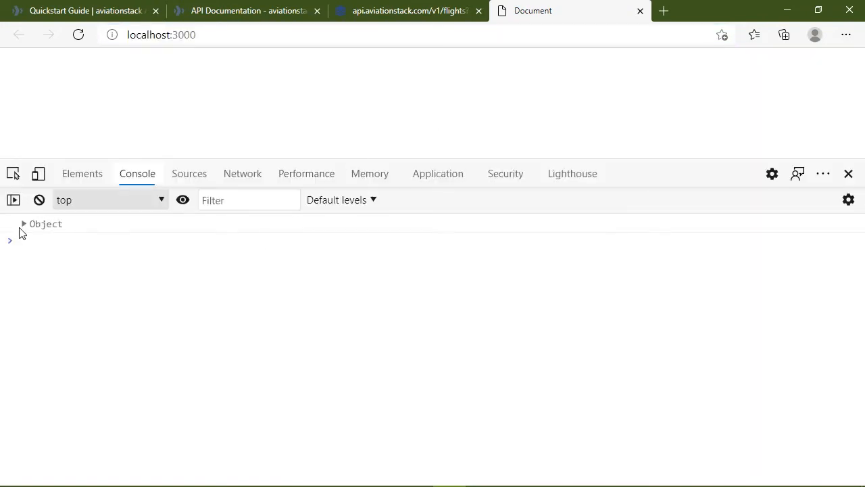
Expand the logged response and its data array to browse the 100 scheduled flights
{"action": "left_click", "coordinate": [23, 224]}
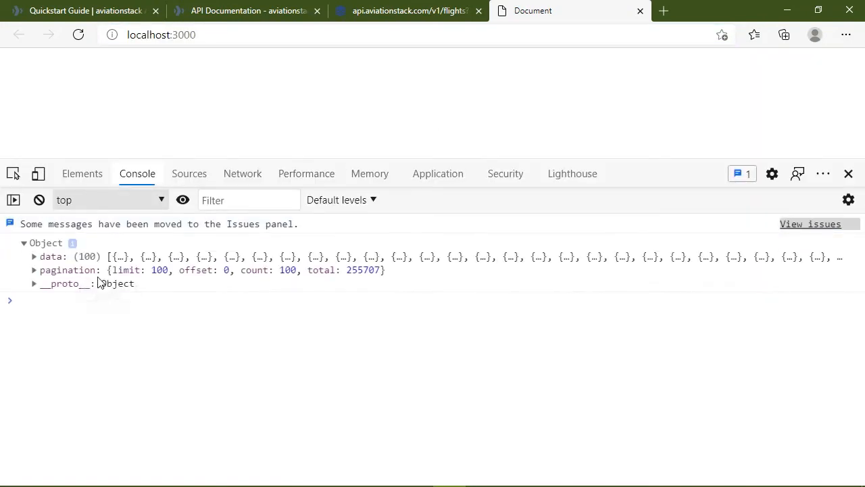
{"action": "left_click", "coordinate": [33, 256]}
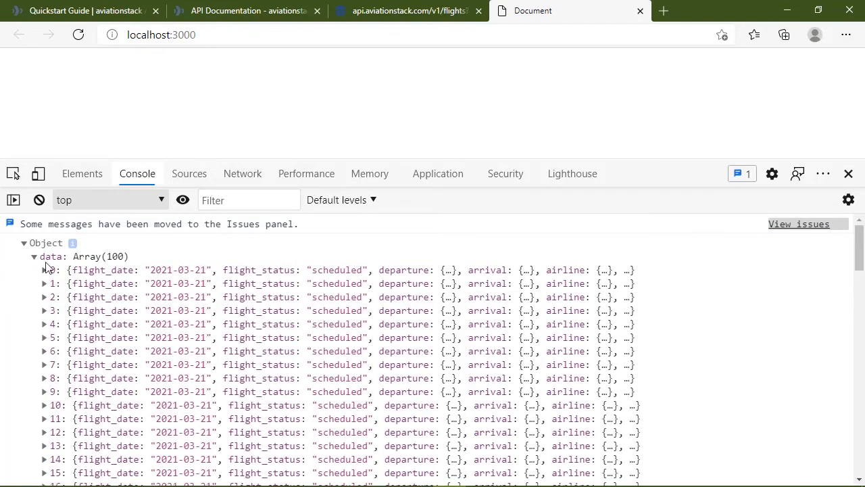
{"action": "scroll", "scroll_direction": "down", "scroll_amount": 3}
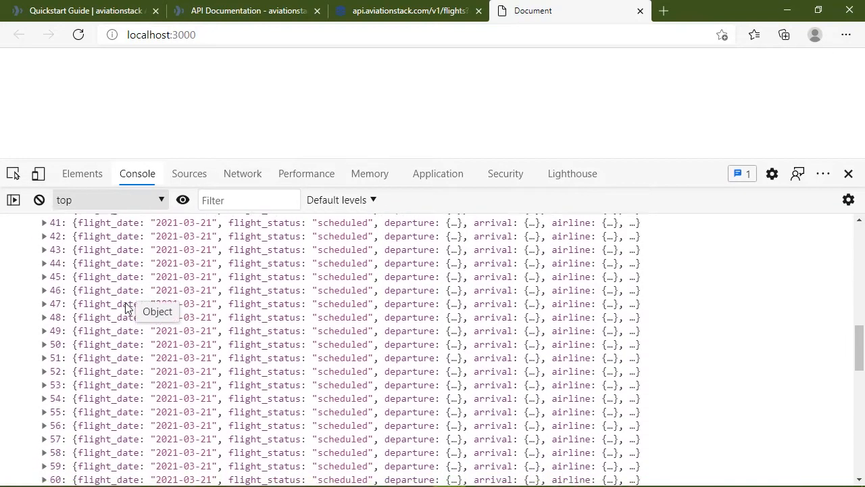
{"action": "scroll", "scroll_direction": "down", "scroll_amount": 3}
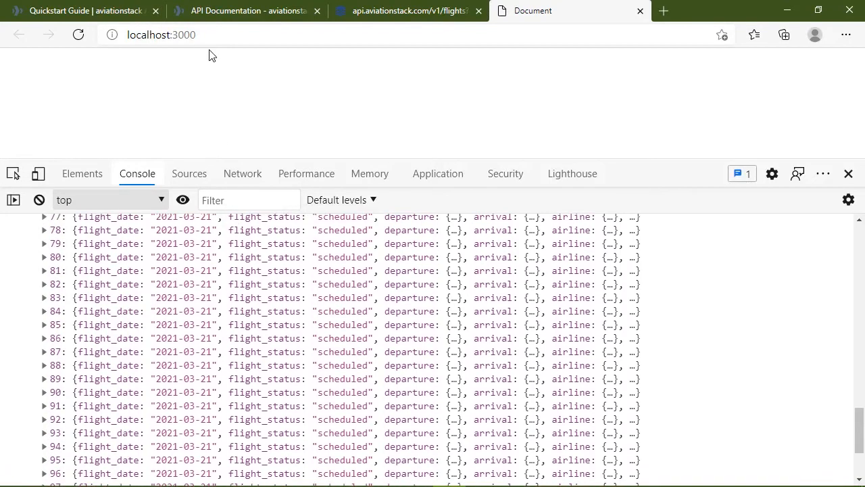
Go to the Real-Time Flights section of the aviationstack API documentation
{"action": "left_click", "coordinate": [244, 10]}
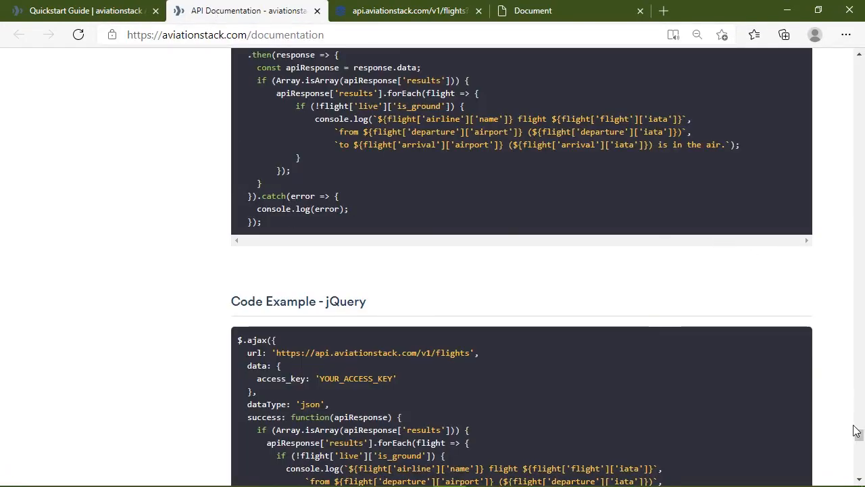
{"action": "scroll", "scroll_direction": "up", "scroll_amount": 3}
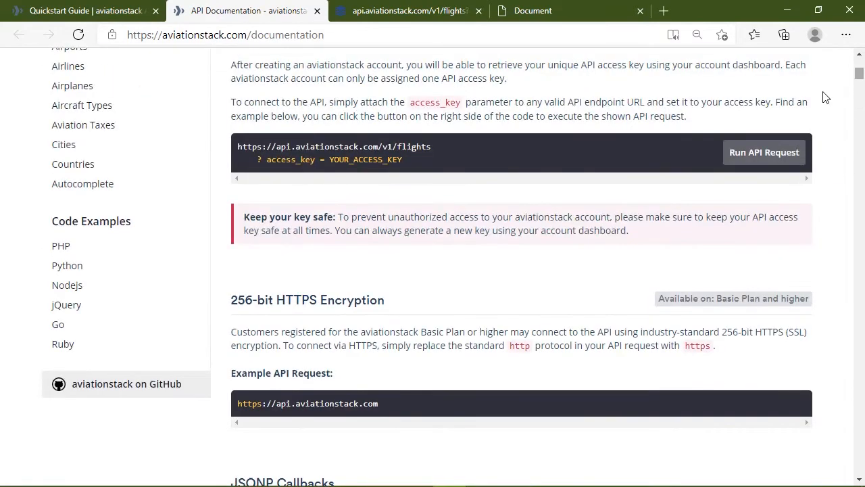
{"action": "scroll", "scroll_direction": "up", "scroll_amount": 3}
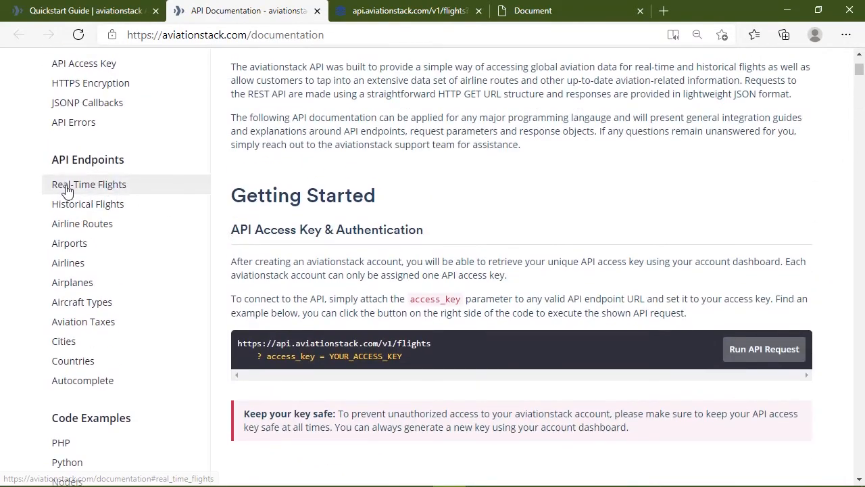
{"action": "left_click", "coordinate": [88, 184]}
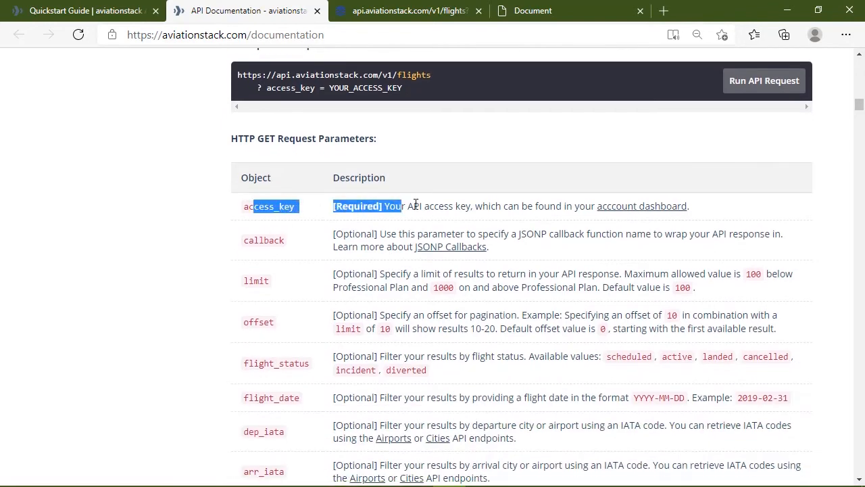
Highlight the required access_key description and the limit maximum of 100
{"action": "left_click_drag", "start_coordinate": [398, 205], "coordinate": [544, 206]}
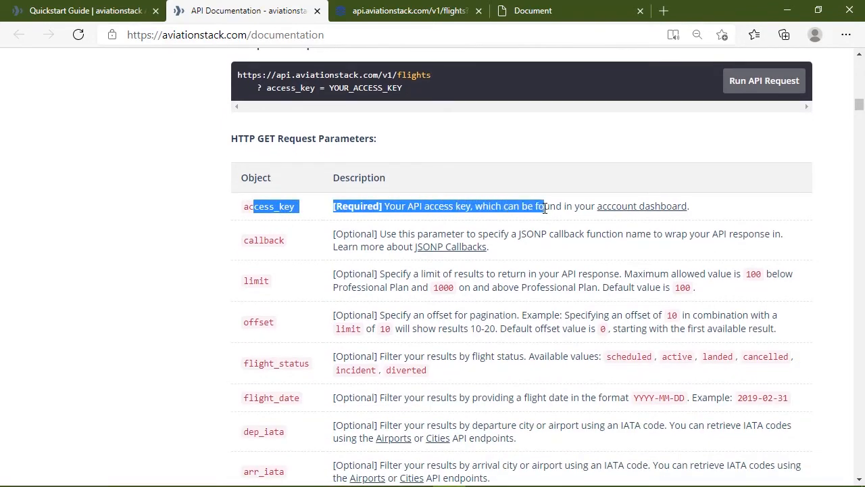
{"action": "mouse_move", "coordinate": [449, 260]}
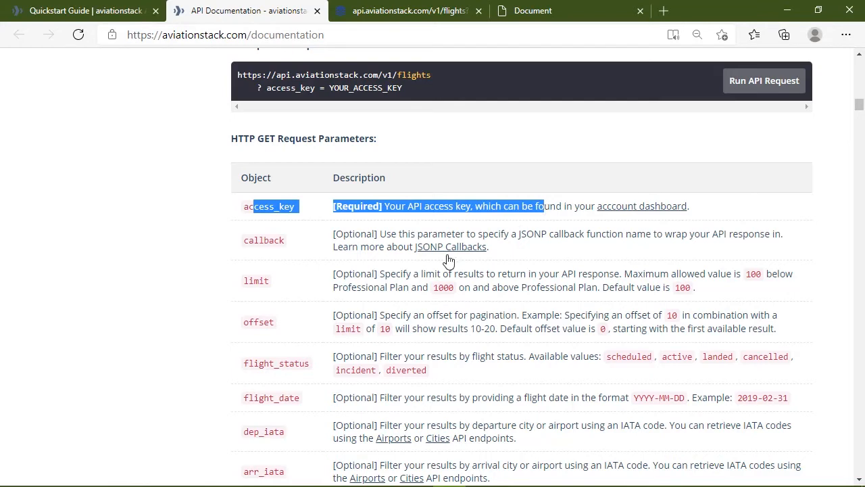
{"action": "left_click_drag", "start_coordinate": [396, 286], "coordinate": [512, 286]}
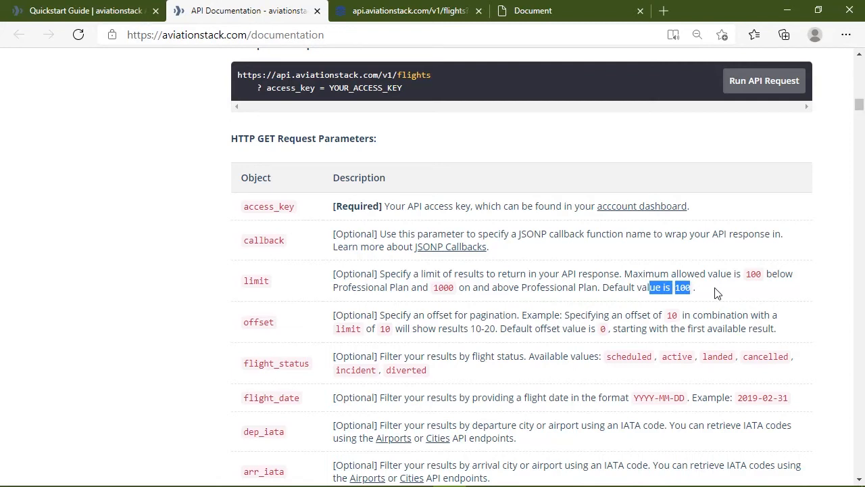
{"action": "mouse_move", "coordinate": [632, 271]}
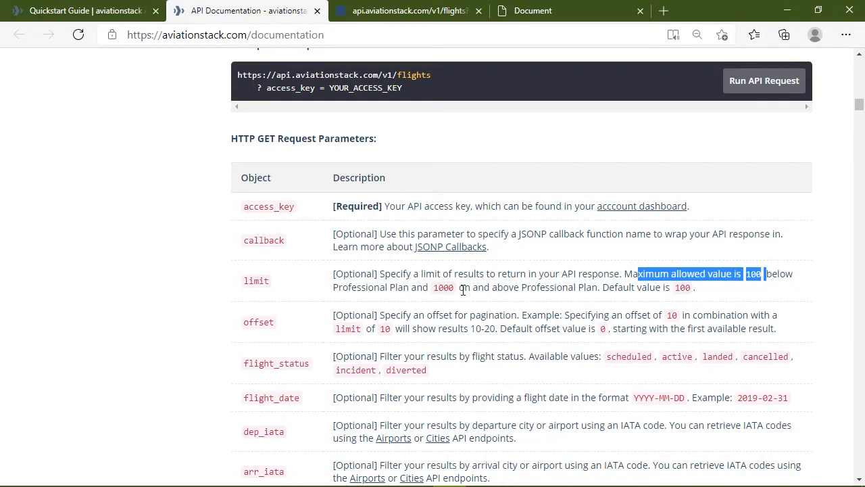
{"action": "left_click_drag", "start_coordinate": [635, 273], "coordinate": [497, 288]}
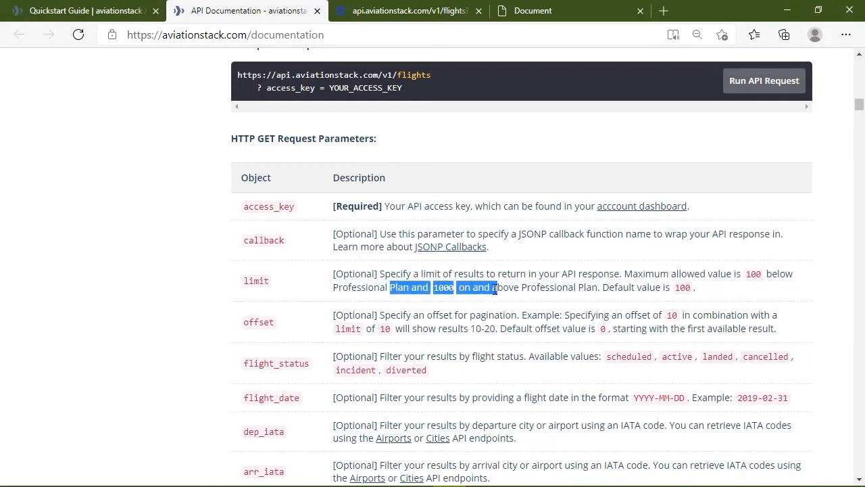
{"action": "left_click", "coordinate": [513, 294]}
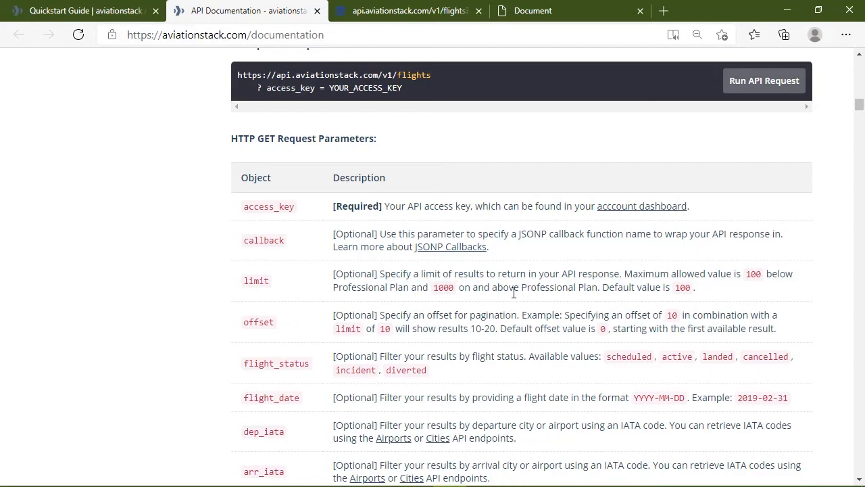
{"action": "key", "text": "Alt+Tab"}
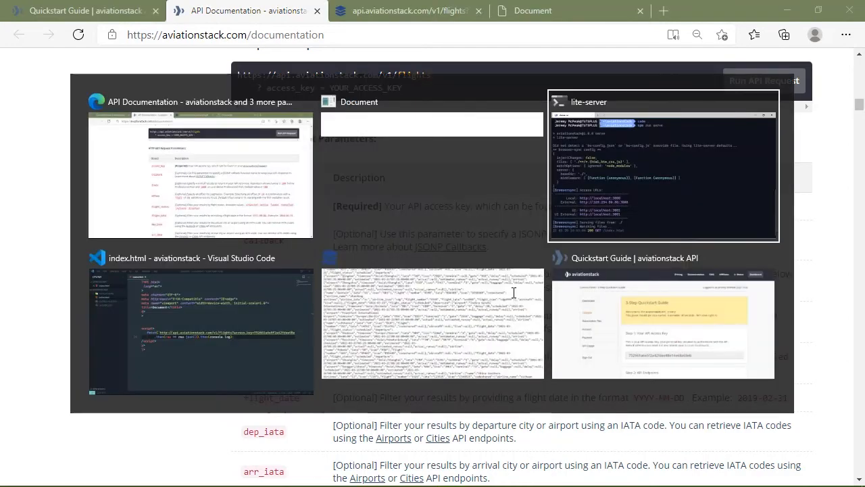
Declare 'let params = new URLSearchParams' above the fetch call in index.html
{"action": "left_click", "coordinate": [201, 331]}
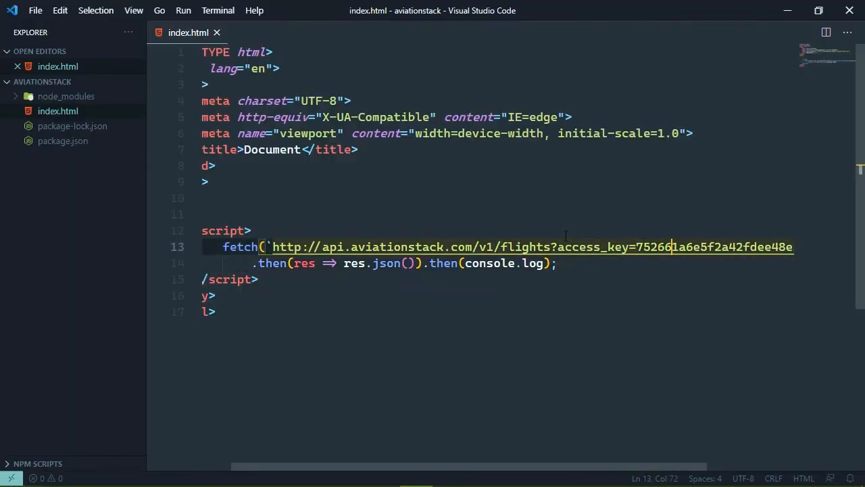
{"action": "key", "text": "Enter"}
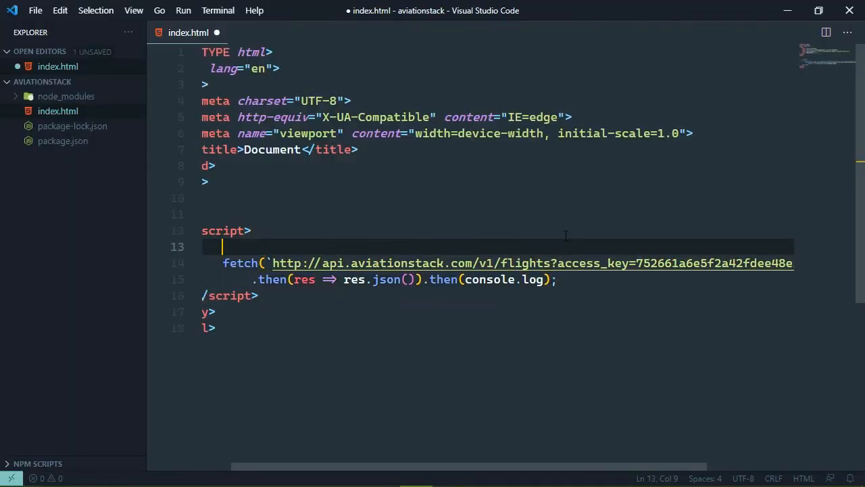
{"action": "type", "text": "let par"}
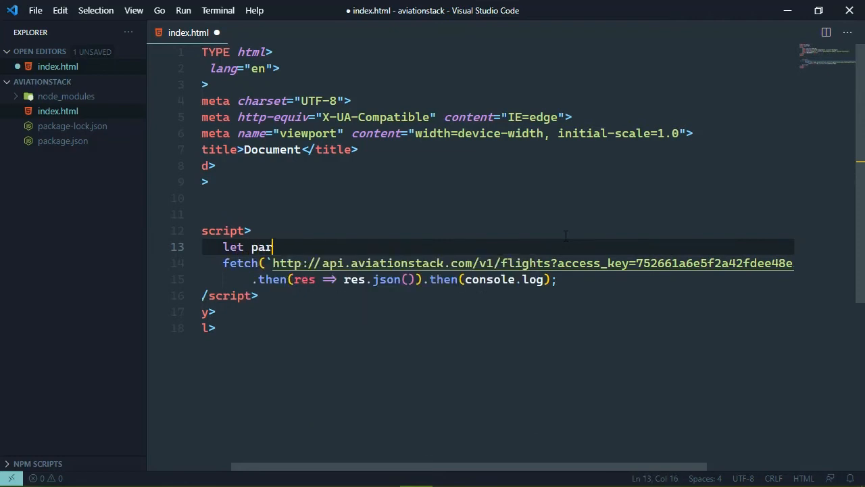
{"action": "type", "text": "ams ="}
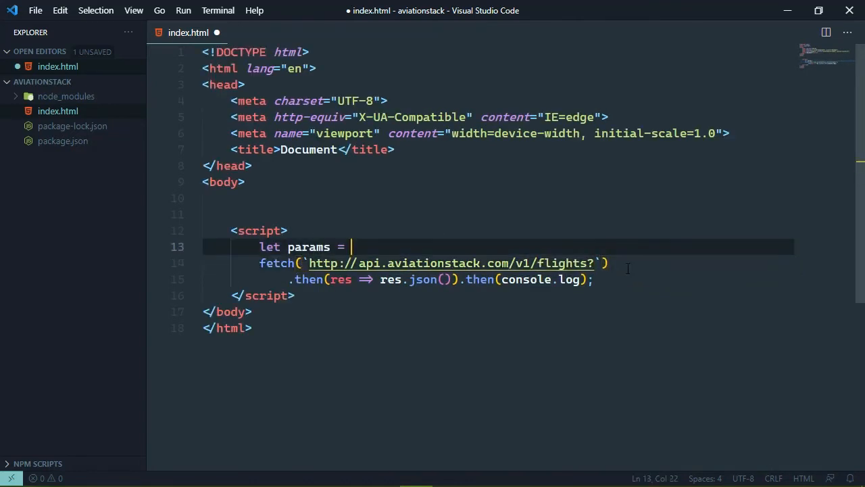
{"action": "type", "text": "new"}
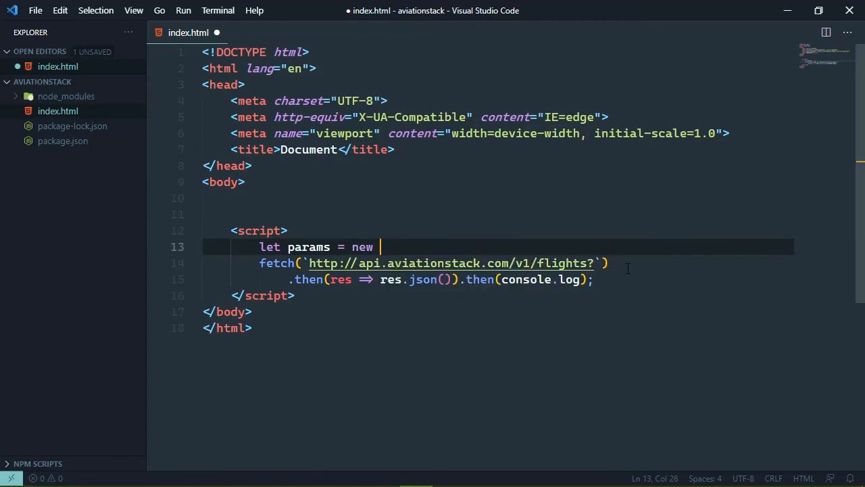
{"action": "type", "text": "URLSearchParams("}
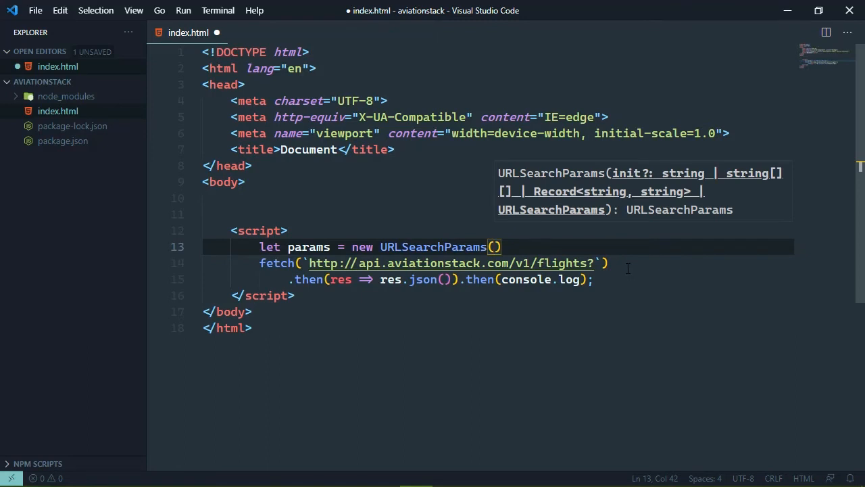
{"action": "key", "text": "Enter"}
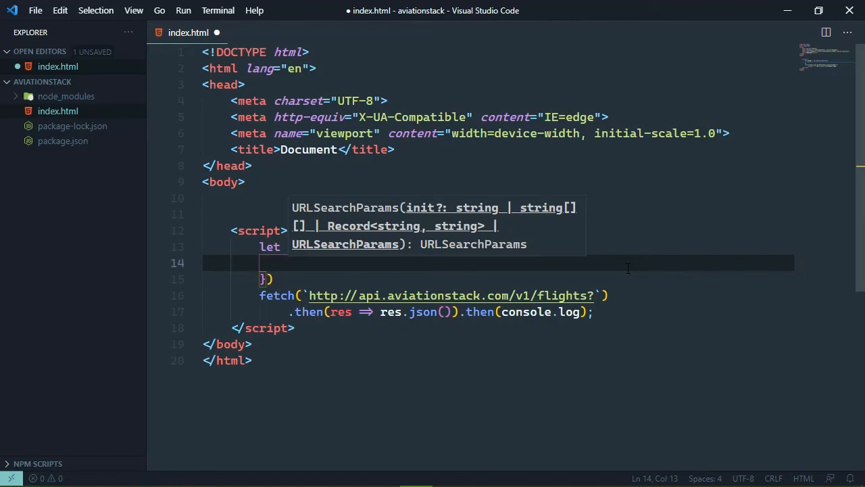
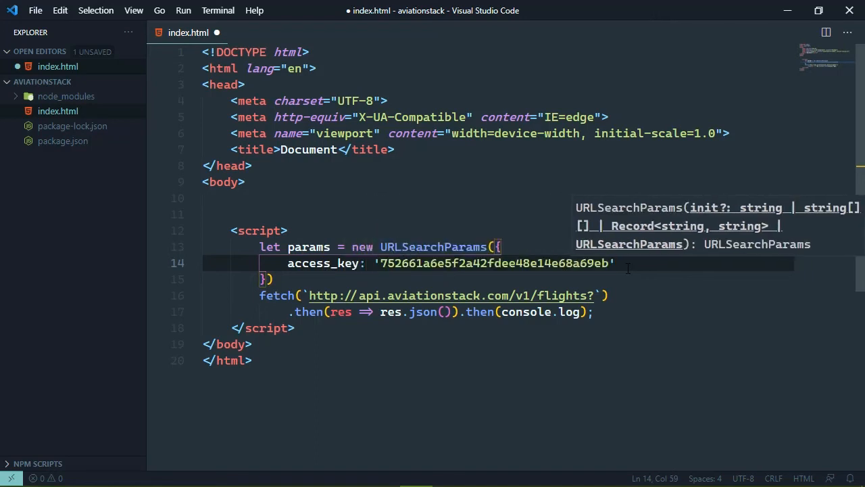
Fill the params object with the access_key value and limit: 10
{"action": "key", "text": "enter"}
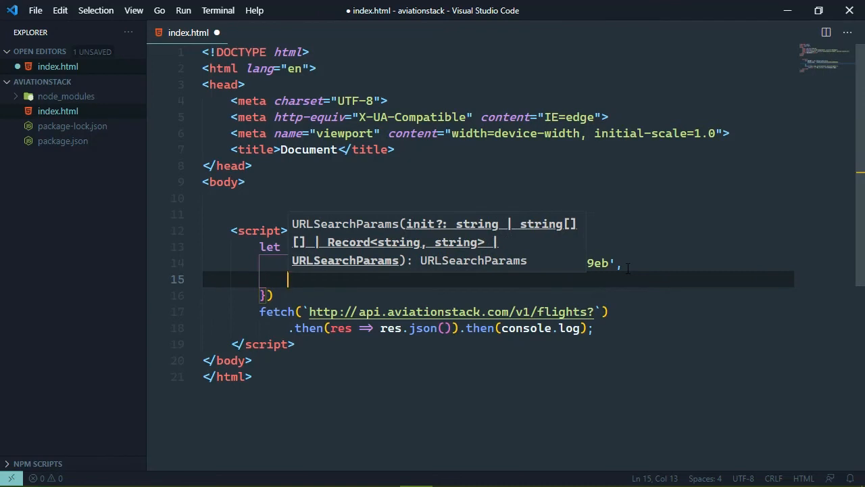
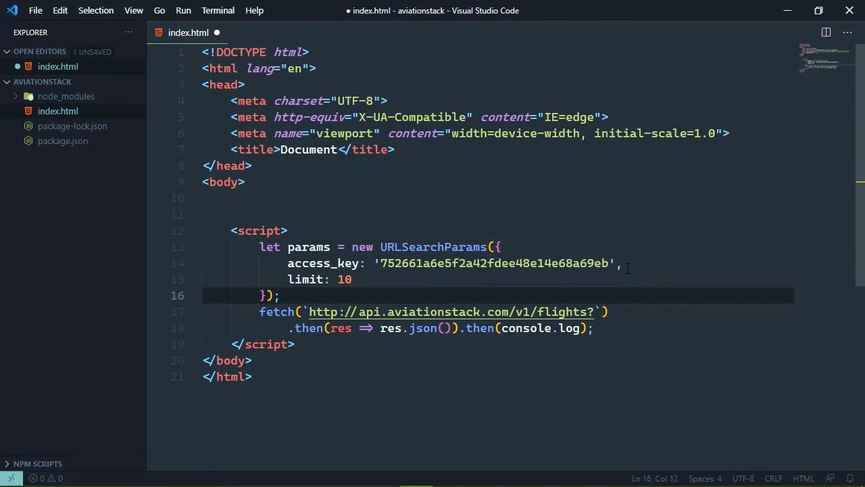
{"action": "key", "text": "Enter"}
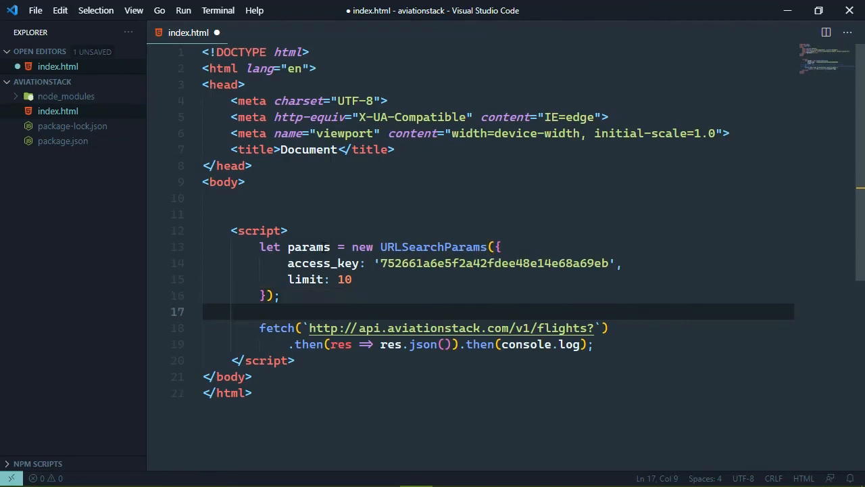
Append ${params} after flights? in the fetch URL and save index.html
{"action": "left_click", "coordinate": [607, 328]}
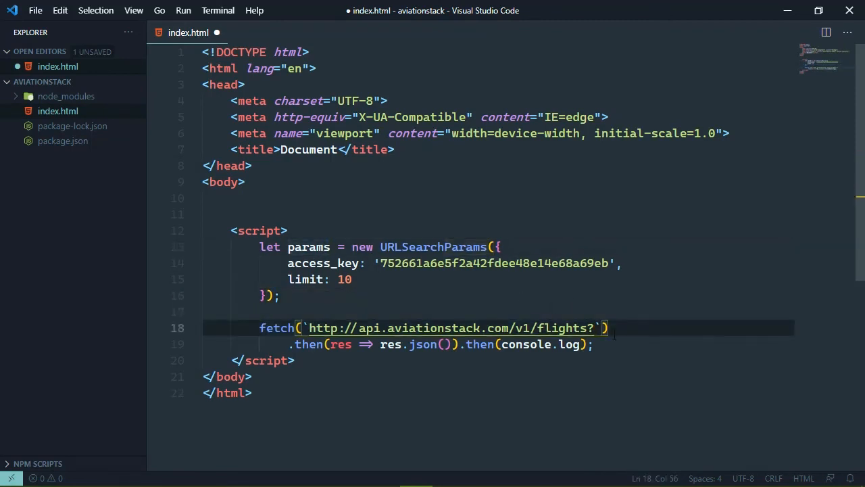
{"action": "type", "text": "$"}
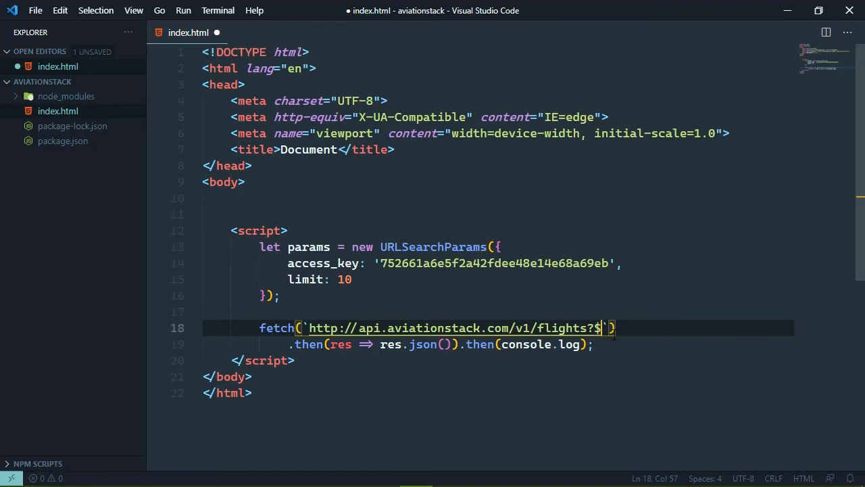
{"action": "type", "text": "{params}"}
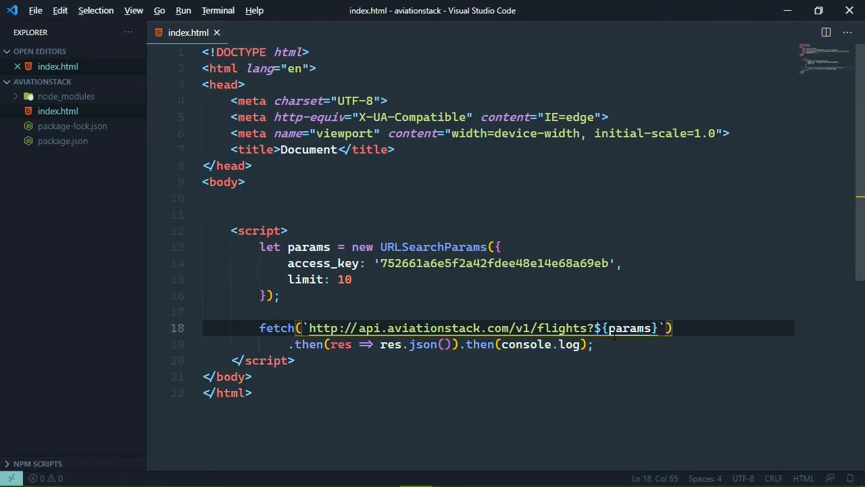
{"action": "key", "text": "alt+tab"}
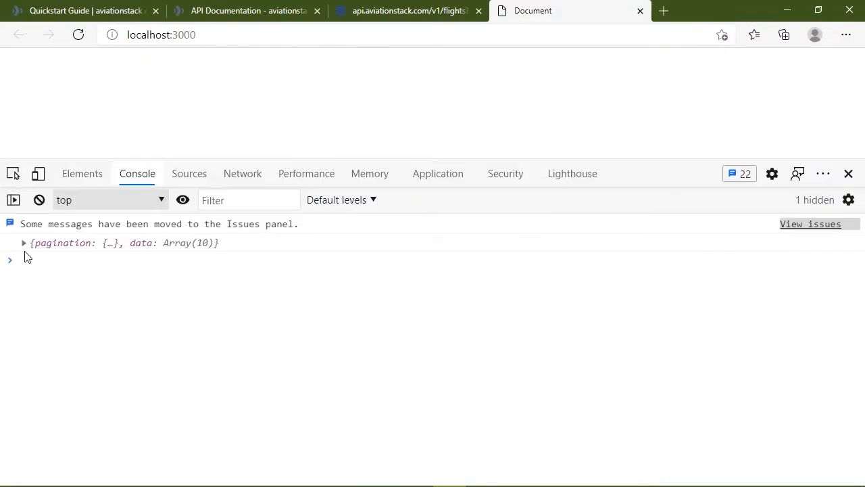
{"action": "mouse_move", "coordinate": [125, 247]}
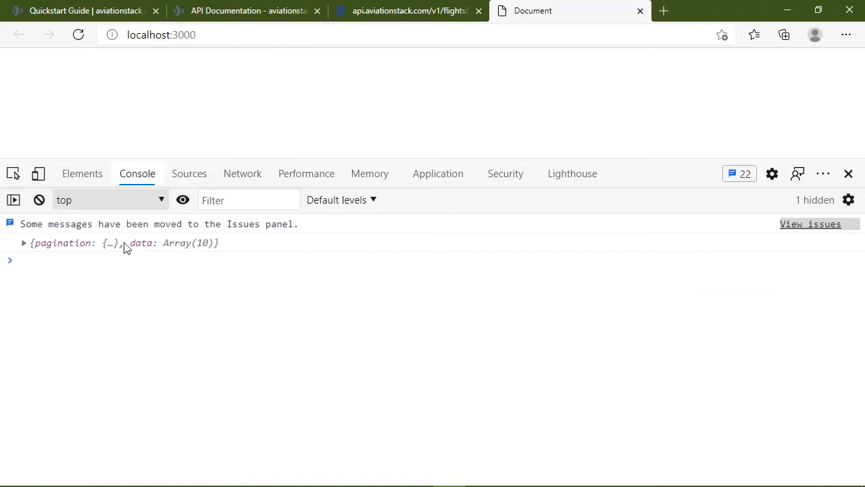
Expand the response, its ten-flight data array and flight 9, confirming pagination limit 10
{"action": "left_click", "coordinate": [23, 243]}
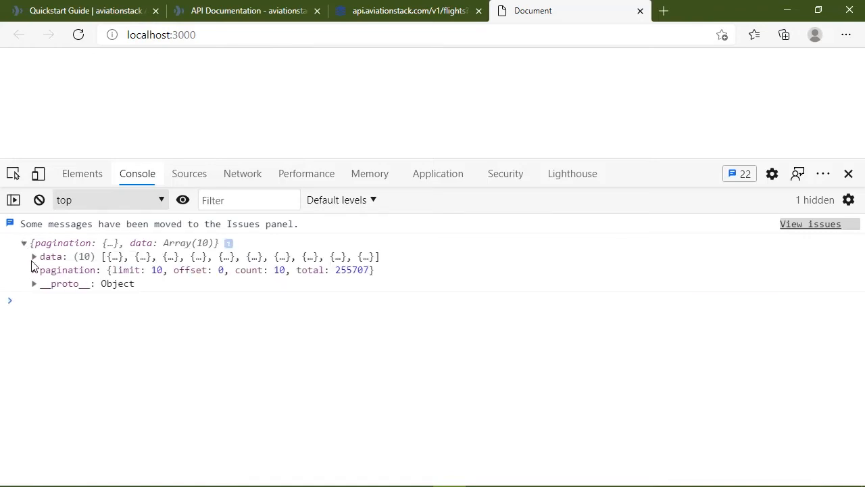
{"action": "left_click", "coordinate": [33, 256]}
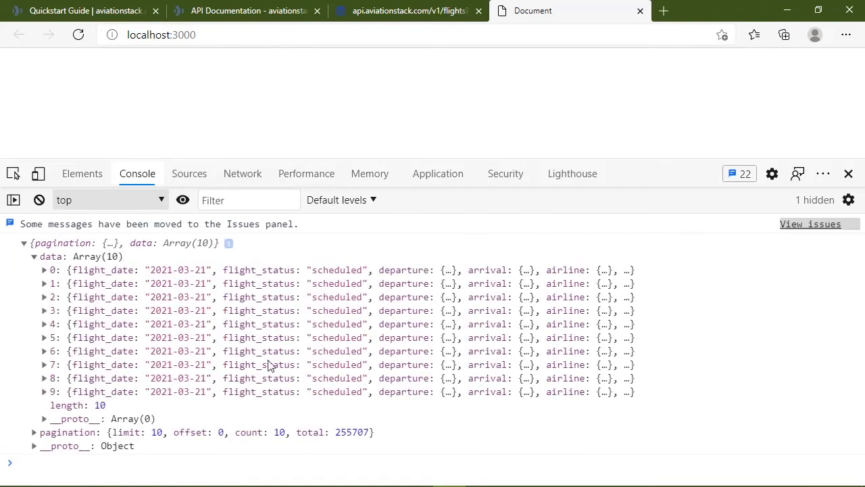
{"action": "left_click", "coordinate": [44, 391]}
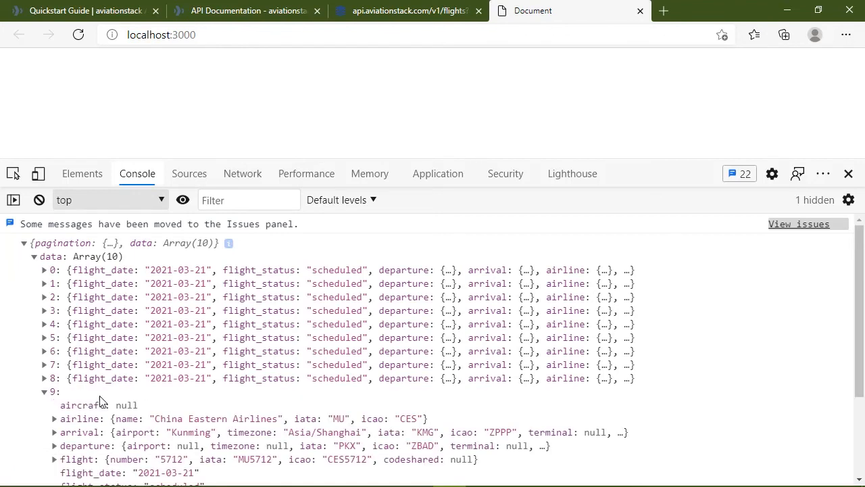
{"action": "scroll", "scroll_direction": "down", "scroll_amount": 3}
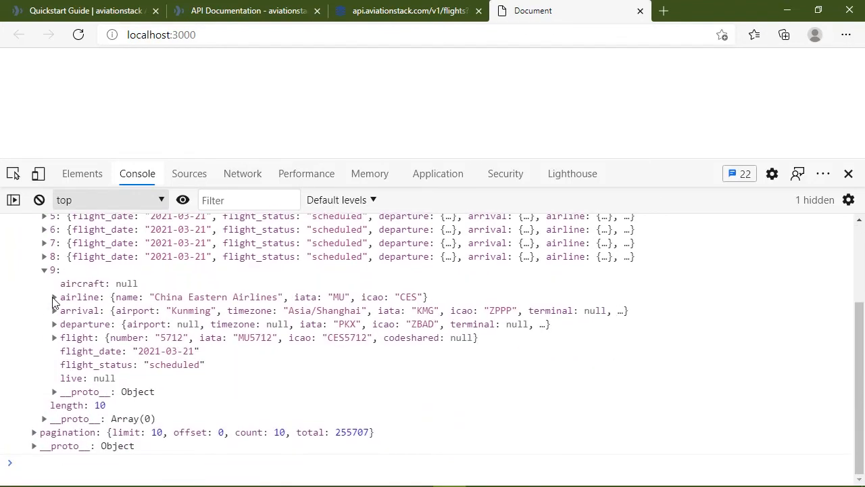
{"action": "mouse_move", "coordinate": [82, 290]}
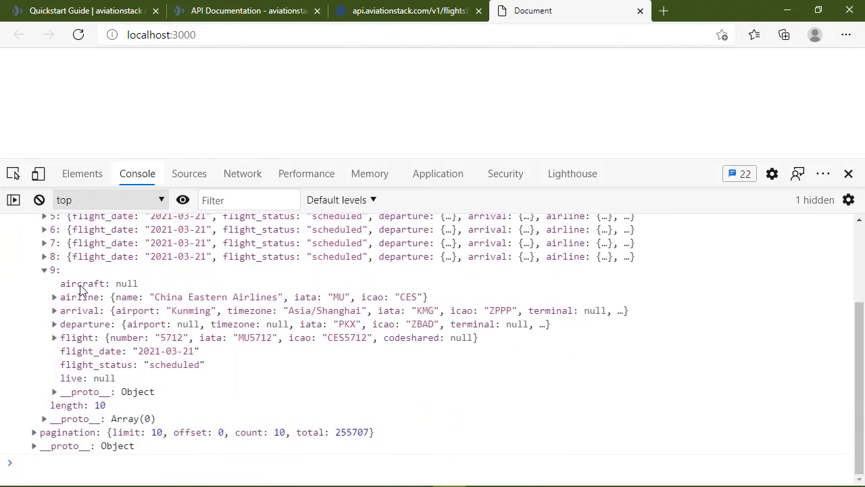
{"action": "mouse_move", "coordinate": [70, 320]}
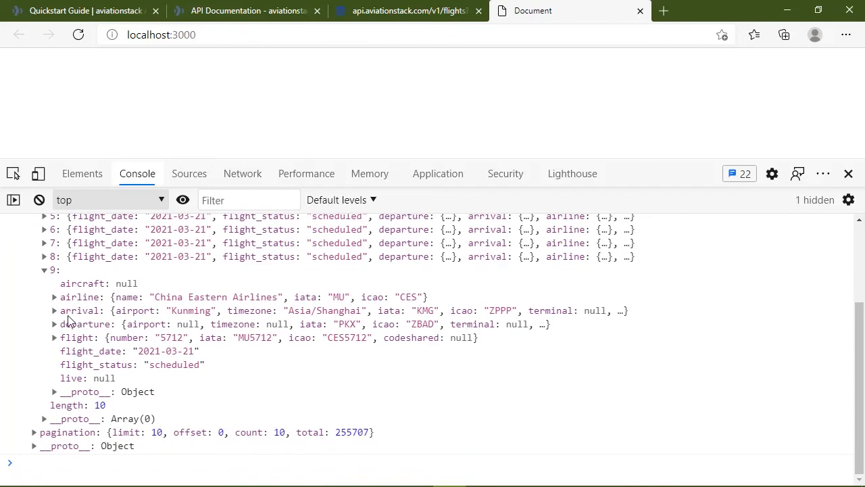
{"action": "mouse_move", "coordinate": [81, 283]}
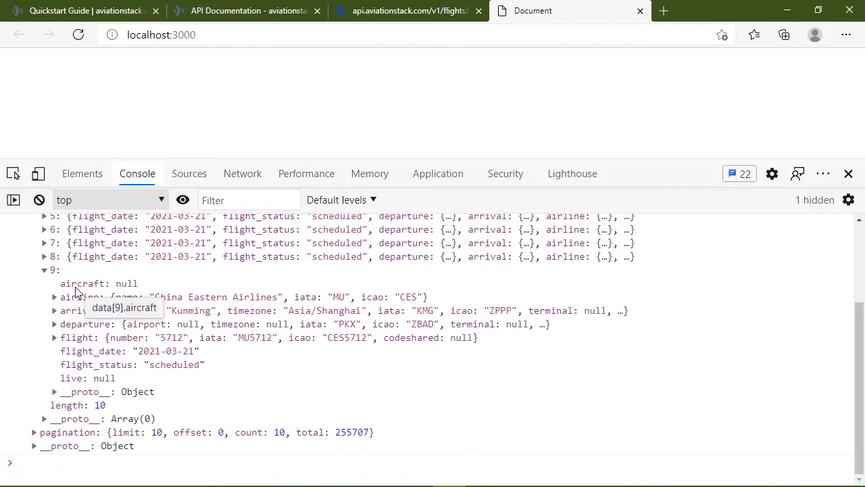
{"action": "mouse_move", "coordinate": [245, 404]}
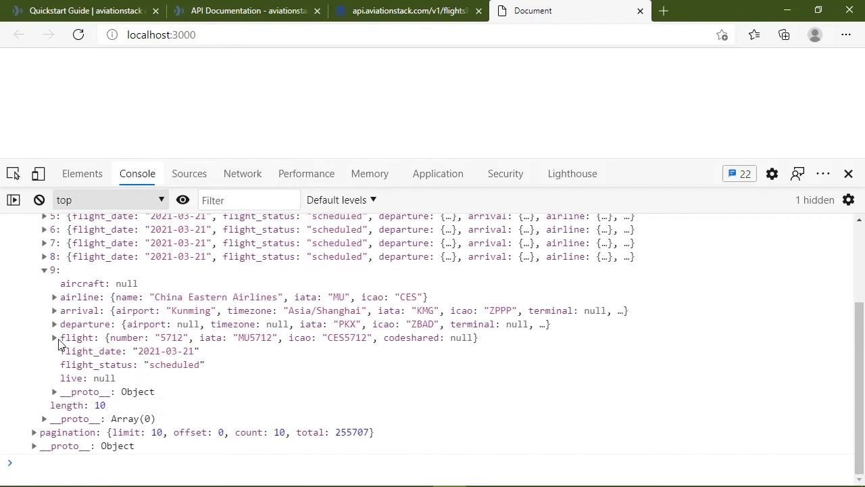
{"action": "left_click", "coordinate": [54, 338]}
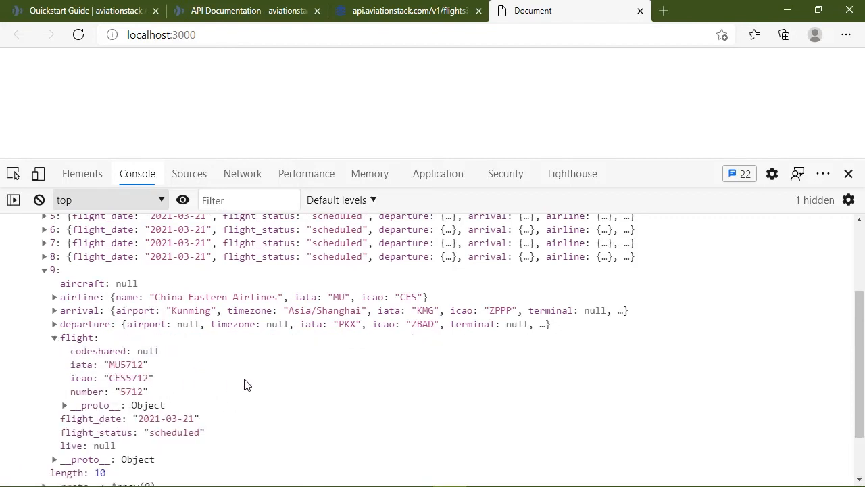
{"action": "left_click", "coordinate": [53, 338]}
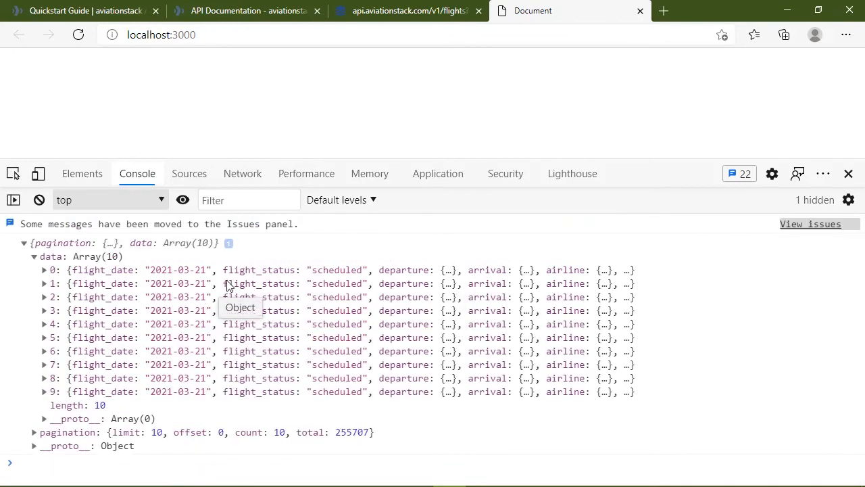
{"action": "key", "text": "alt+tab"}
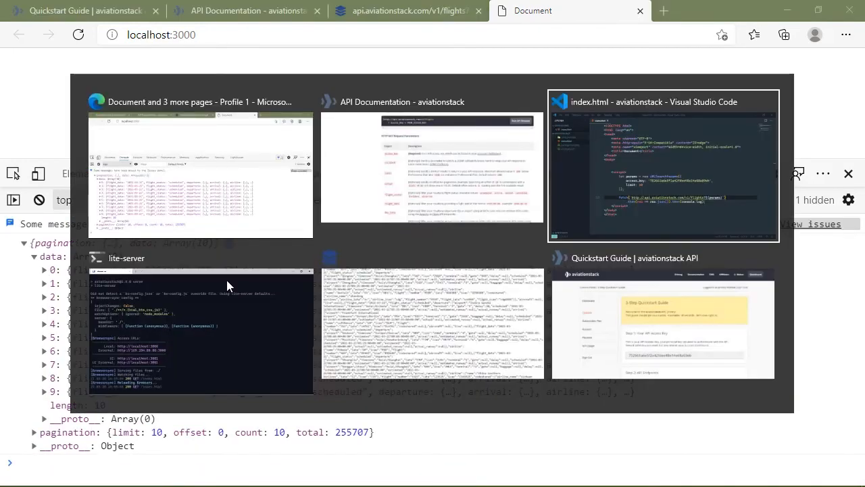
Reload localhost:3000 and expand the error object showing the 403 HTTPS-unsupported message
{"action": "left_click", "coordinate": [663, 166]}
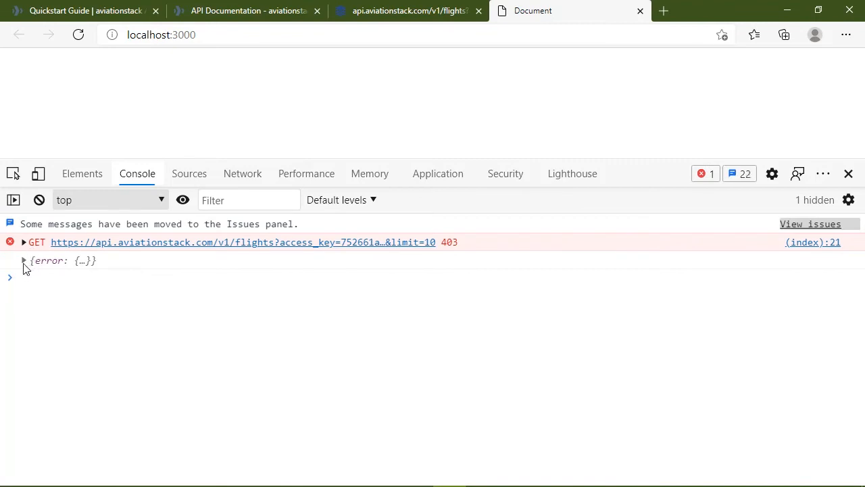
{"action": "left_click", "coordinate": [23, 260]}
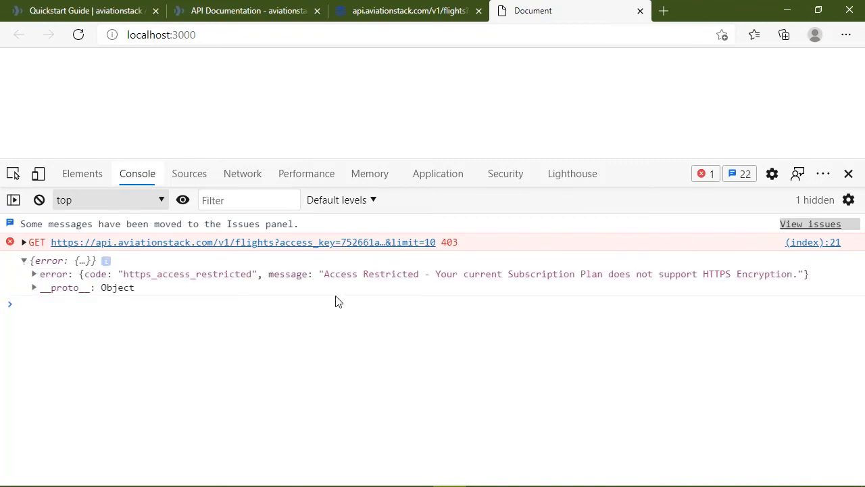
{"action": "mouse_move", "coordinate": [99, 282]}
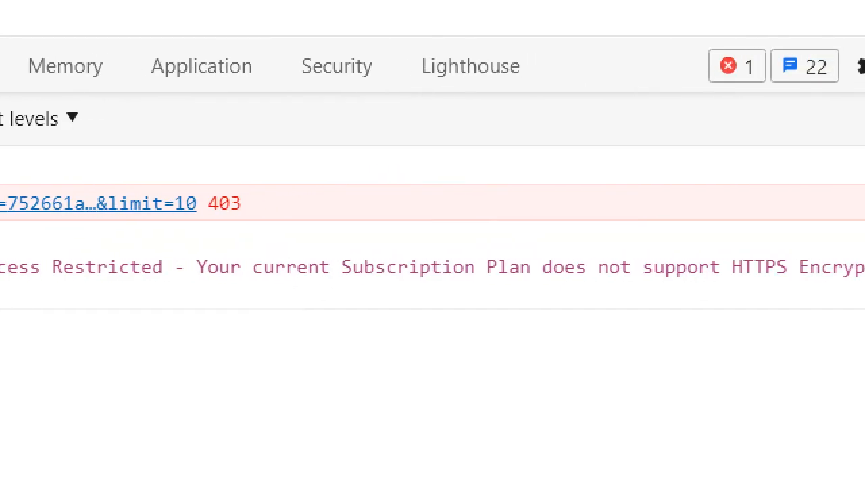
{"action": "scroll", "scroll_direction": "right", "scroll_amount": 3}
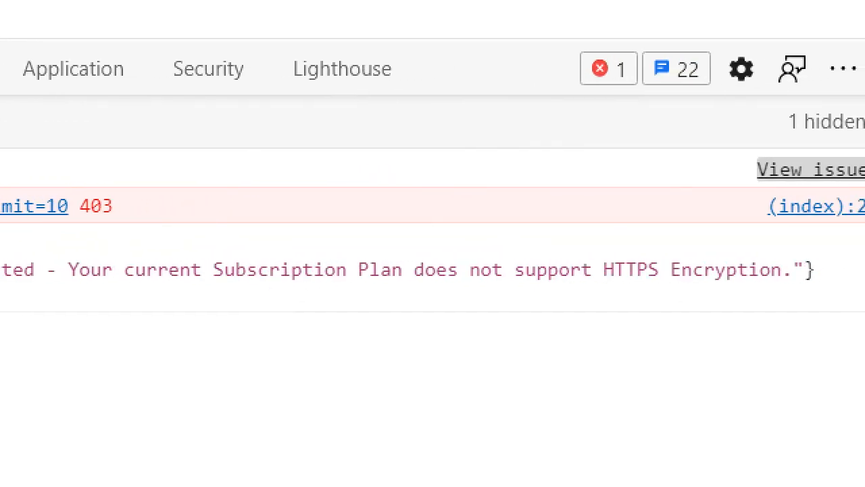